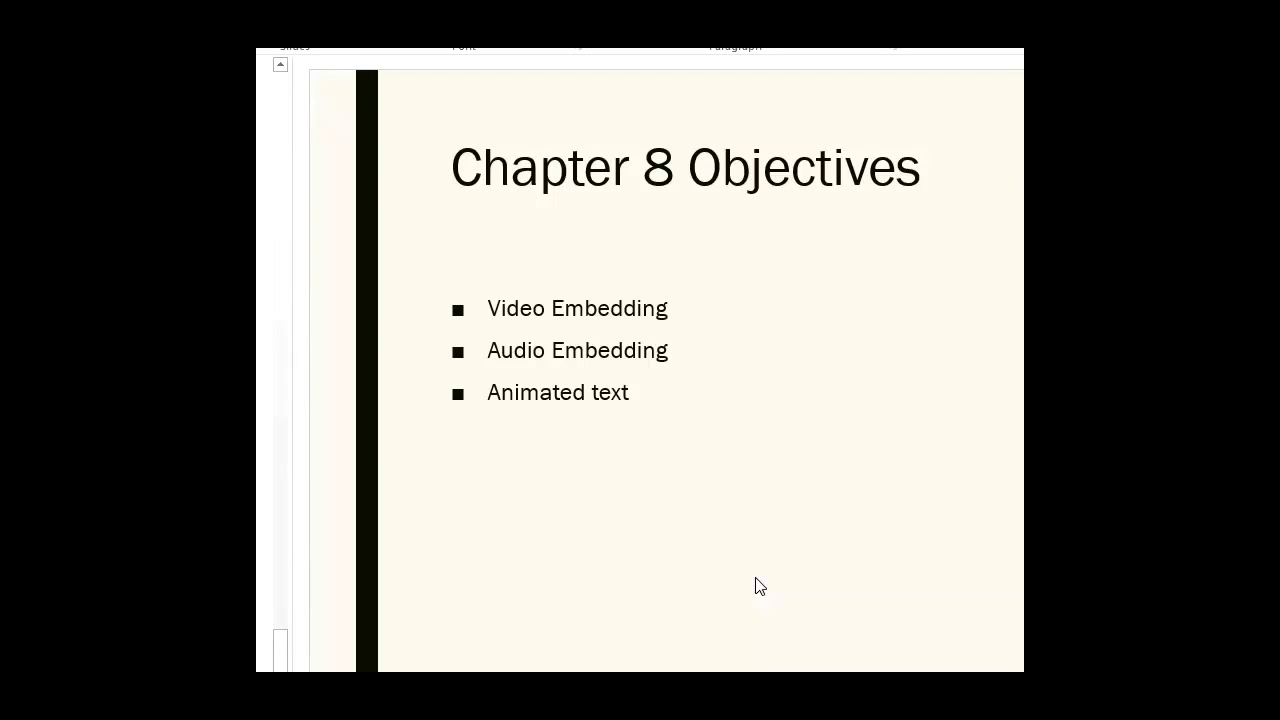
pyautogui.moveTo(590, 330)
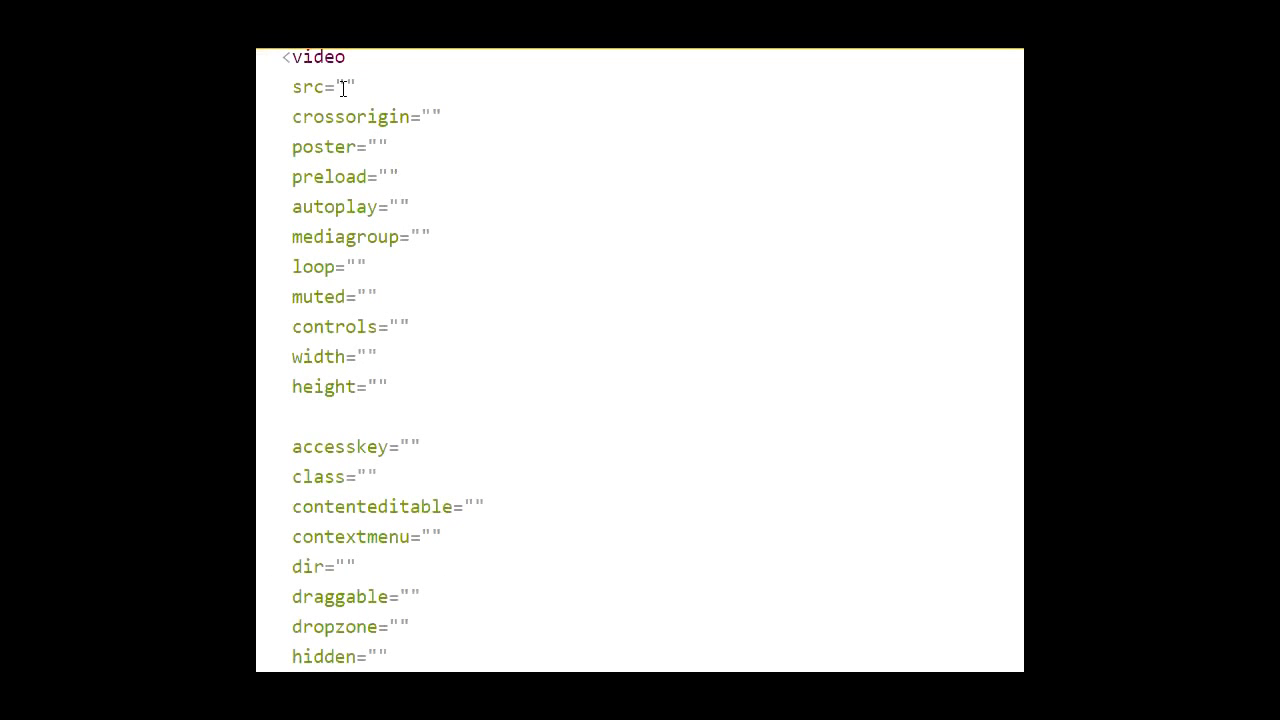
pyautogui.moveTo(342, 76)
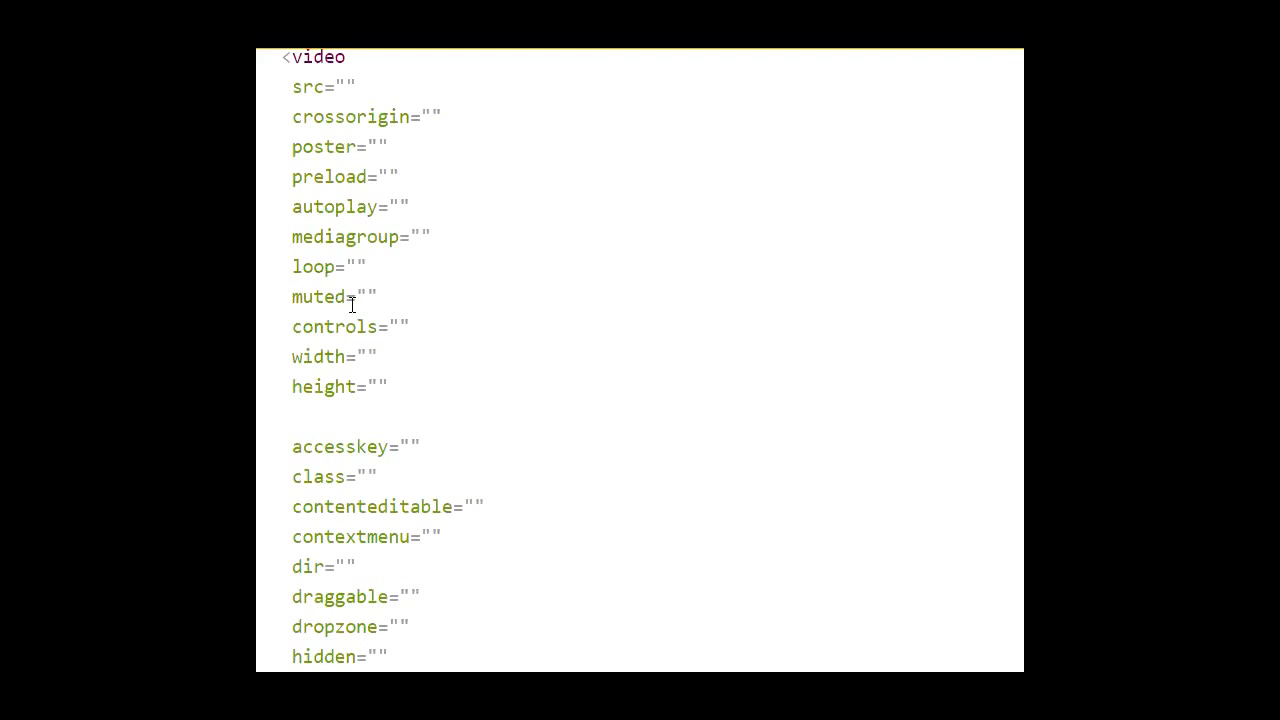
pyautogui.moveTo(370, 280)
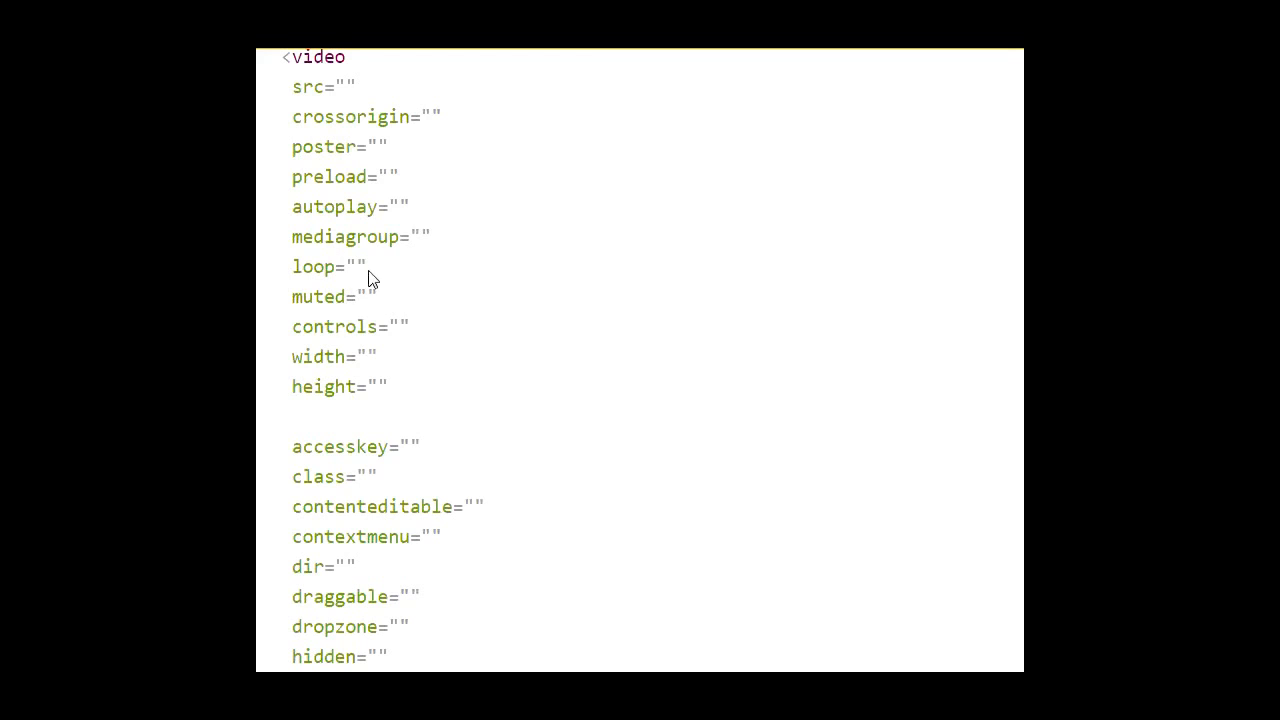
pyautogui.moveTo(352, 378)
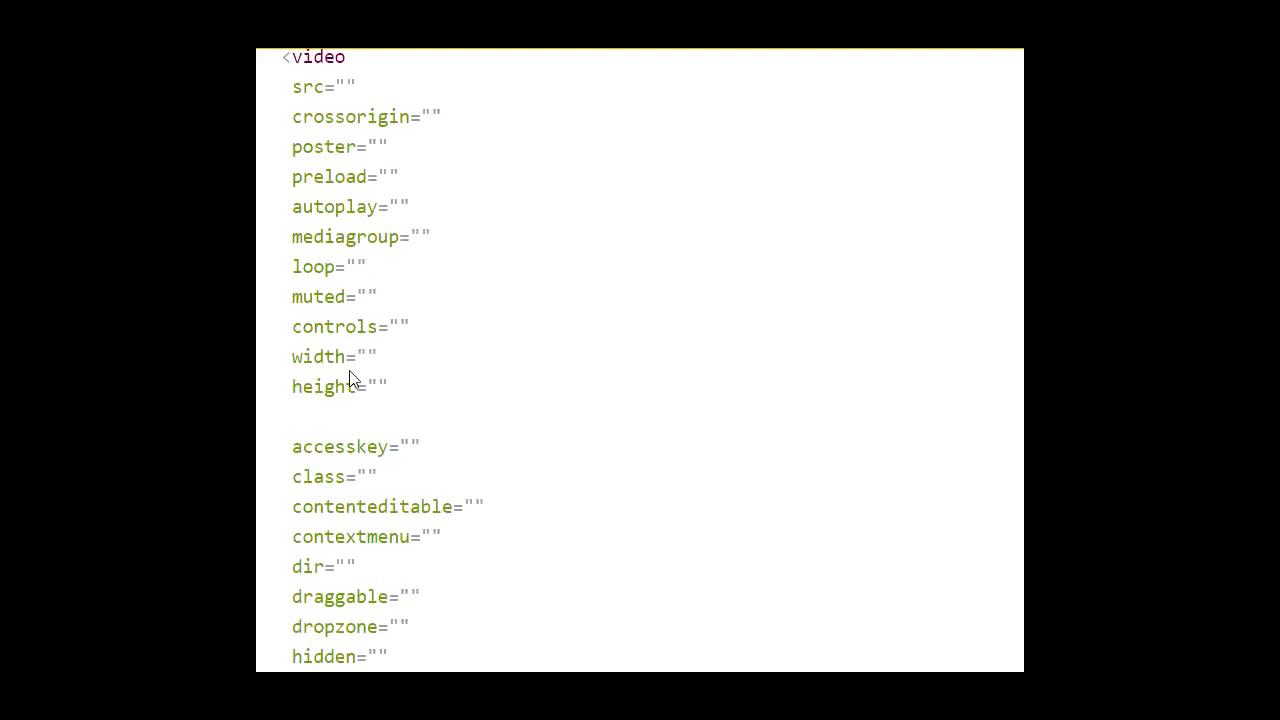
pyautogui.moveTo(340, 396)
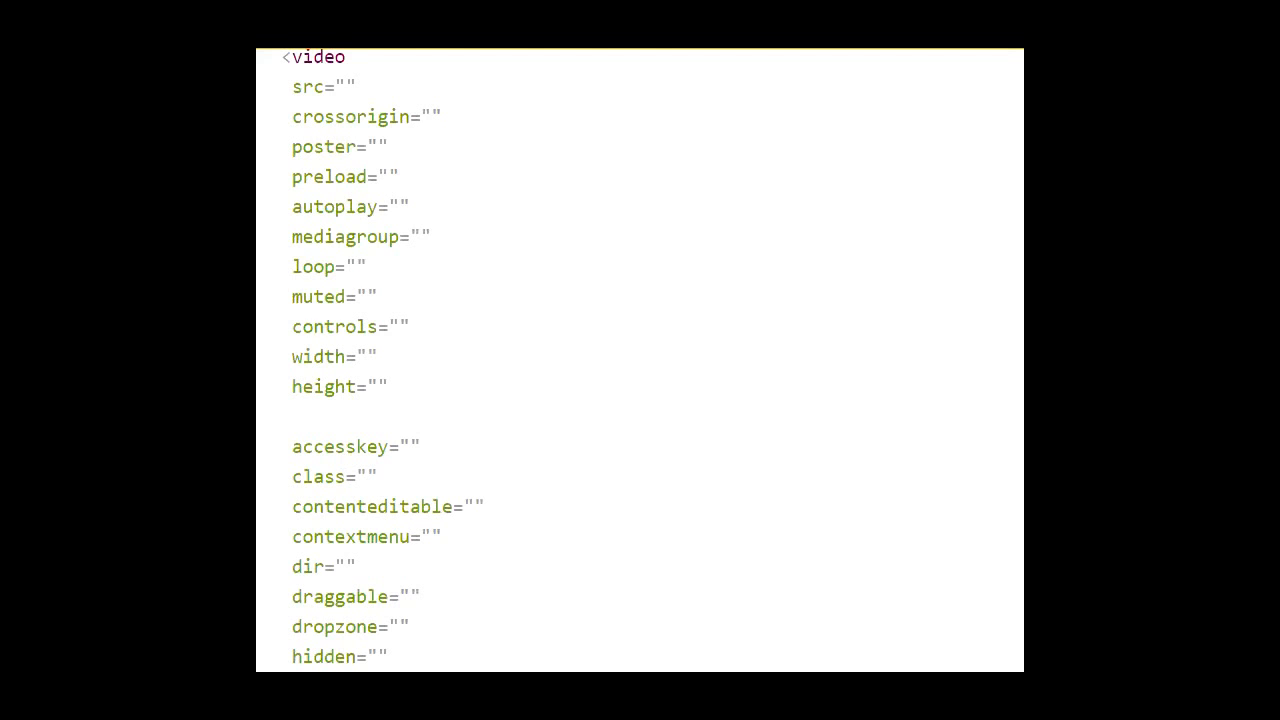
# Scroll down through the video attribute reference before returning to the Multimedia file.
pyautogui.scroll(-3)
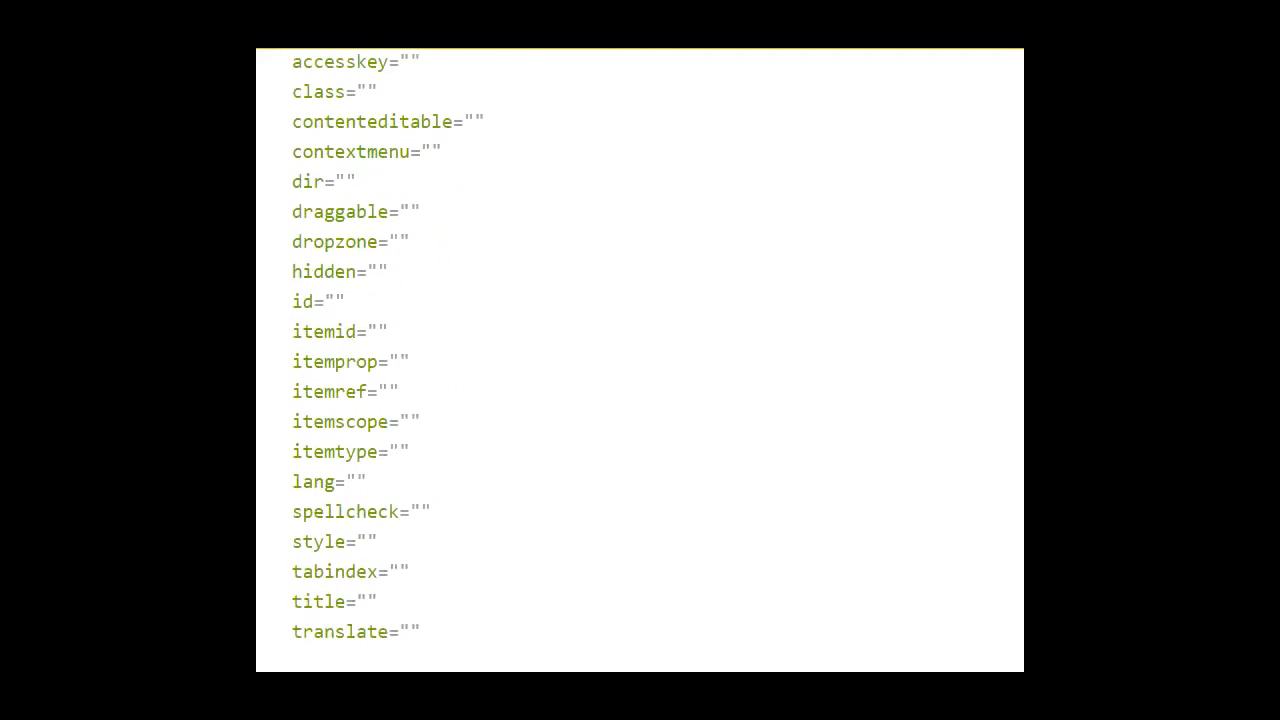
pyautogui.scroll(-3)
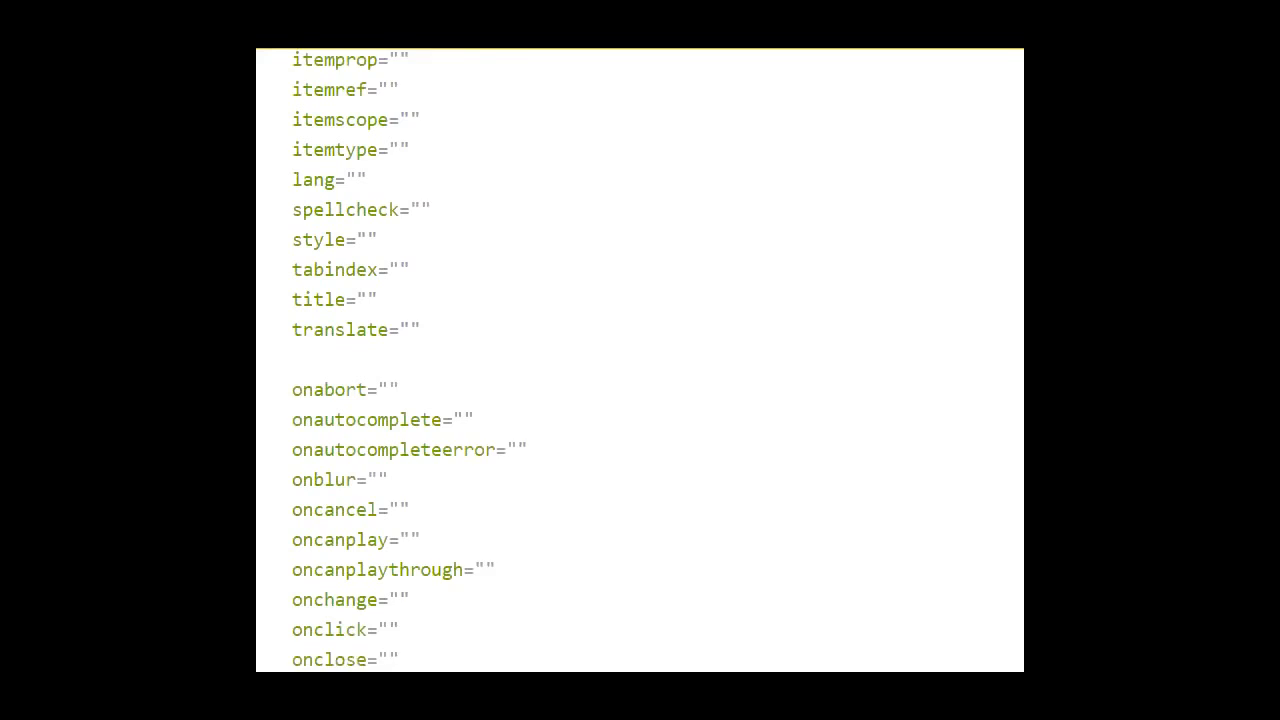
pyautogui.scroll(-3)
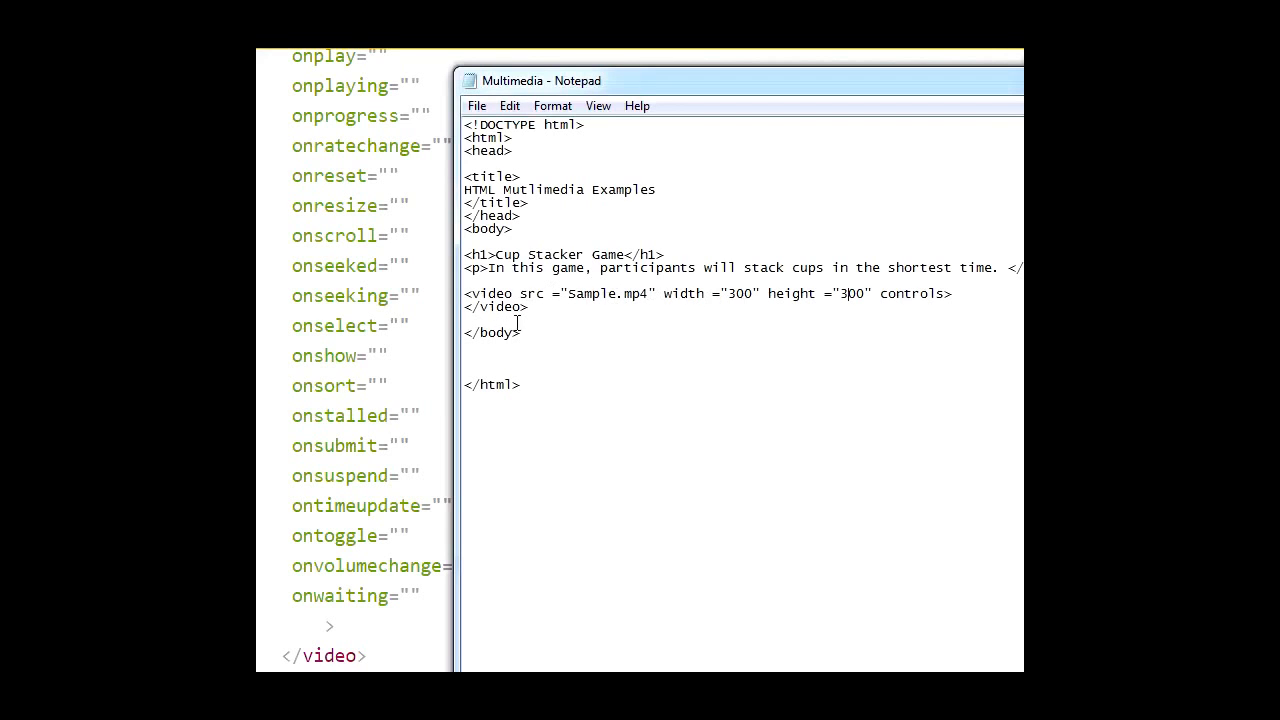
# Highlight the video tag, preview the page in the browser, and return to the Multimedia file.
pyautogui.doubleClick(488, 292)
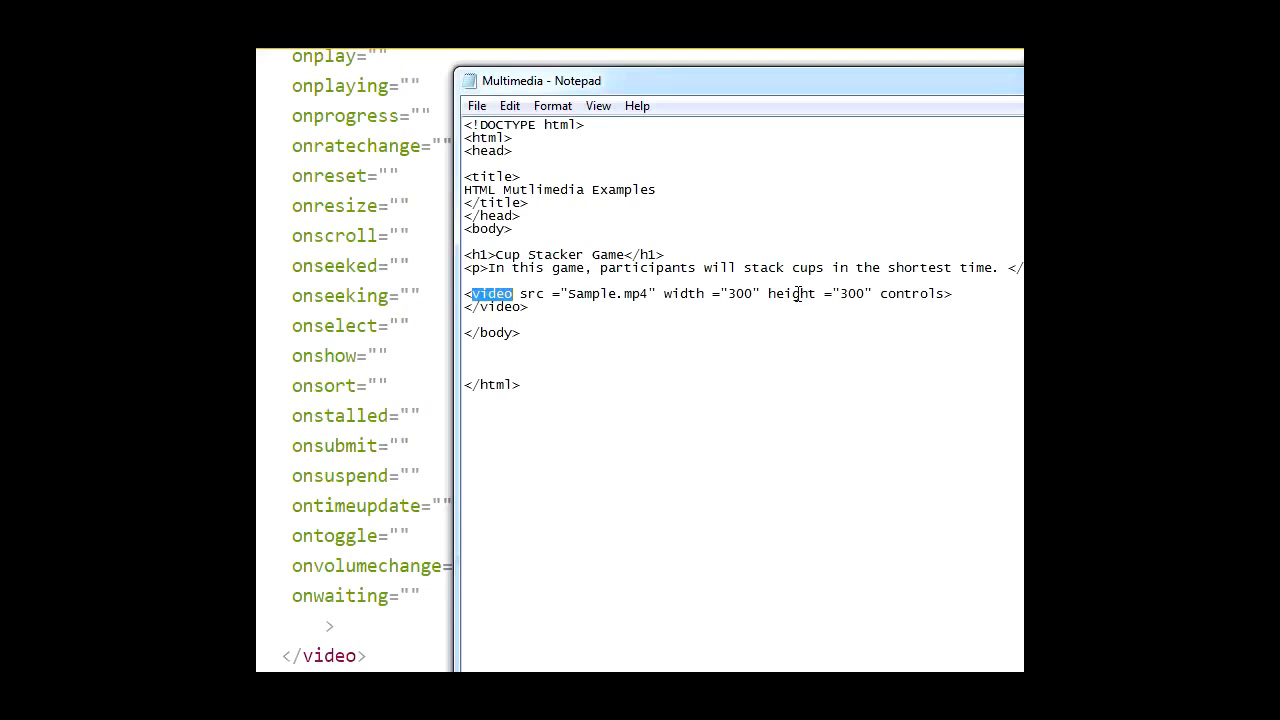
pyautogui.moveTo(796, 292)
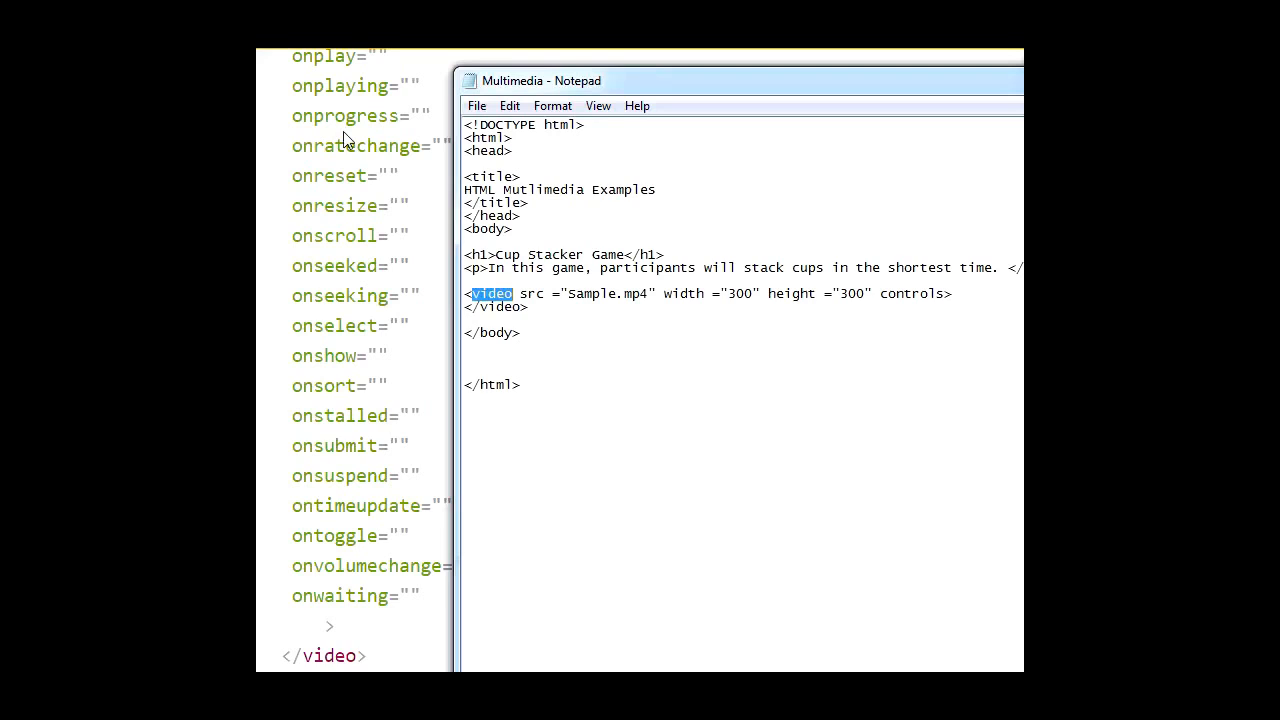
pyautogui.moveTo(716, 468)
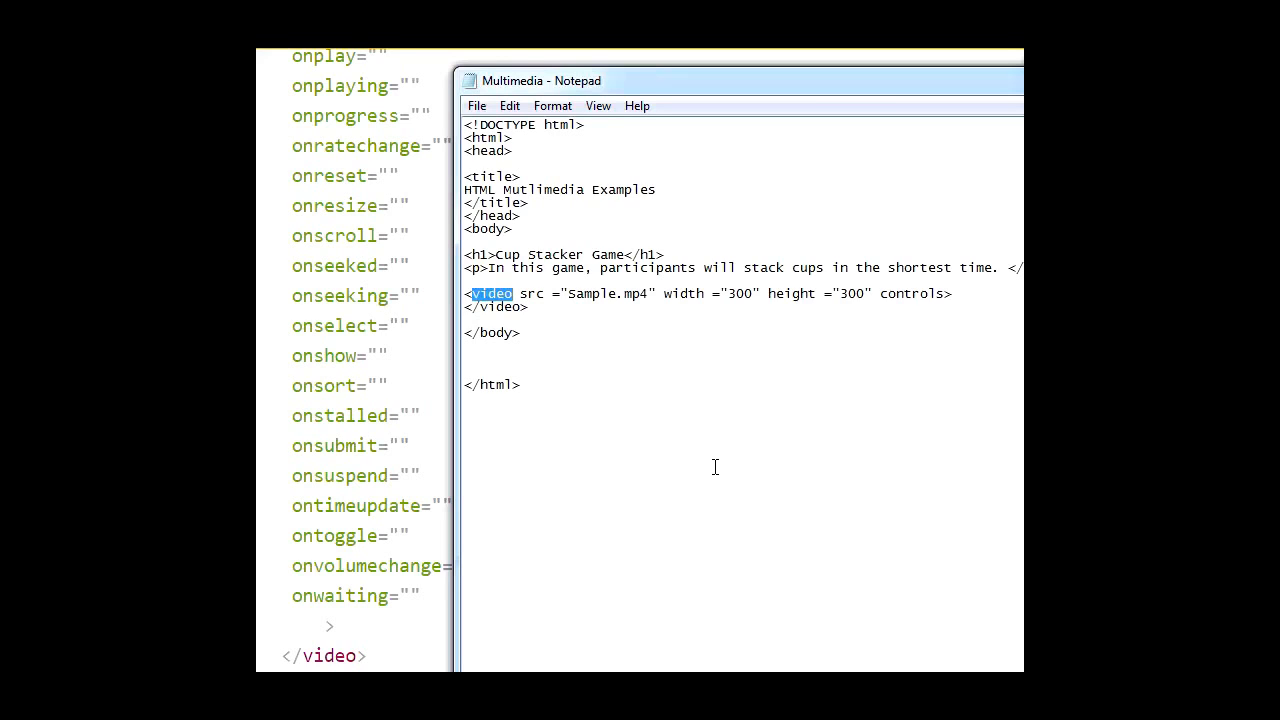
pyautogui.moveTo(680, 300)
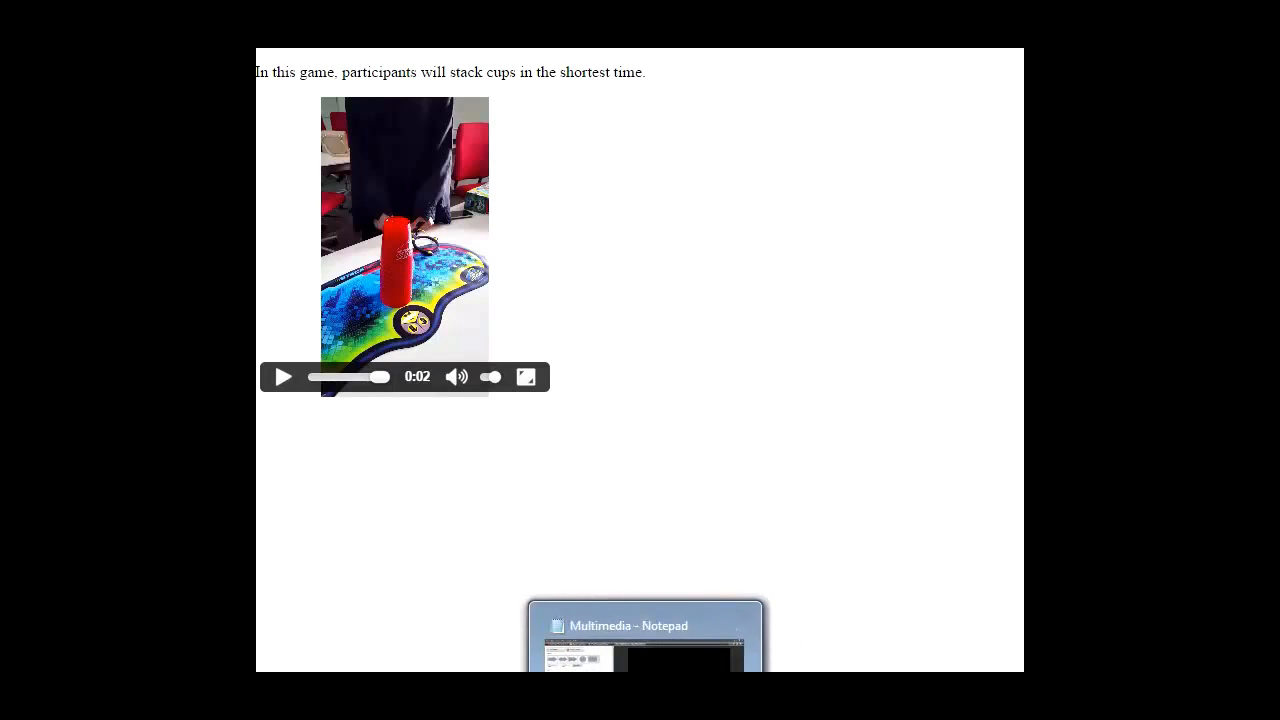
pyautogui.click(644, 636)
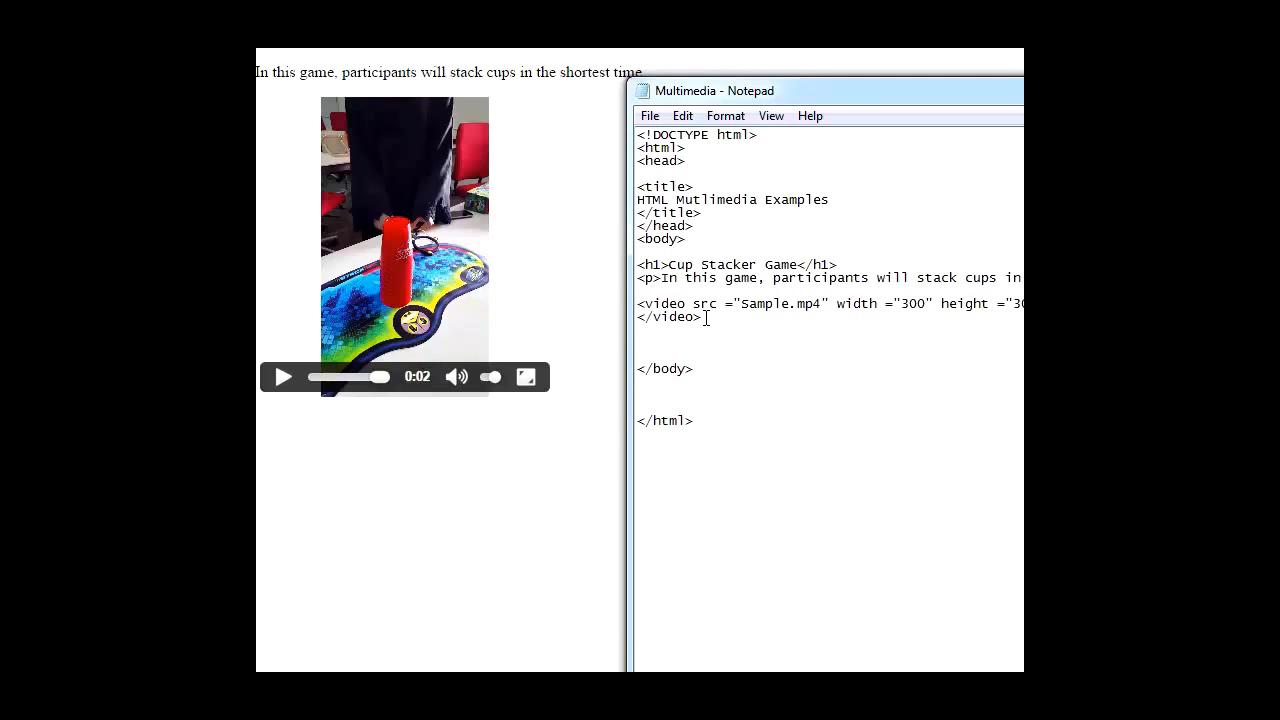
# Start an iframe tag below </video> with width "560" and a height attribute.
pyautogui.write('<iF')
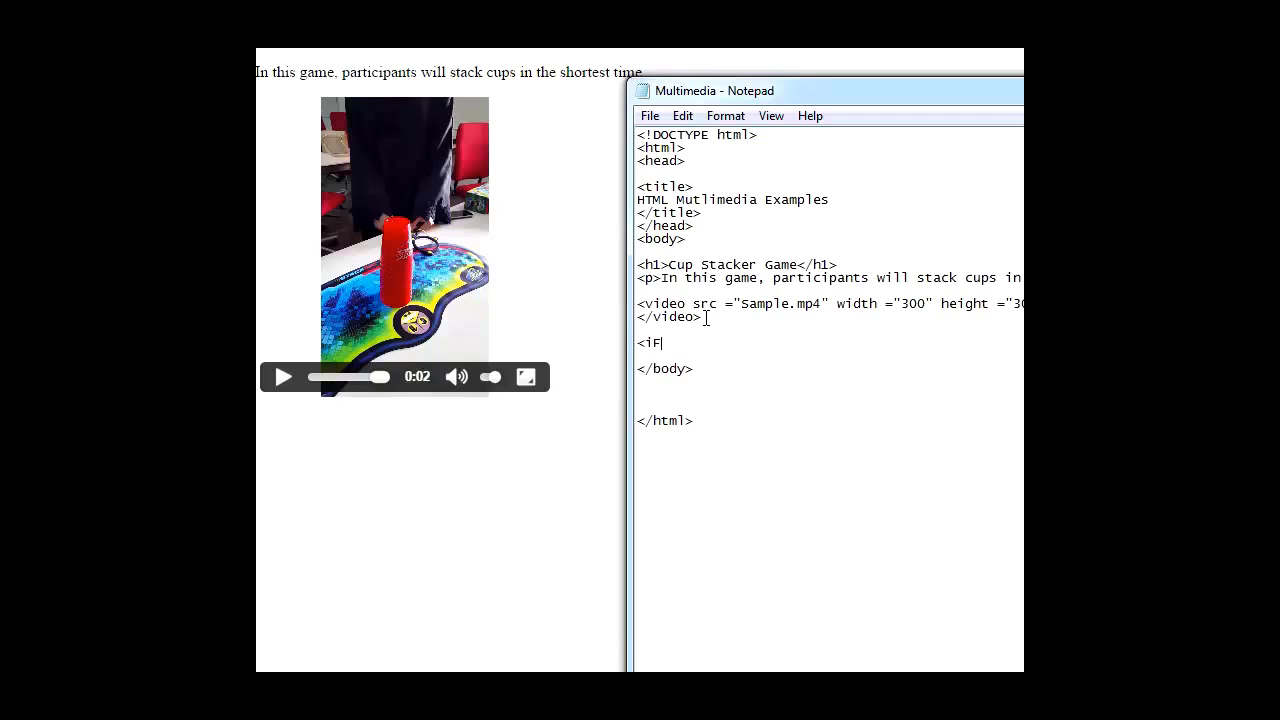
pyautogui.write('ra')
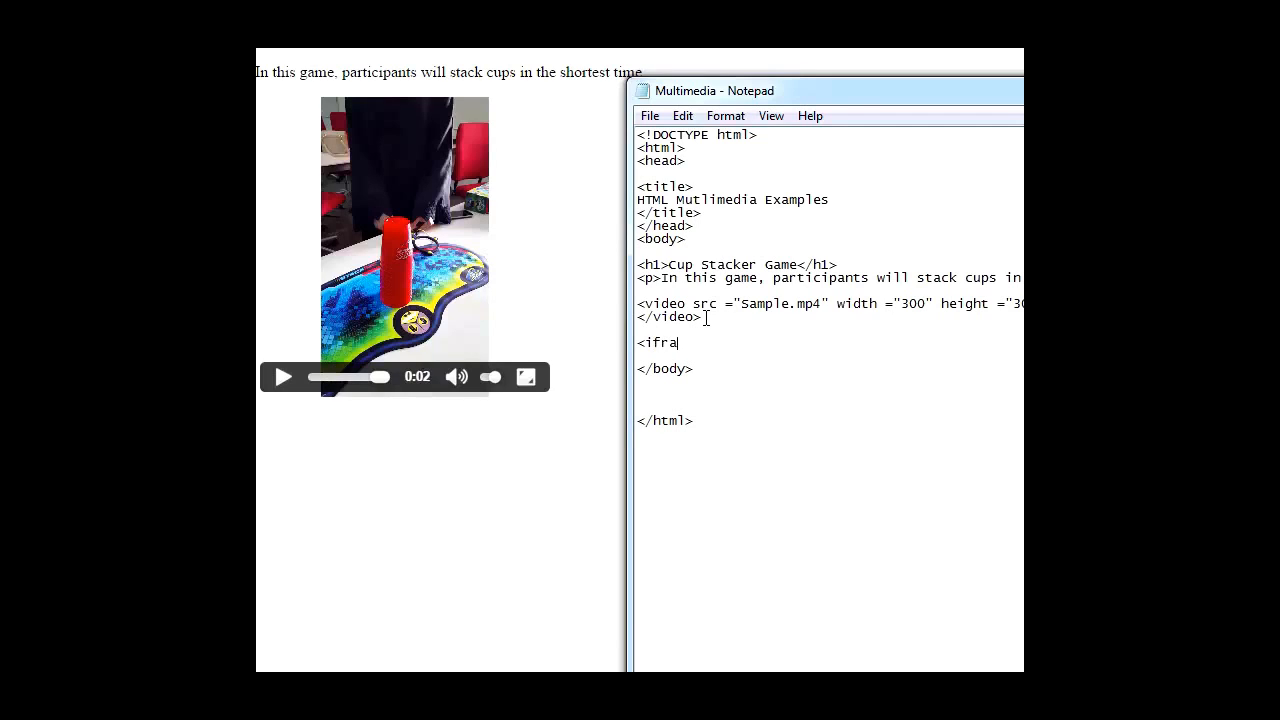
pyautogui.write('me')
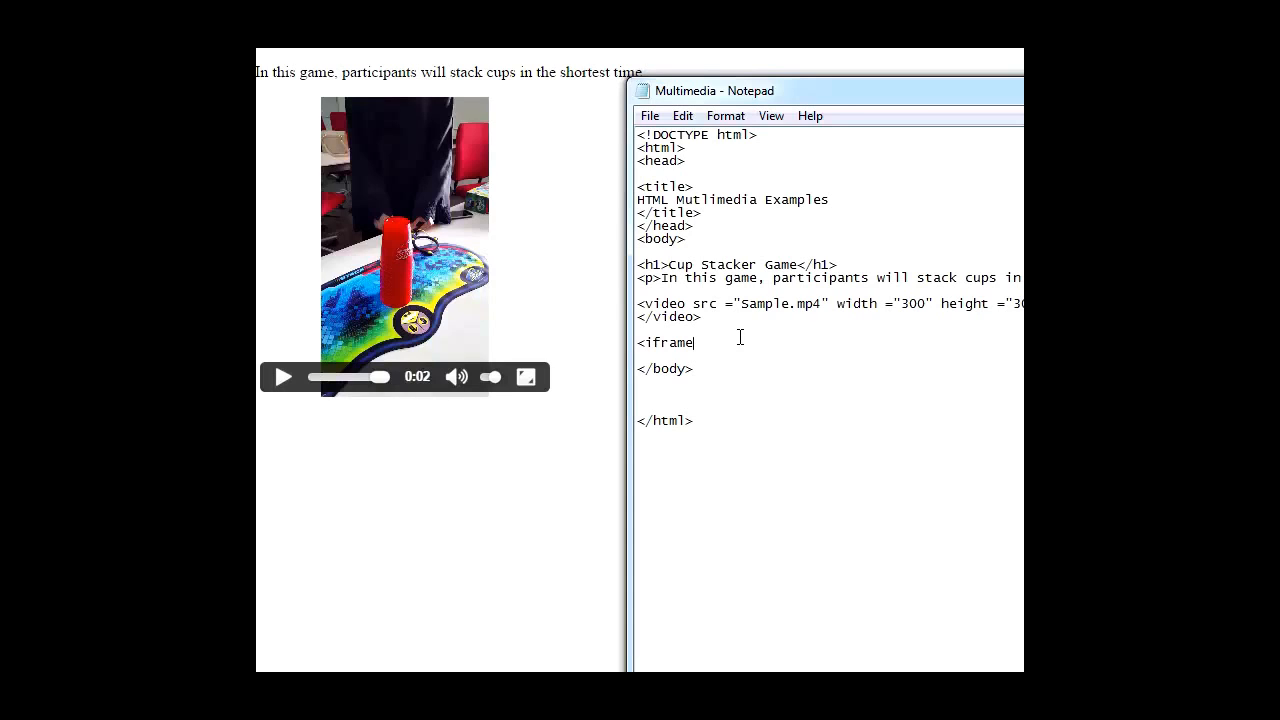
pyautogui.moveTo(776, 258)
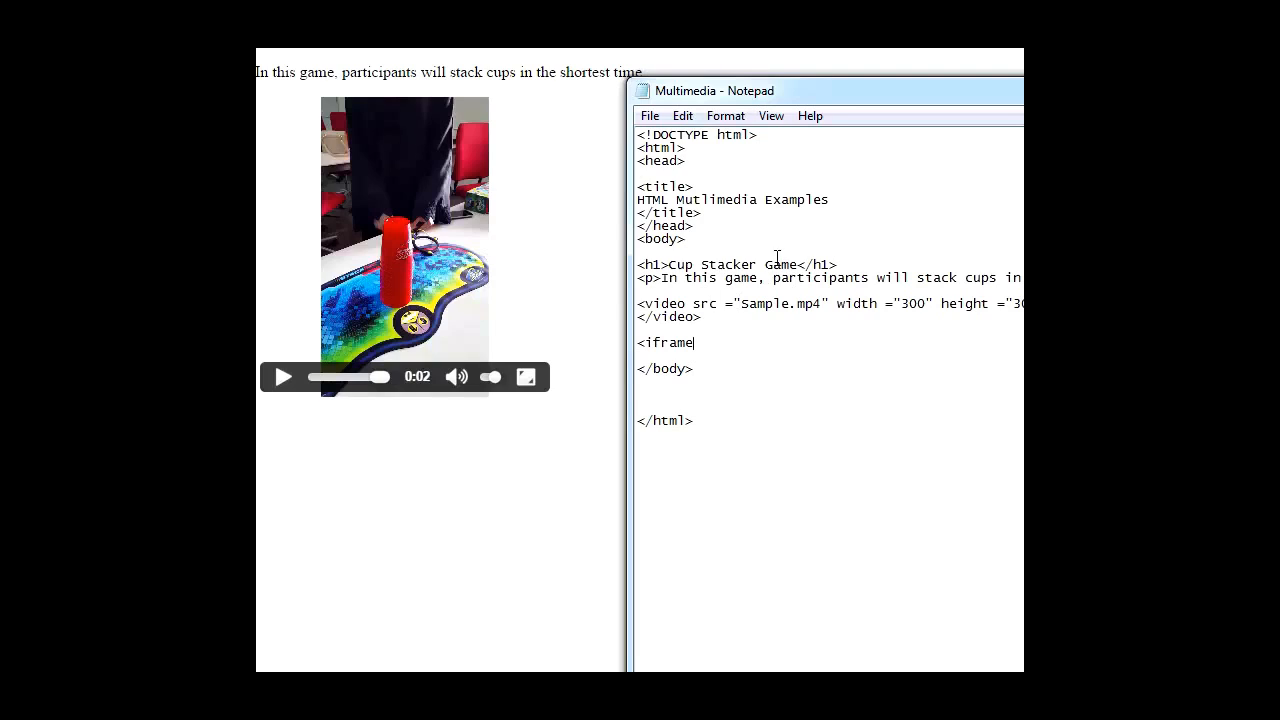
pyautogui.moveTo(724, 290)
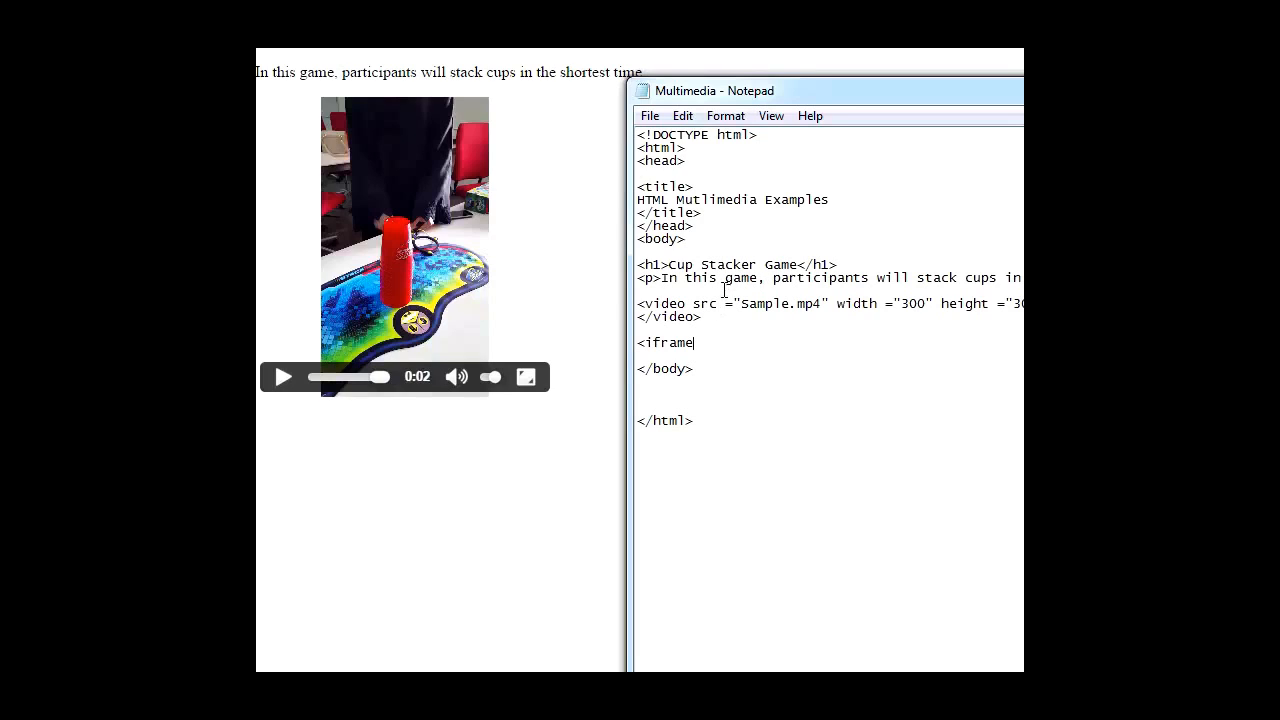
pyautogui.write('" "')
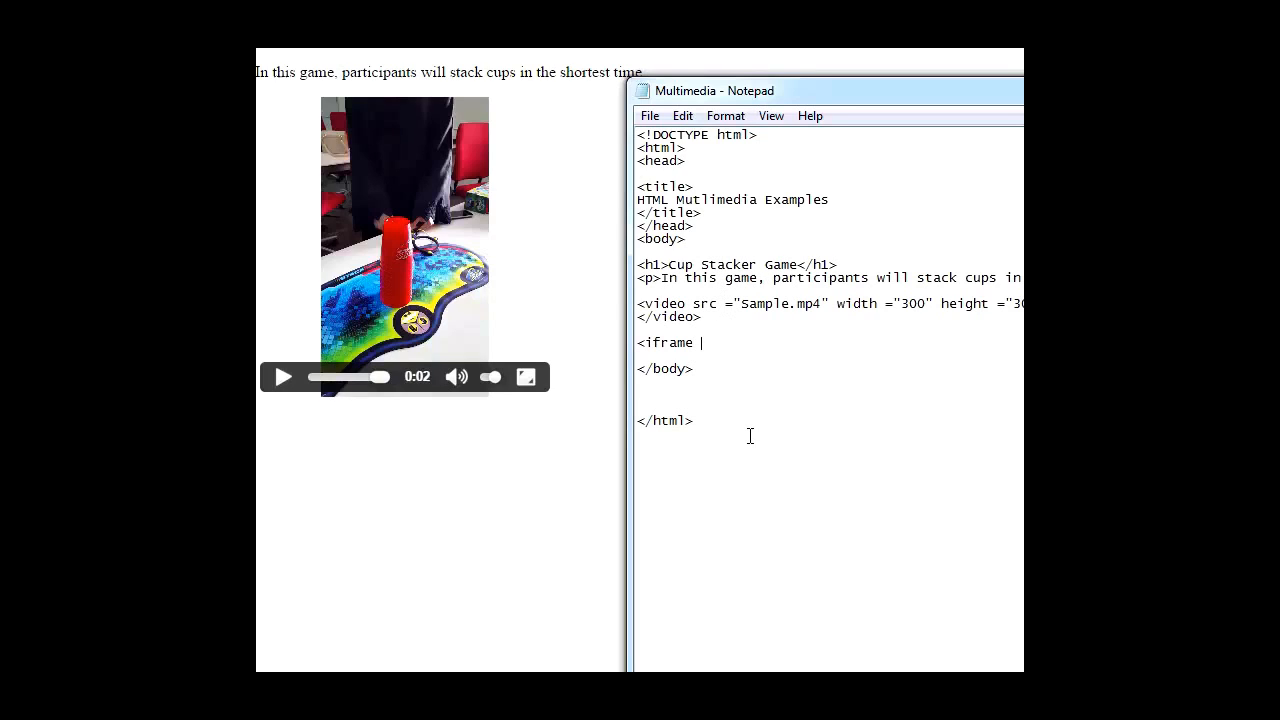
pyautogui.write('width')
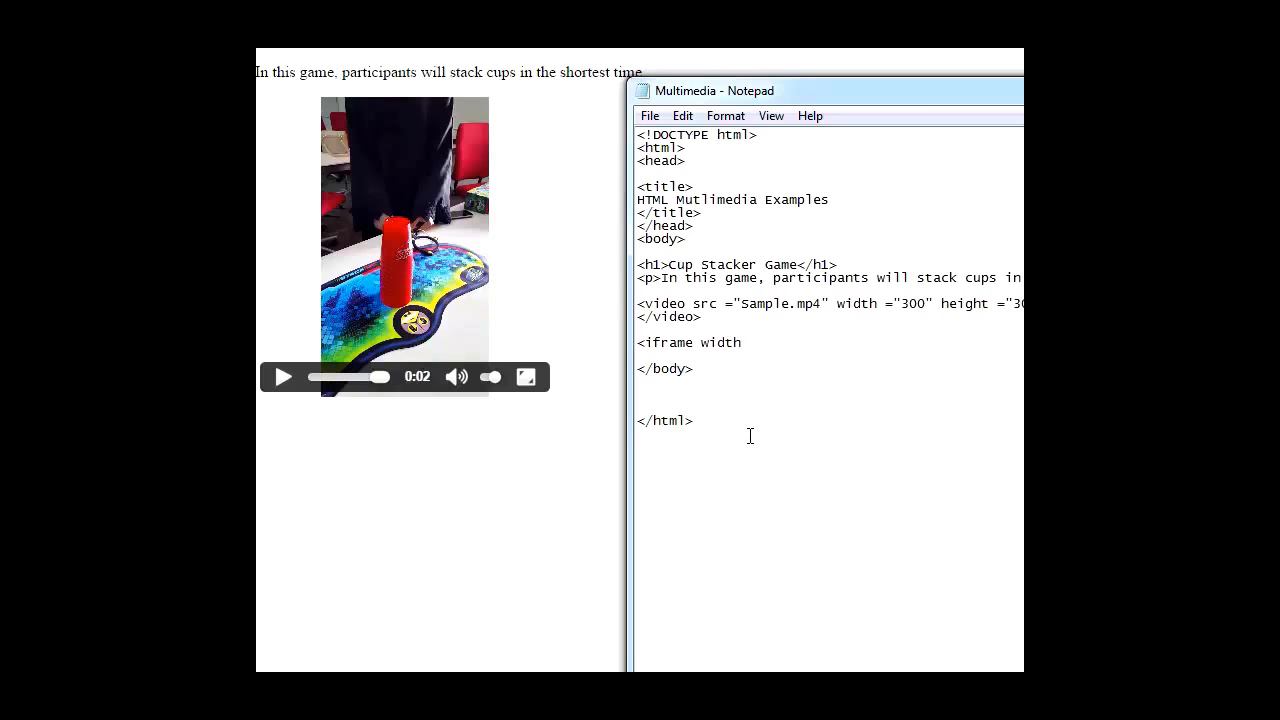
pyautogui.write('=')
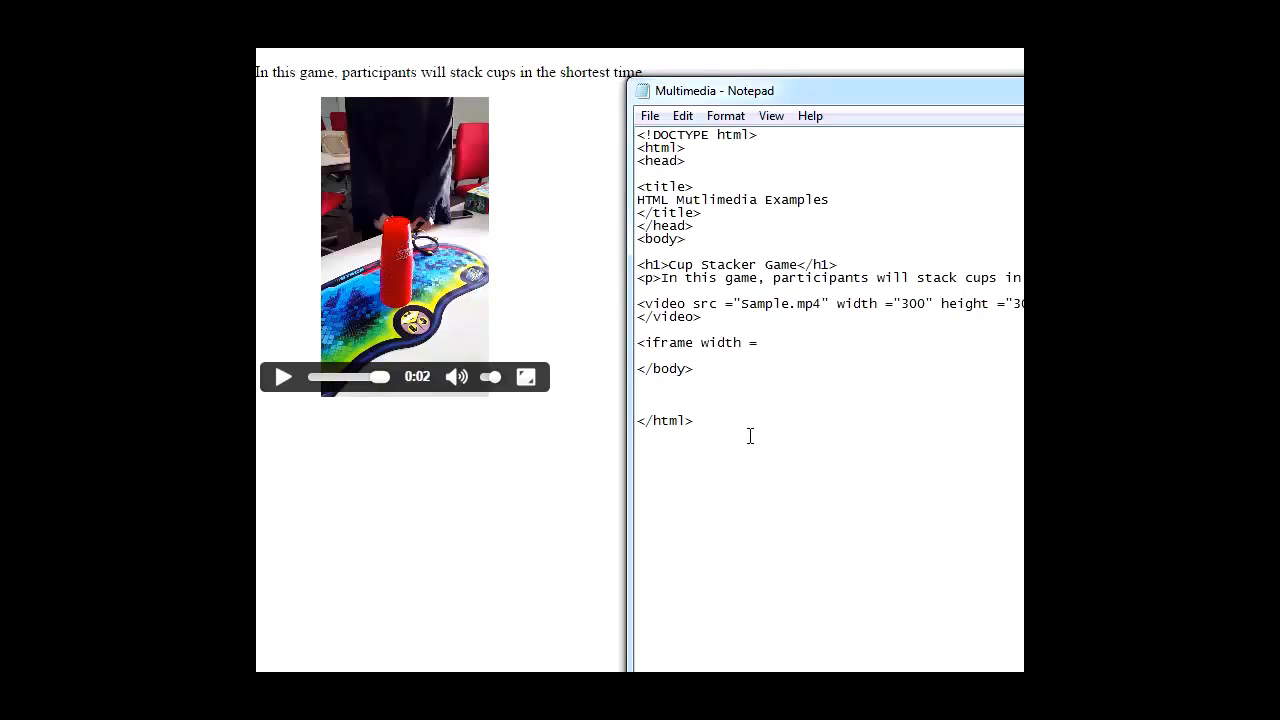
pyautogui.write('"560')
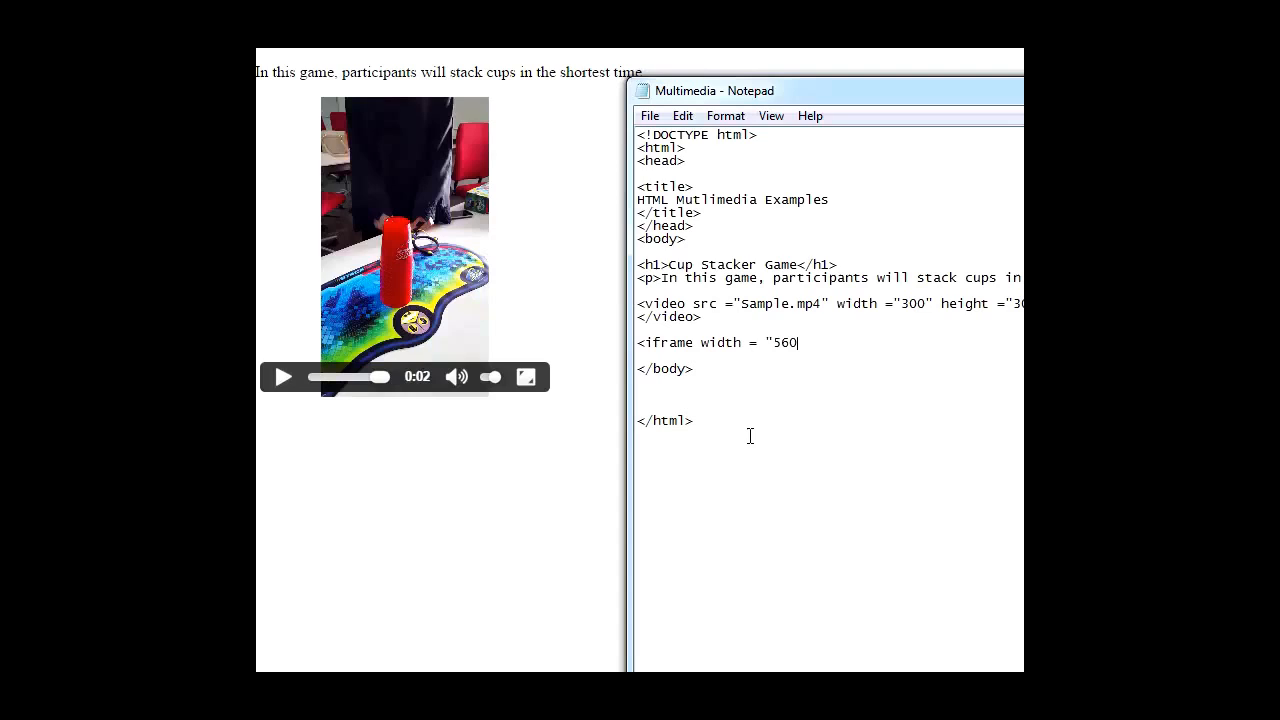
pyautogui.write('"')
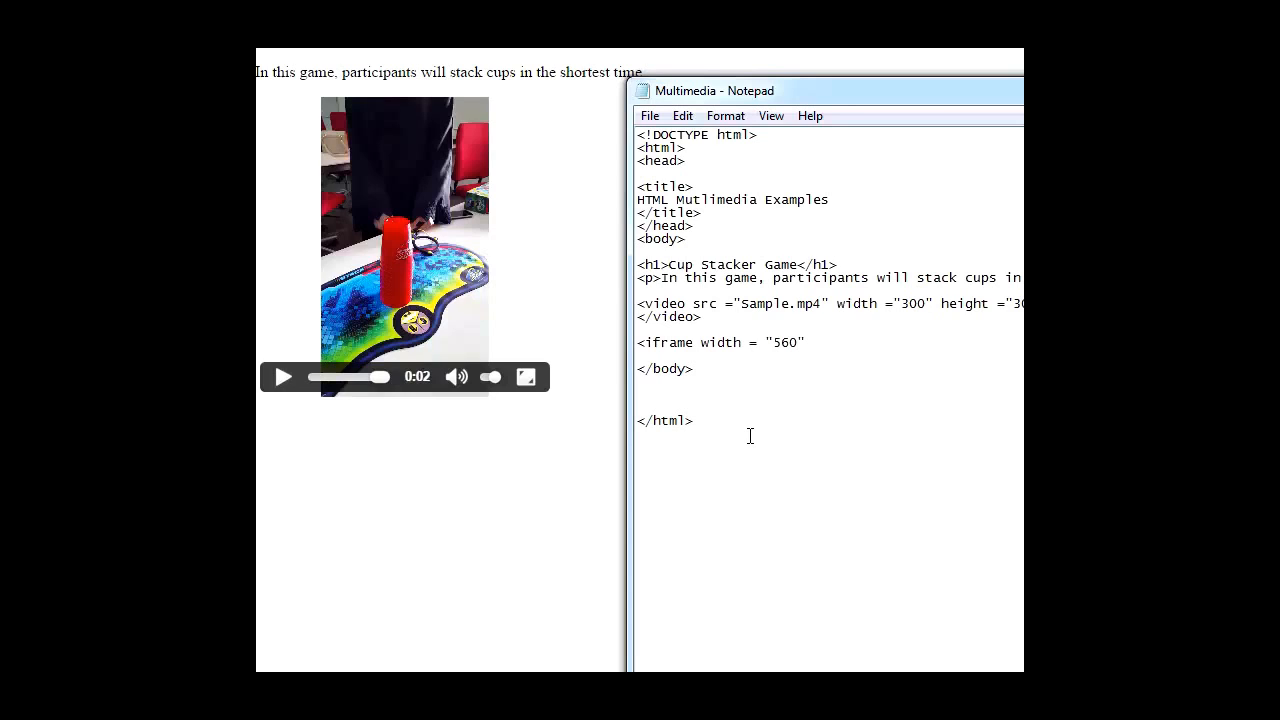
pyautogui.write('hei')
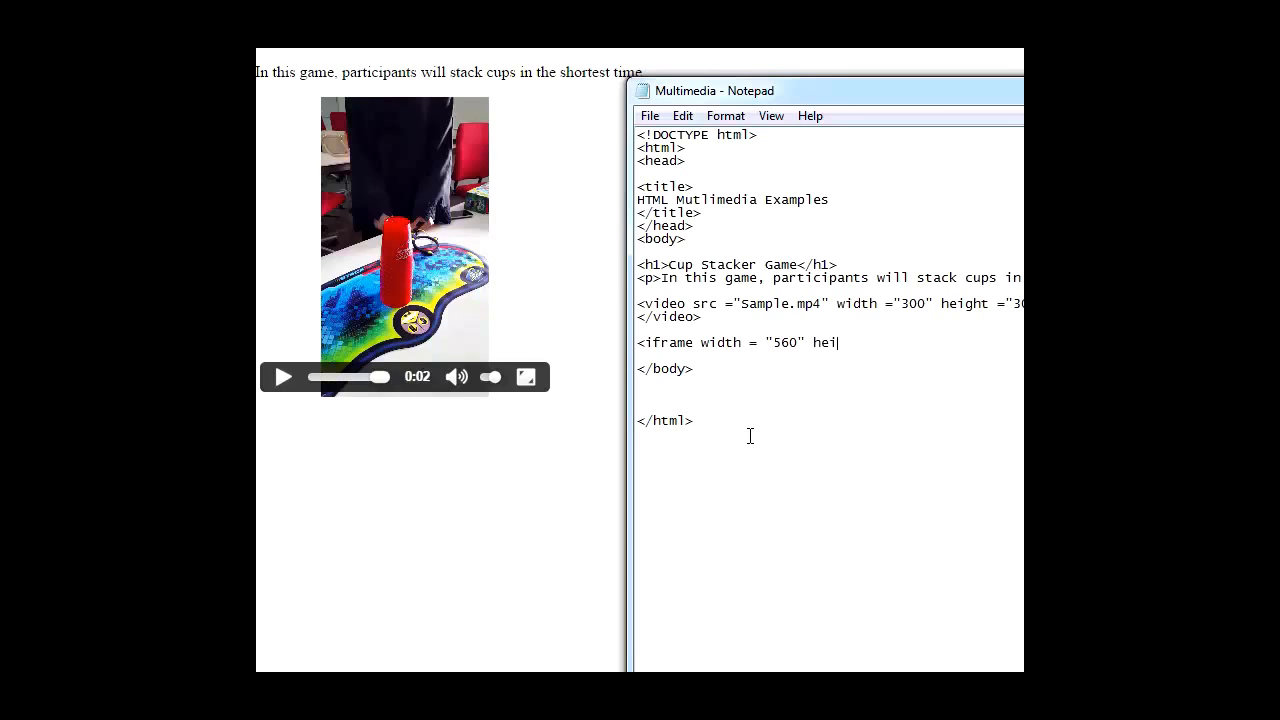
pyautogui.write('ght')
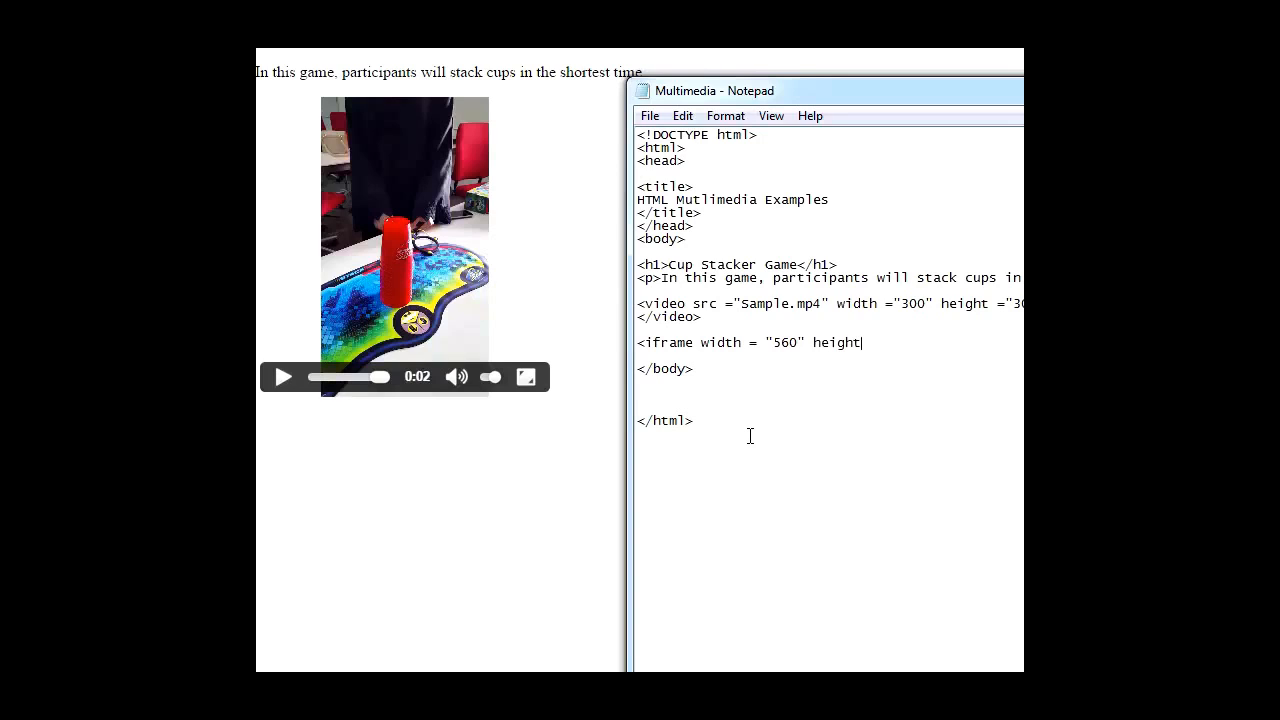
pyautogui.moveTo(912, 658)
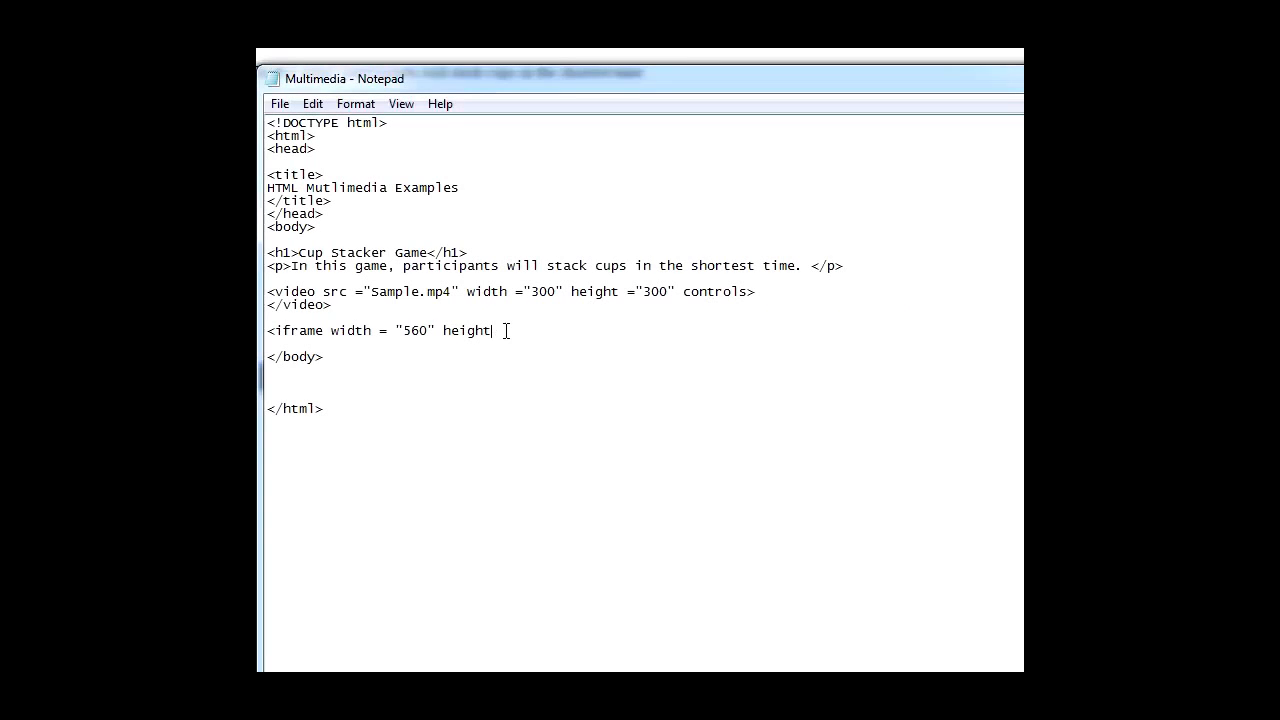
# Give the iframe height "315" and begin its src attribute with an opening quote.
pyautogui.write('=')
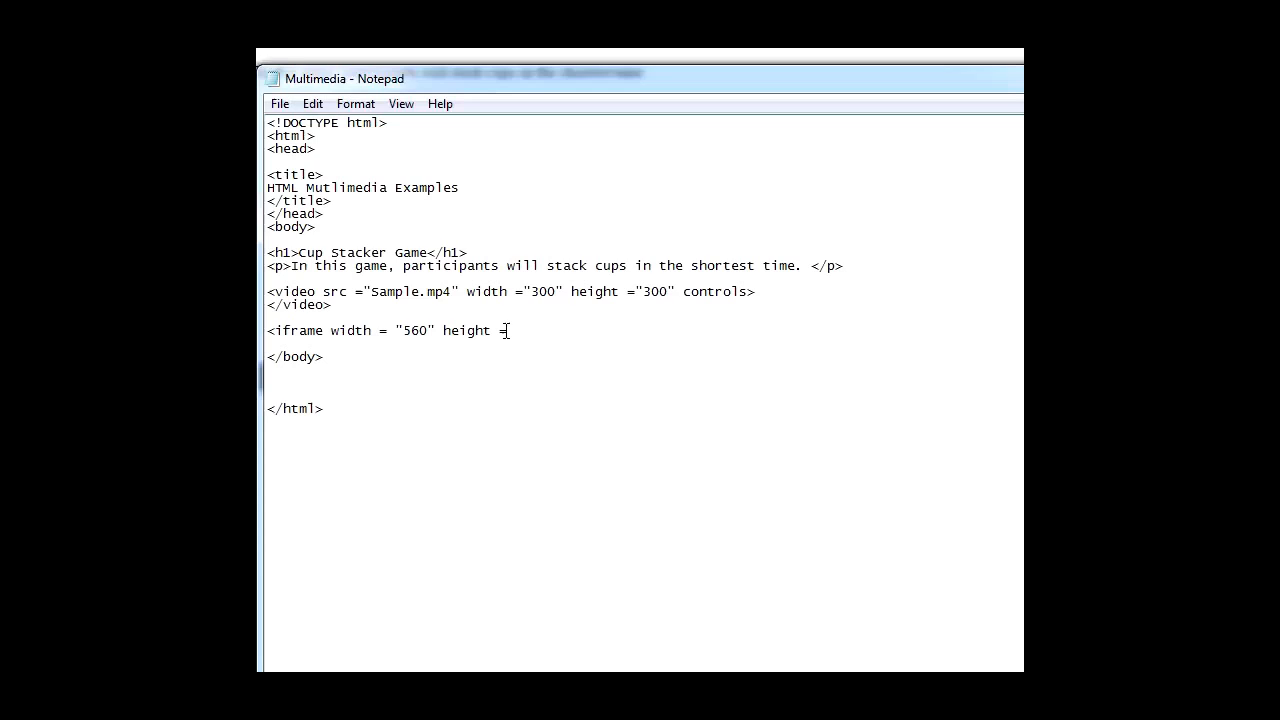
pyautogui.write('"')
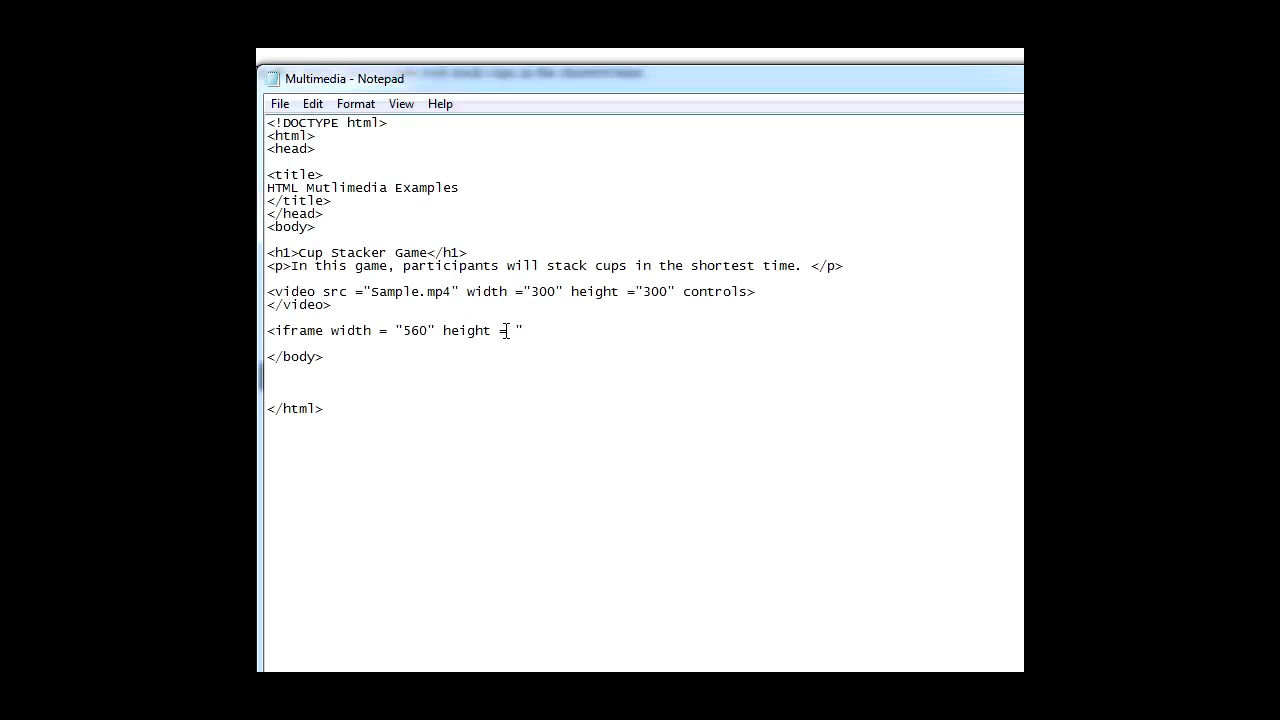
pyautogui.write('315')
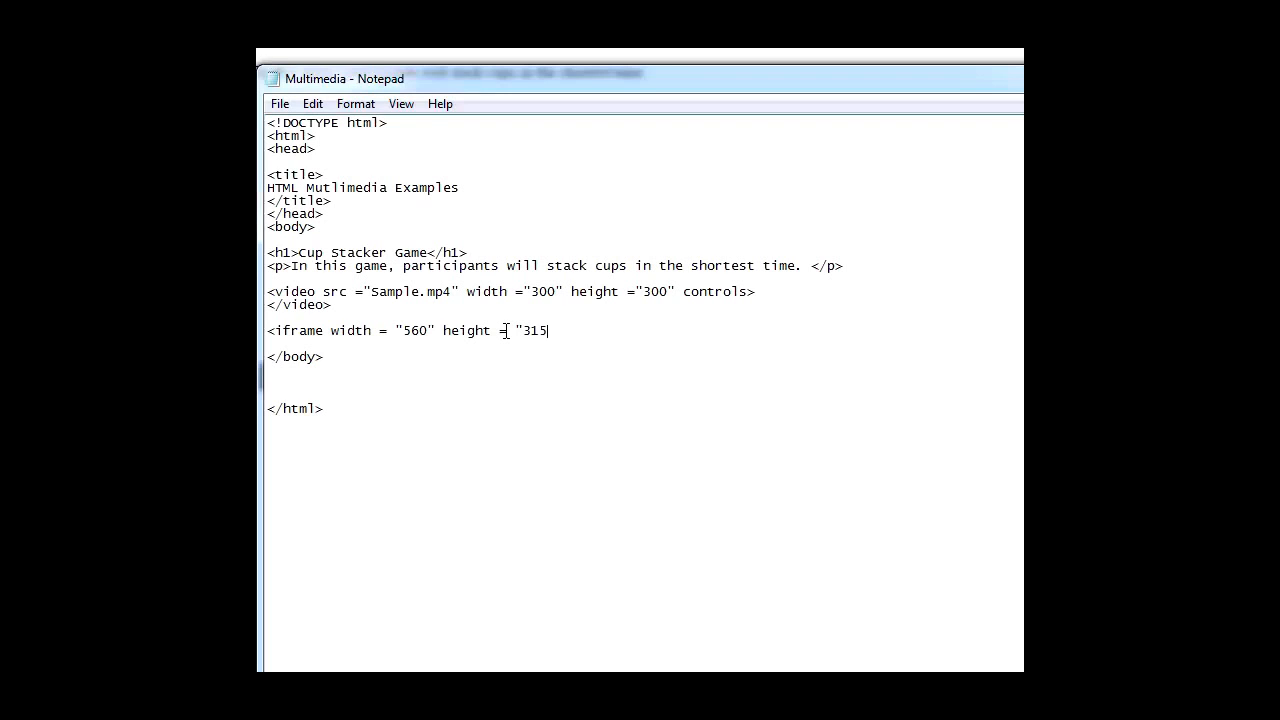
pyautogui.write('"')
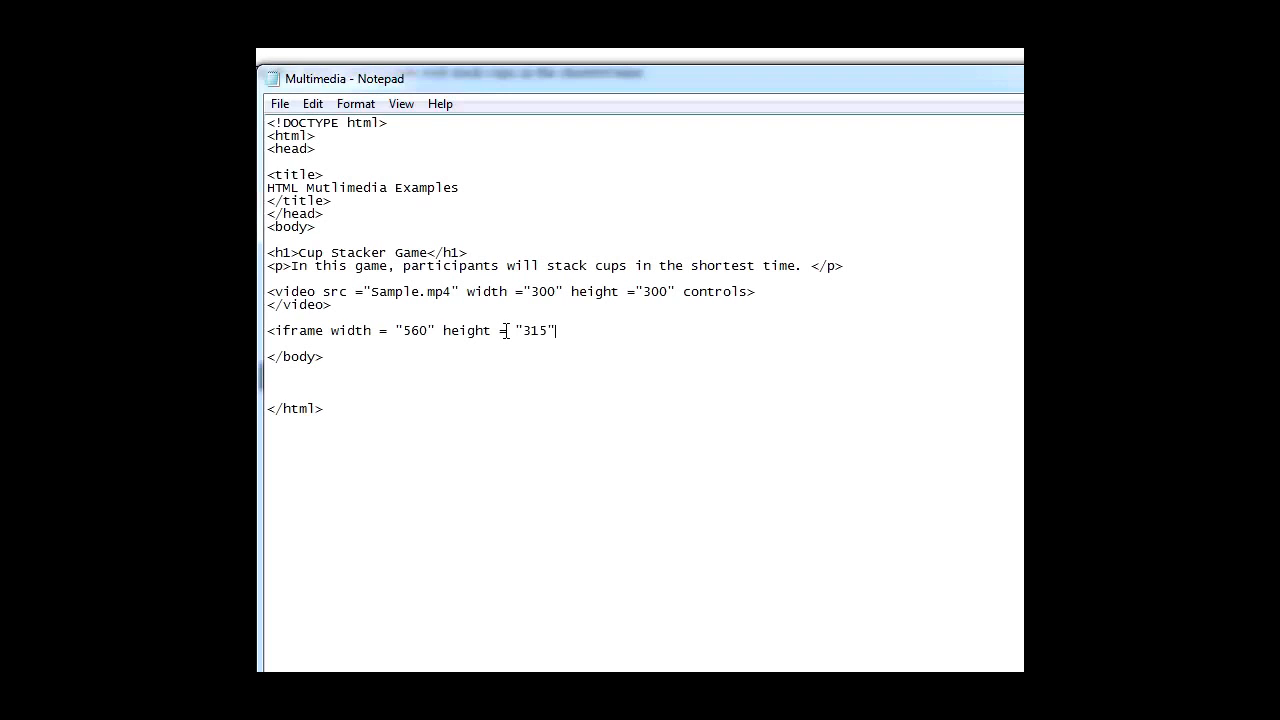
pyautogui.write('s')
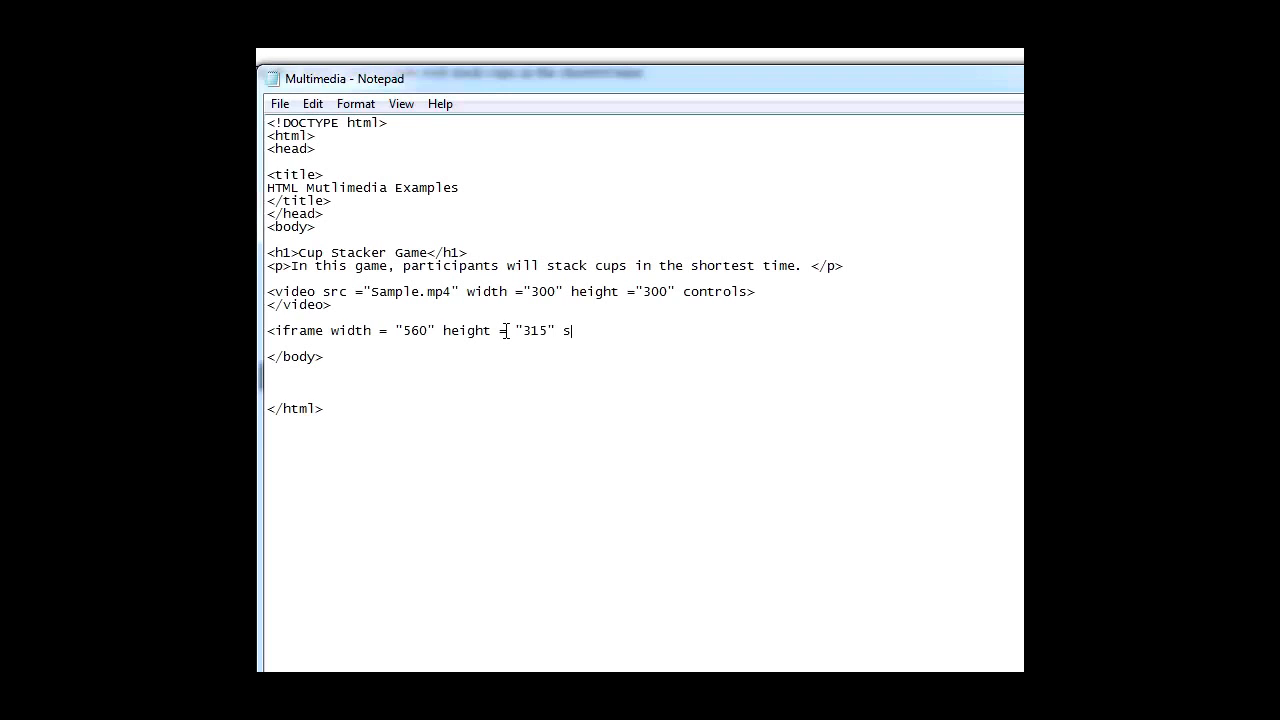
pyautogui.write('rc =')
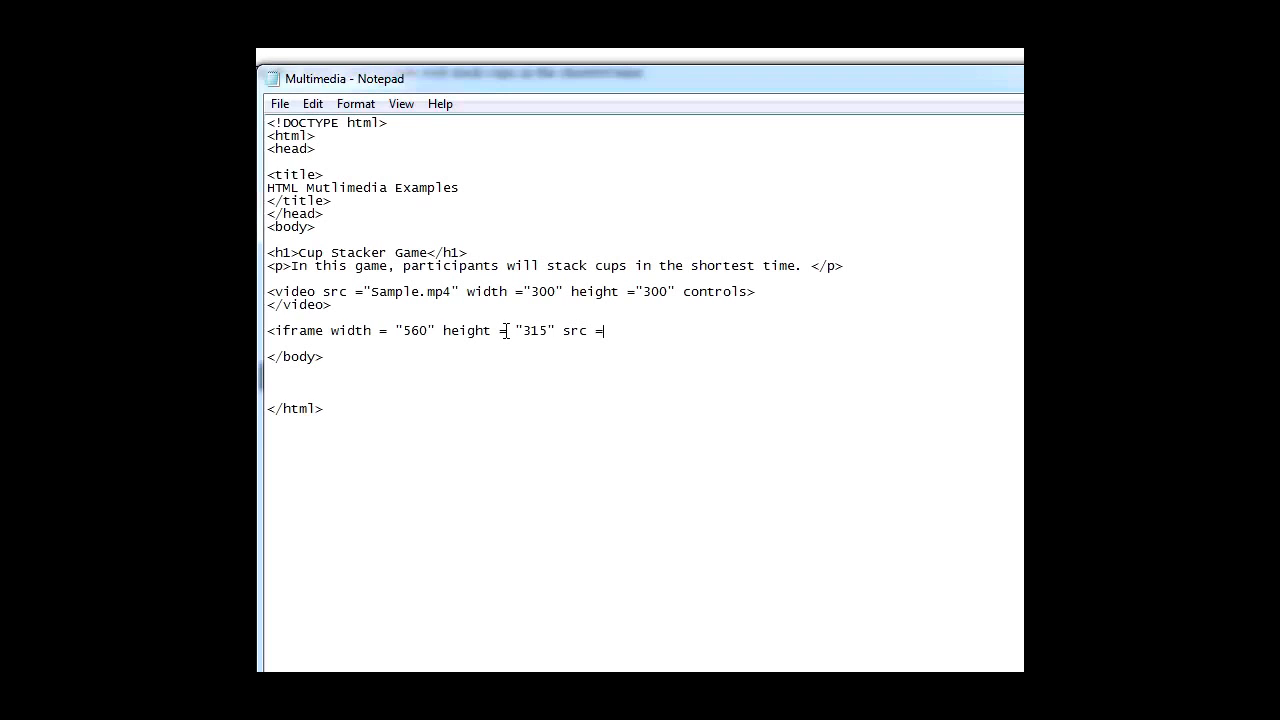
pyautogui.write('"')
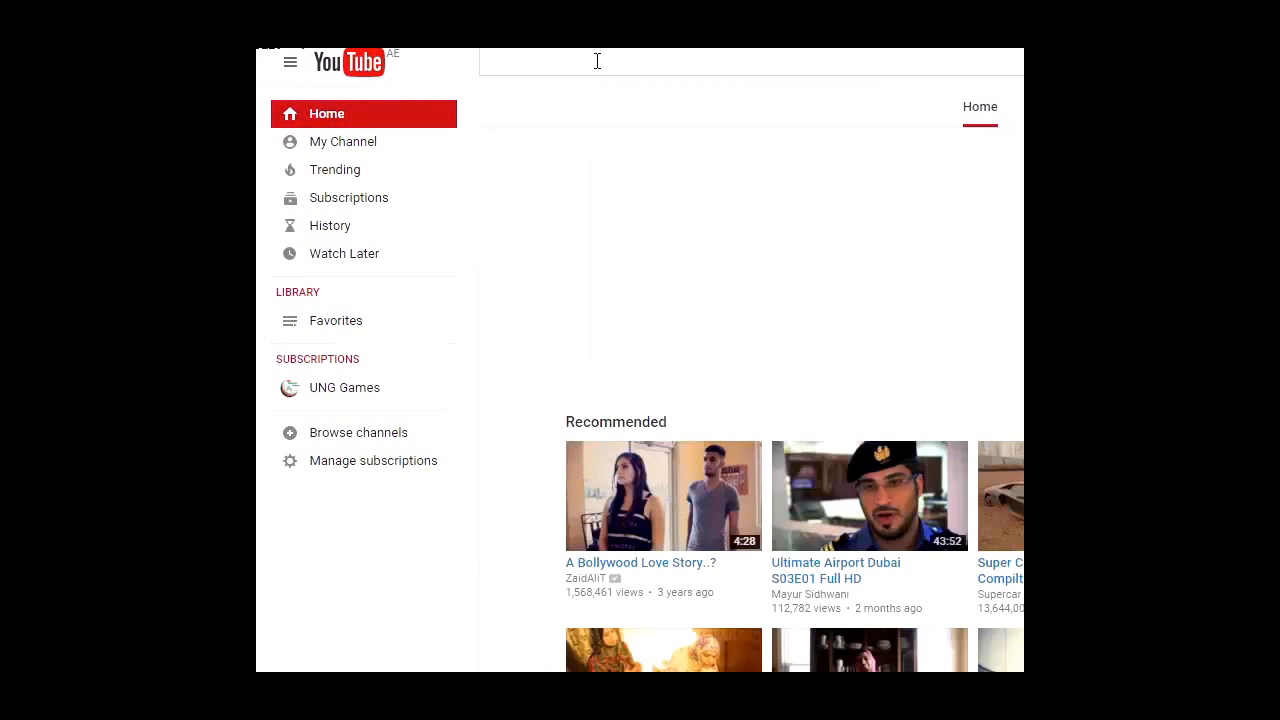
# Search YouTube for cupstacker and open the Fastest Cup Stacker Sets New World Record video.
pyautogui.write('cupstacker')
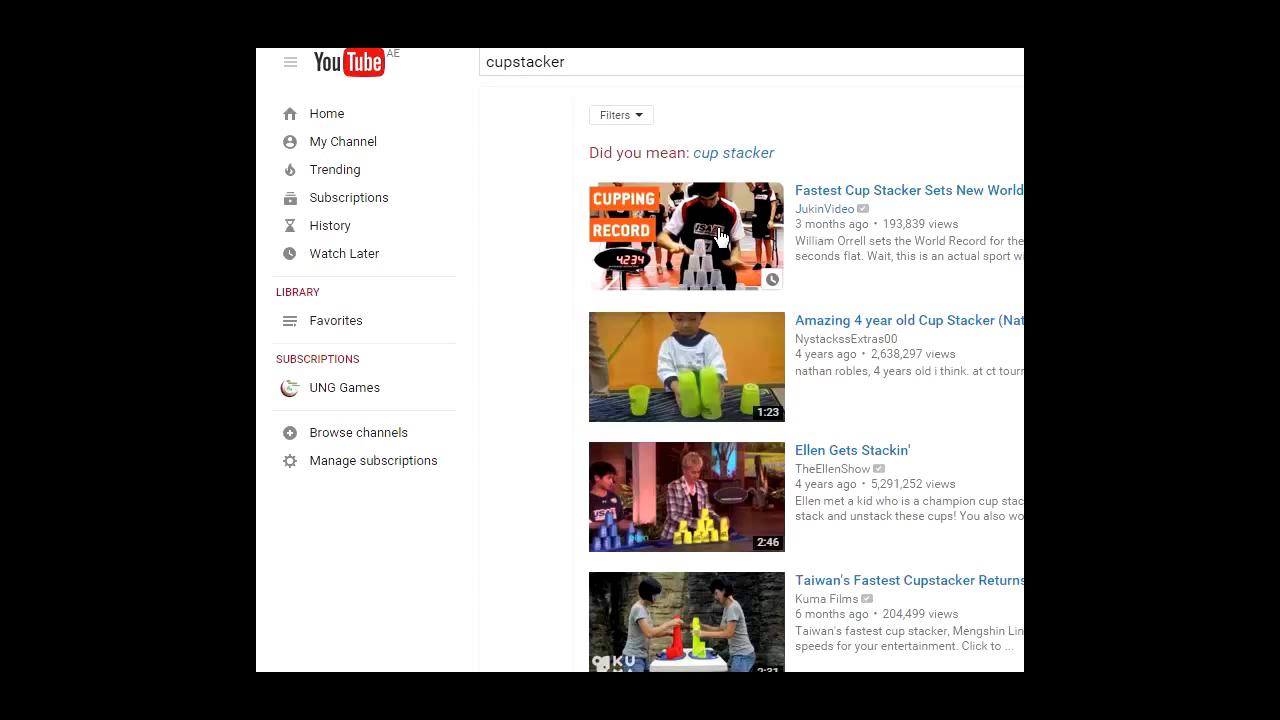
pyautogui.click(686, 236)
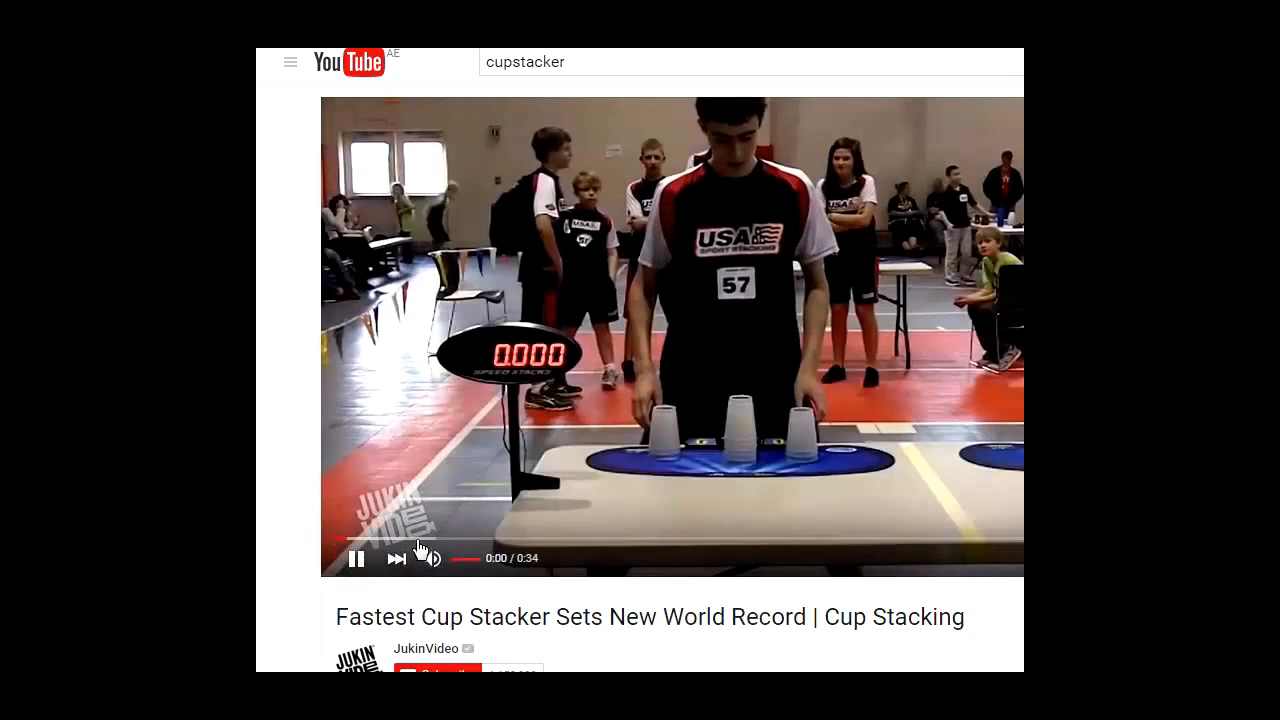
pyautogui.click(356, 558)
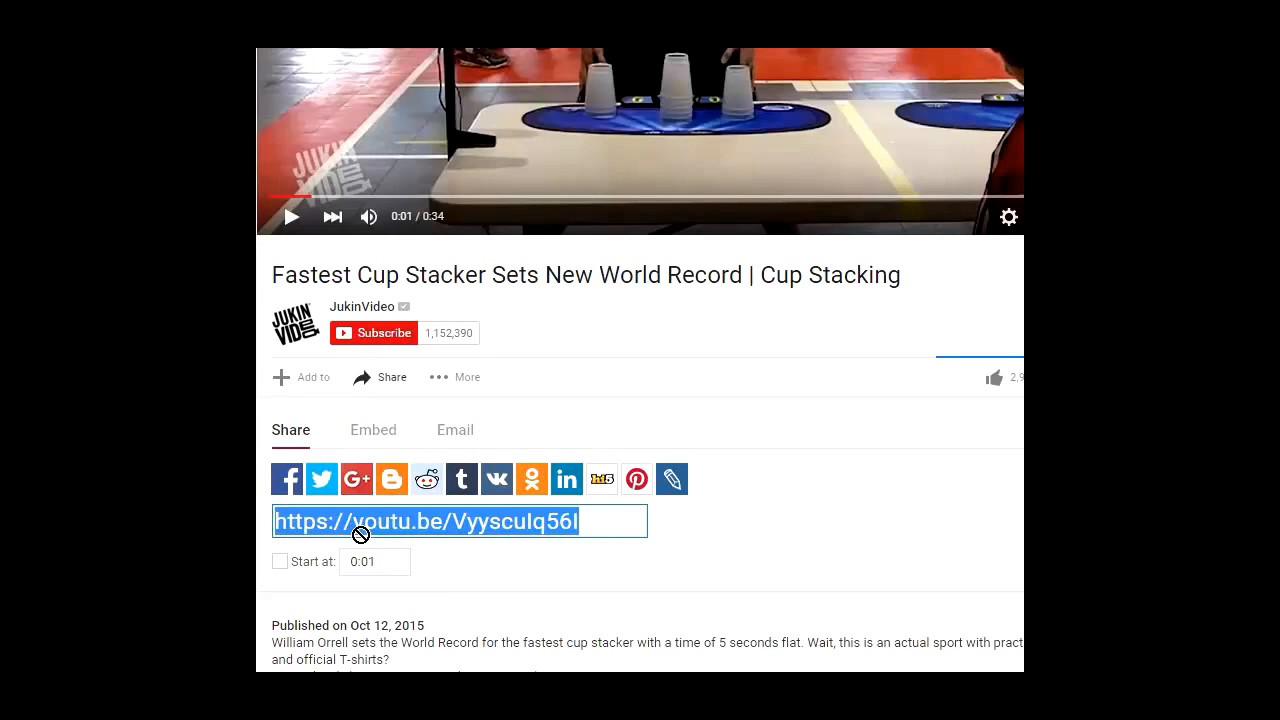
pyautogui.moveTo(600, 520)
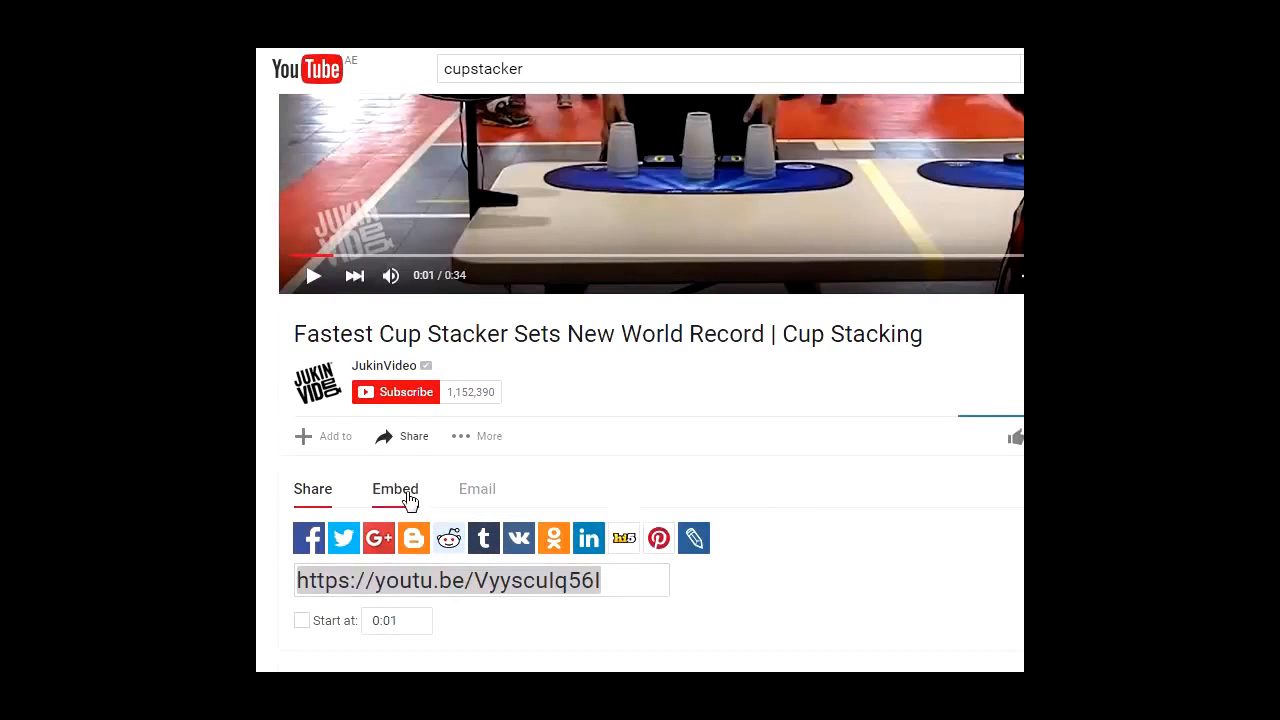
pyautogui.click(412, 436)
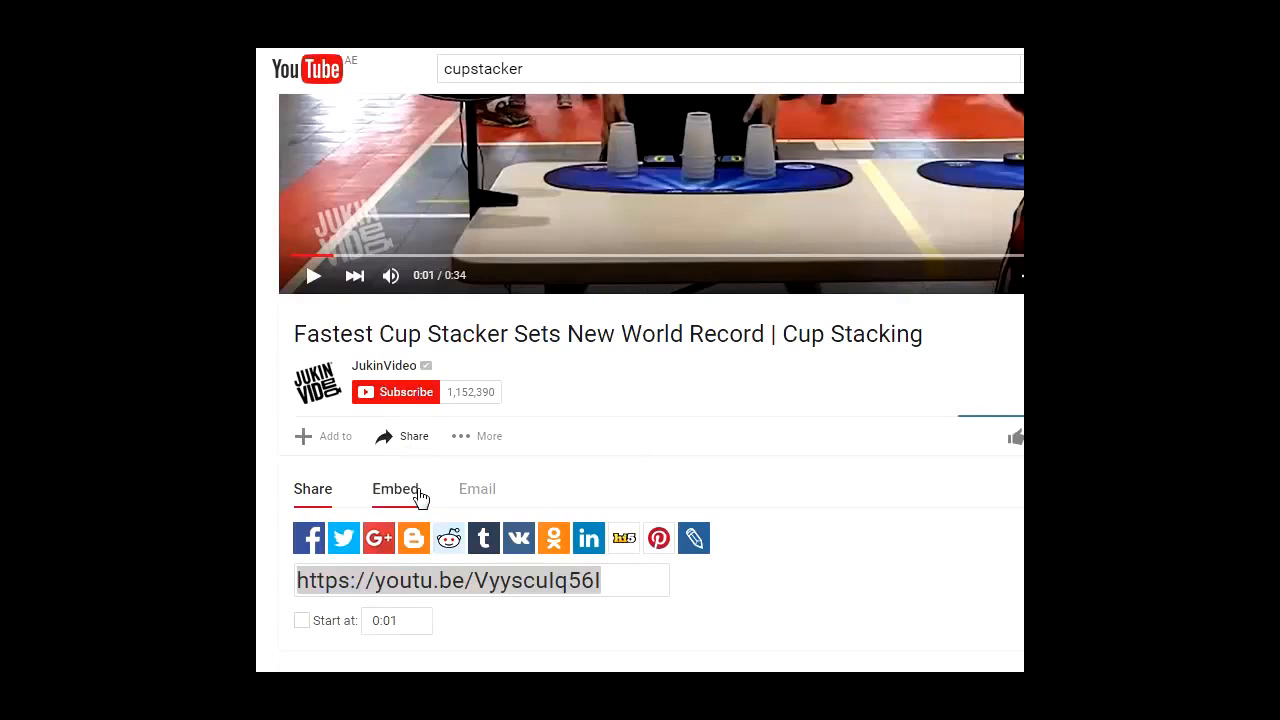
pyautogui.click(312, 488)
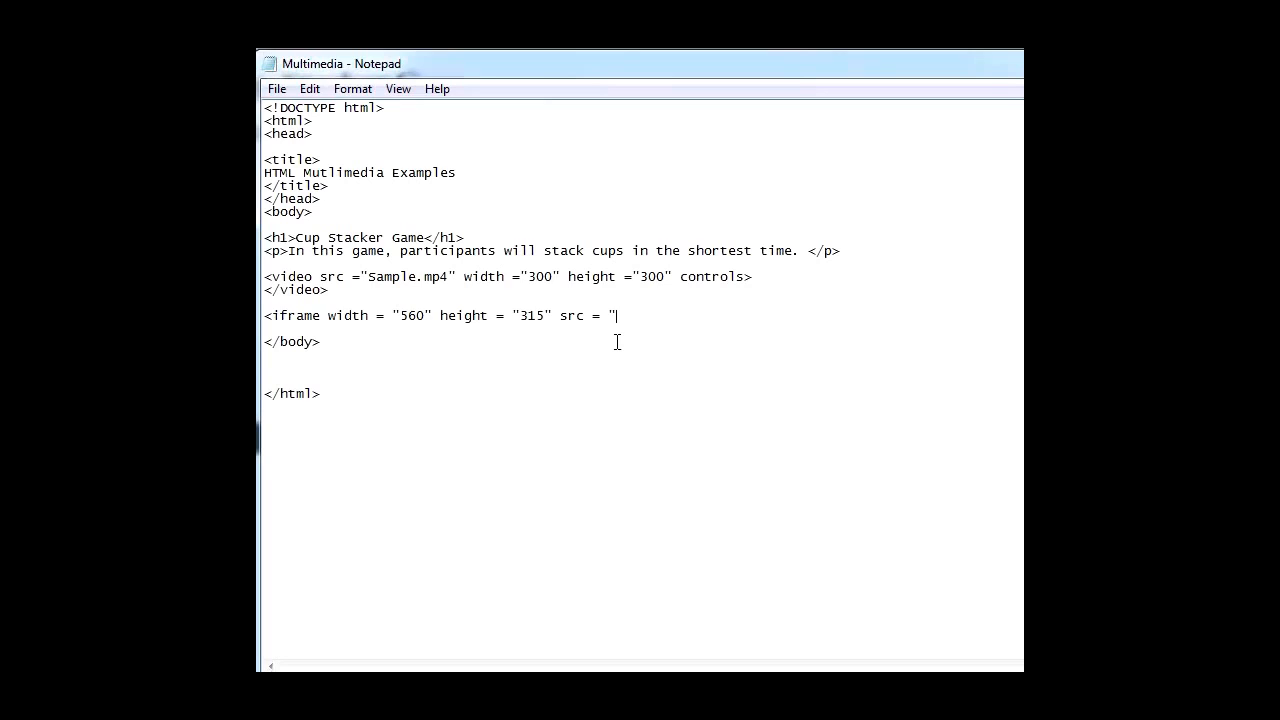
pyautogui.write('https://youtu.be/VyyscuIq56I')
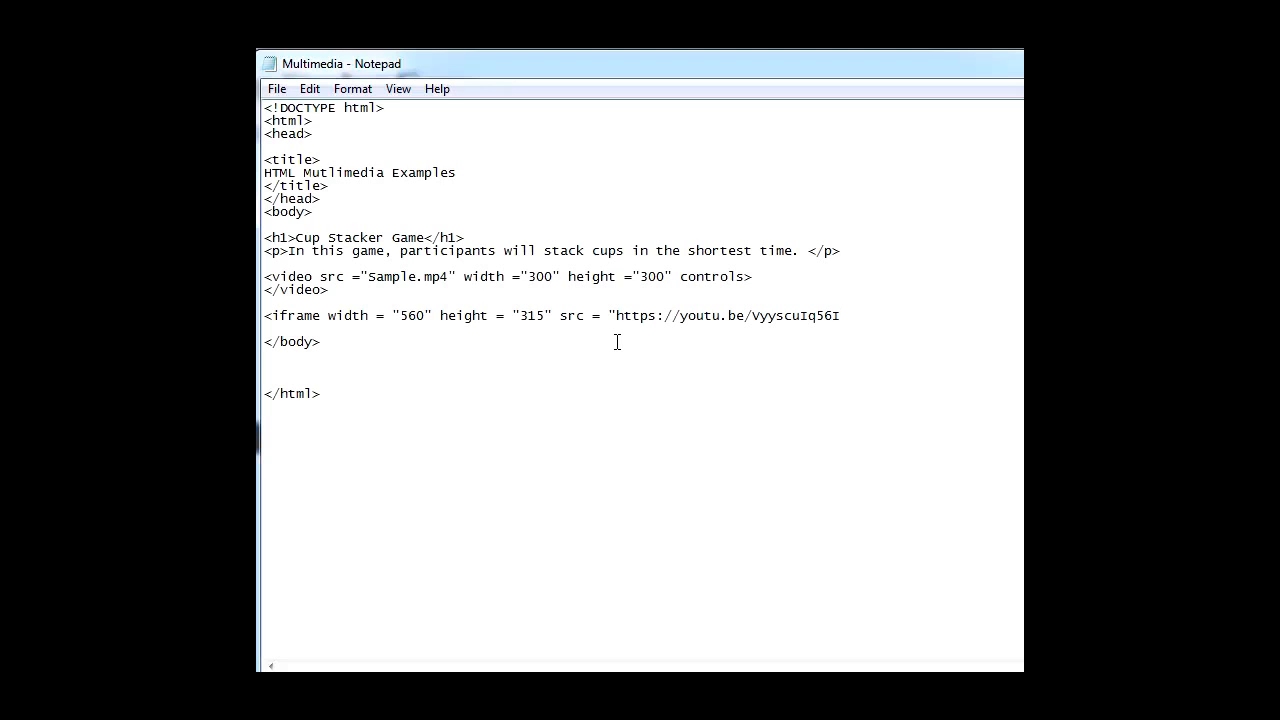
pyautogui.write('"')
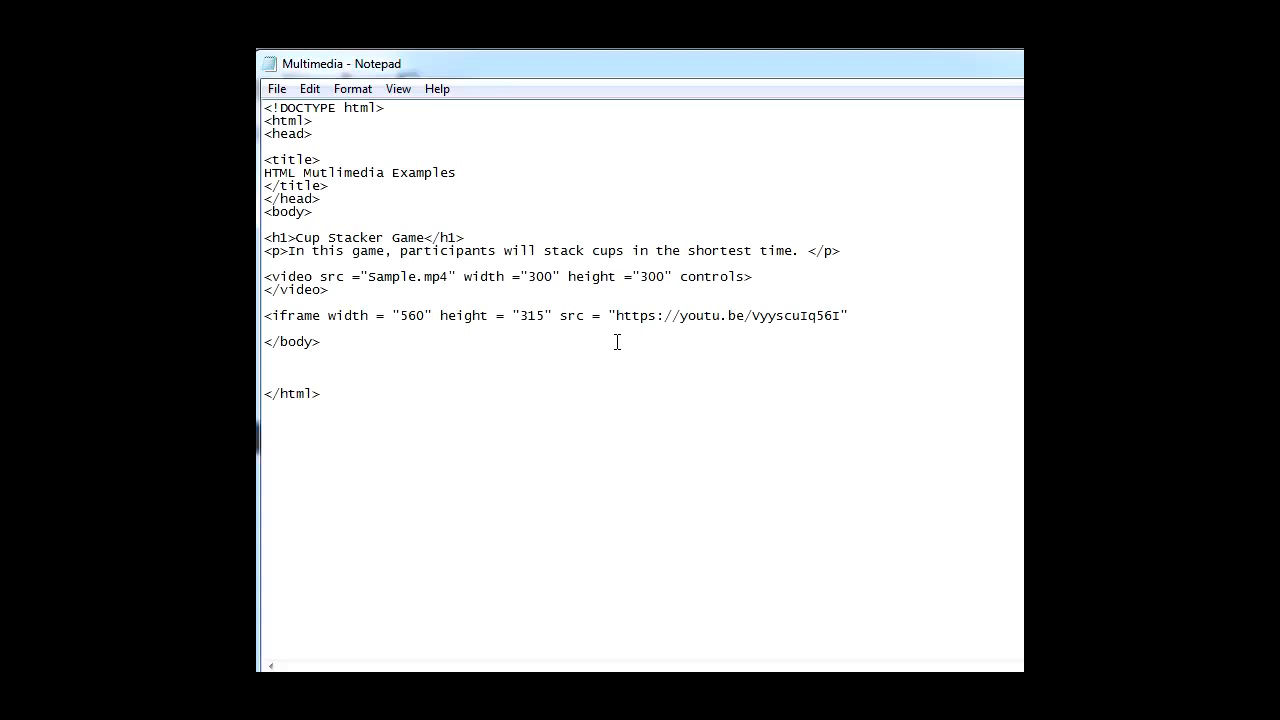
pyautogui.write('frame')
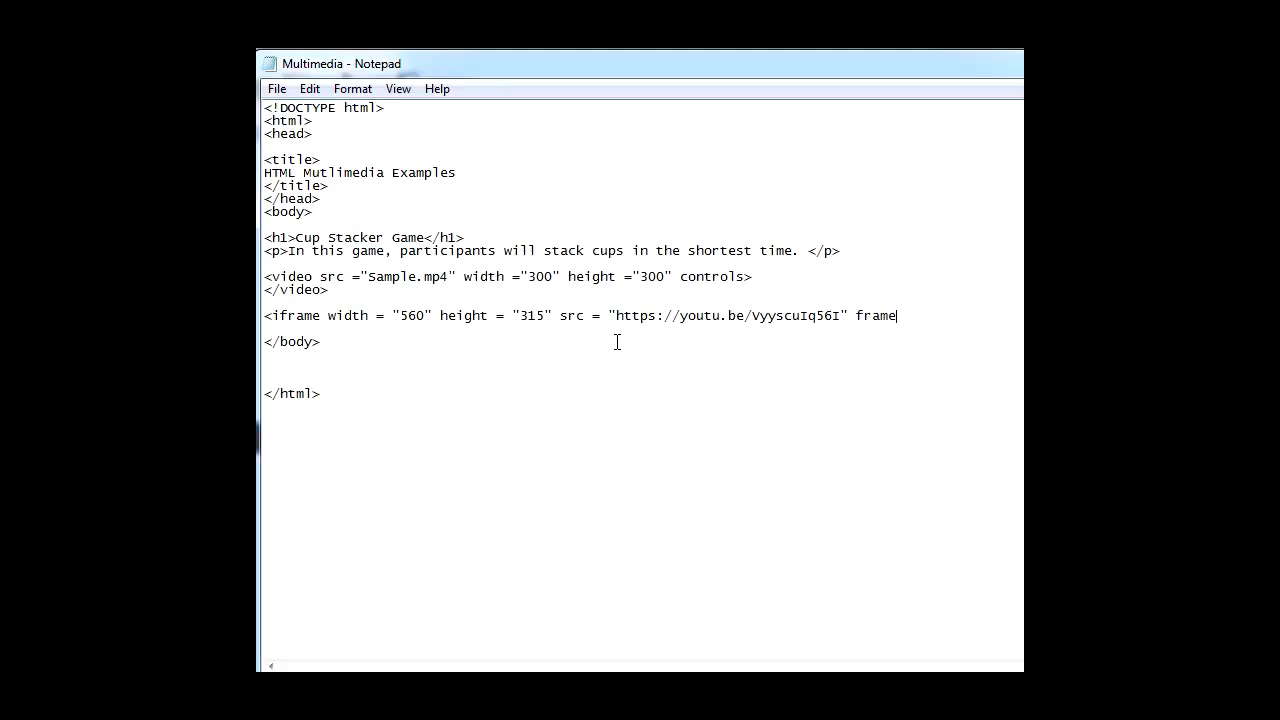
pyautogui.write('border')
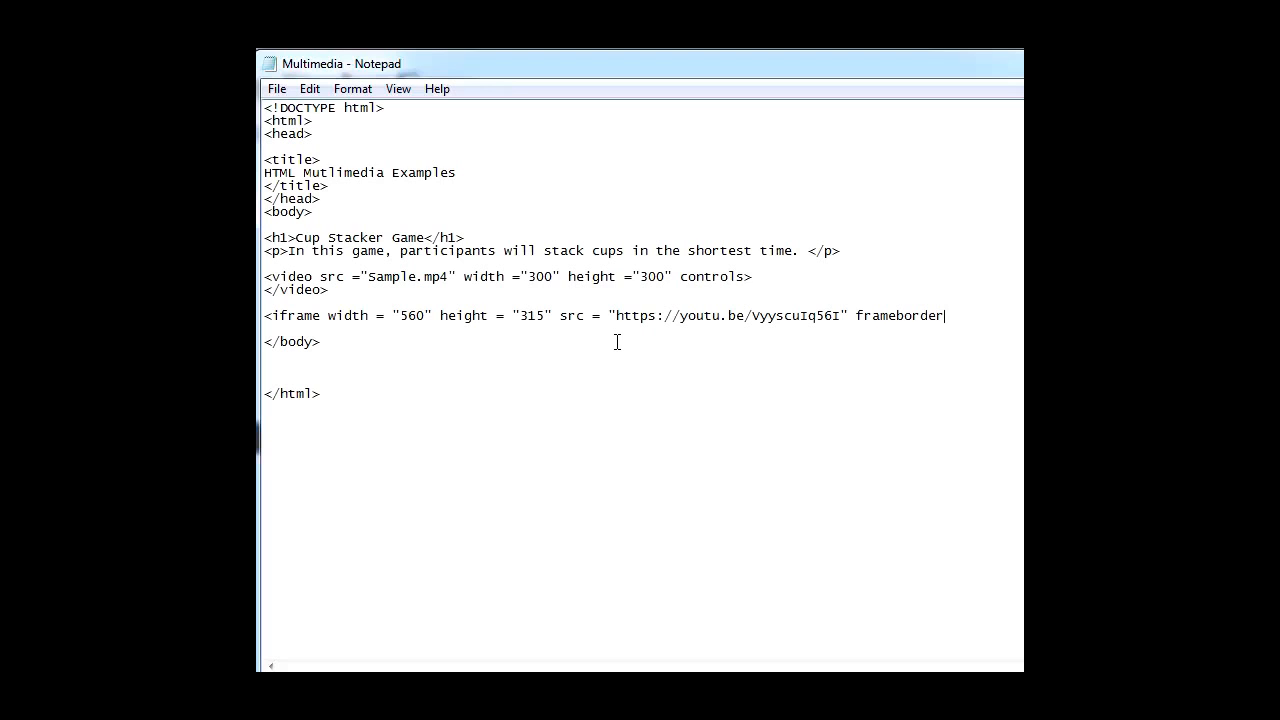
pyautogui.write('= "')
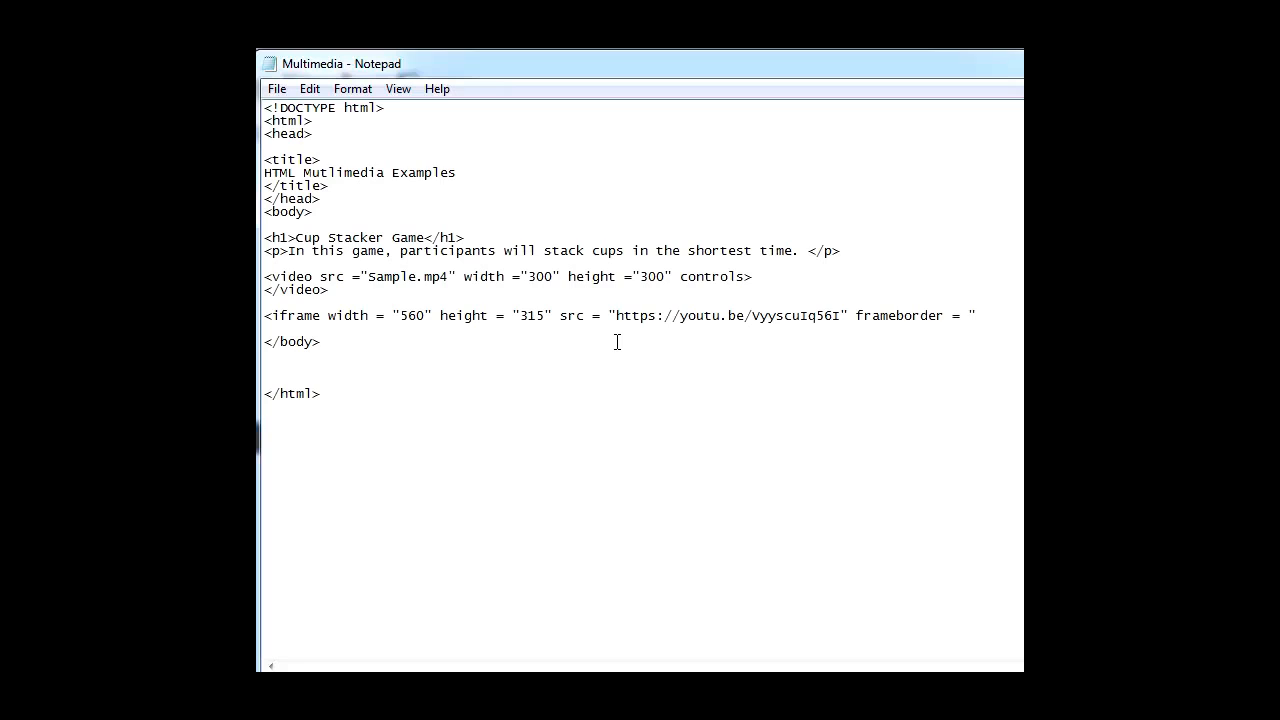
pyautogui.write('0"')
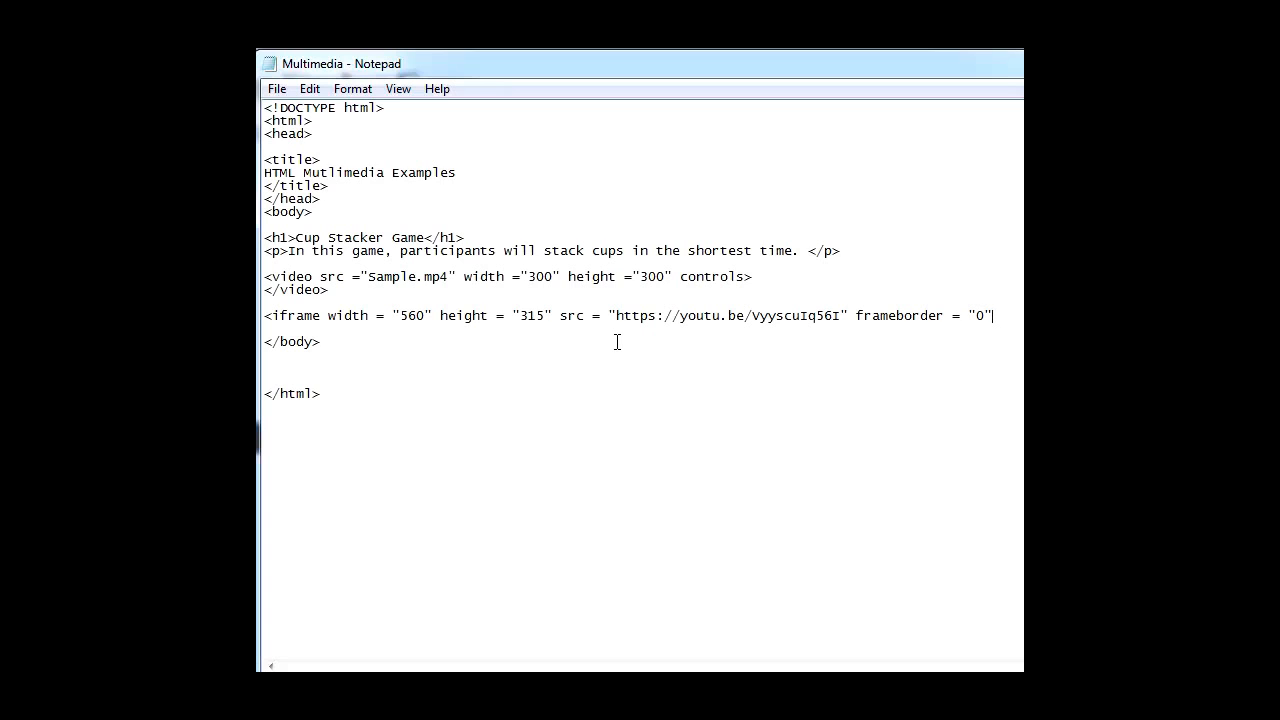
pyautogui.write('allo')
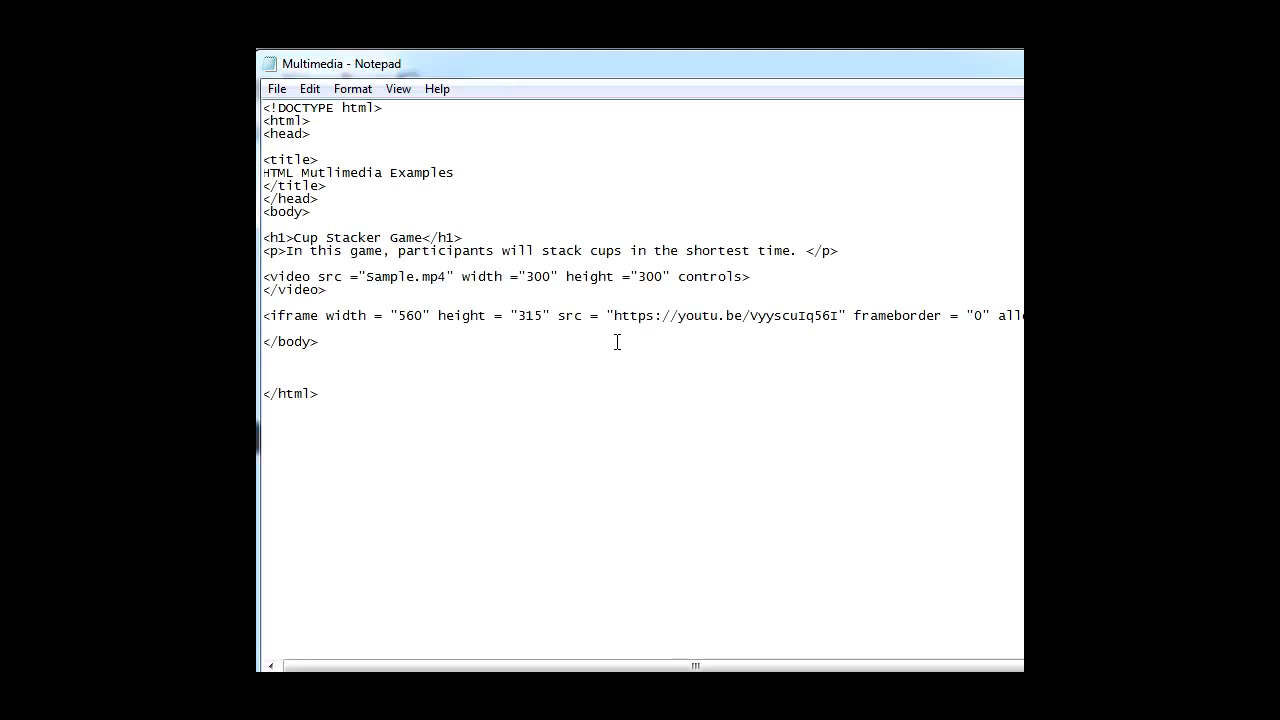
# Close the element with </iframe> on a new line.
pyautogui.press('Enter')
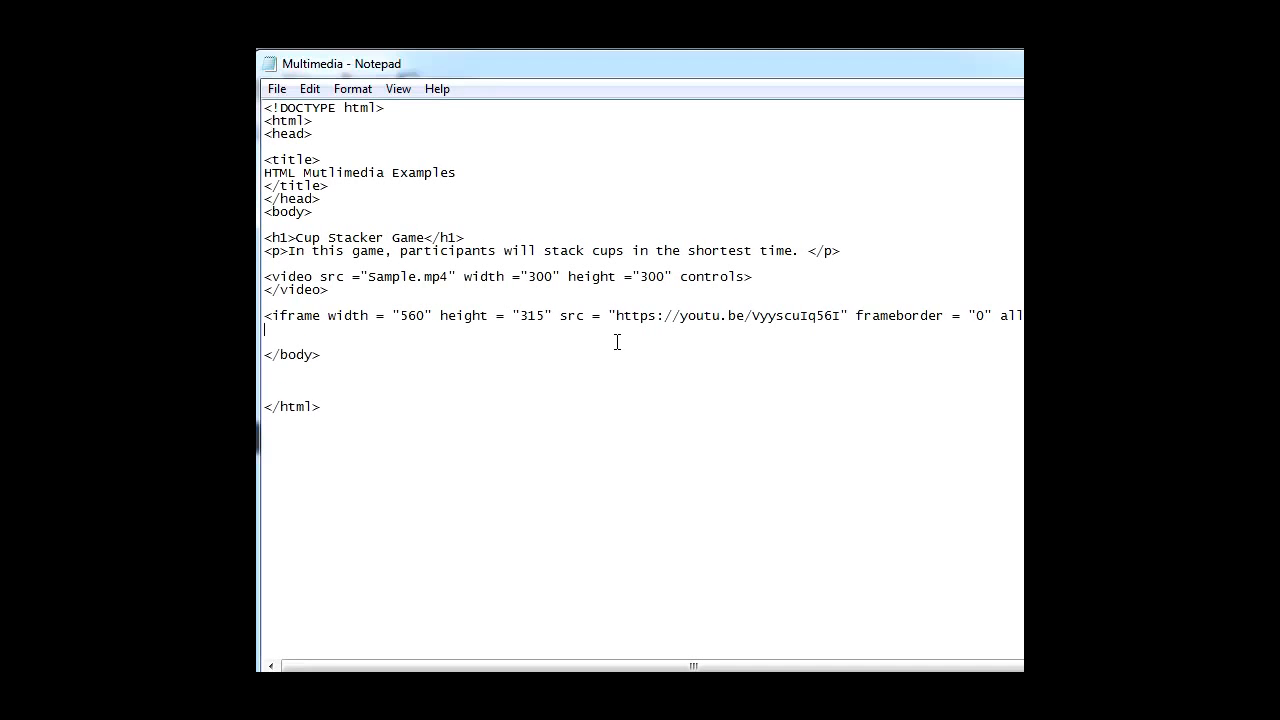
pyautogui.write('</')
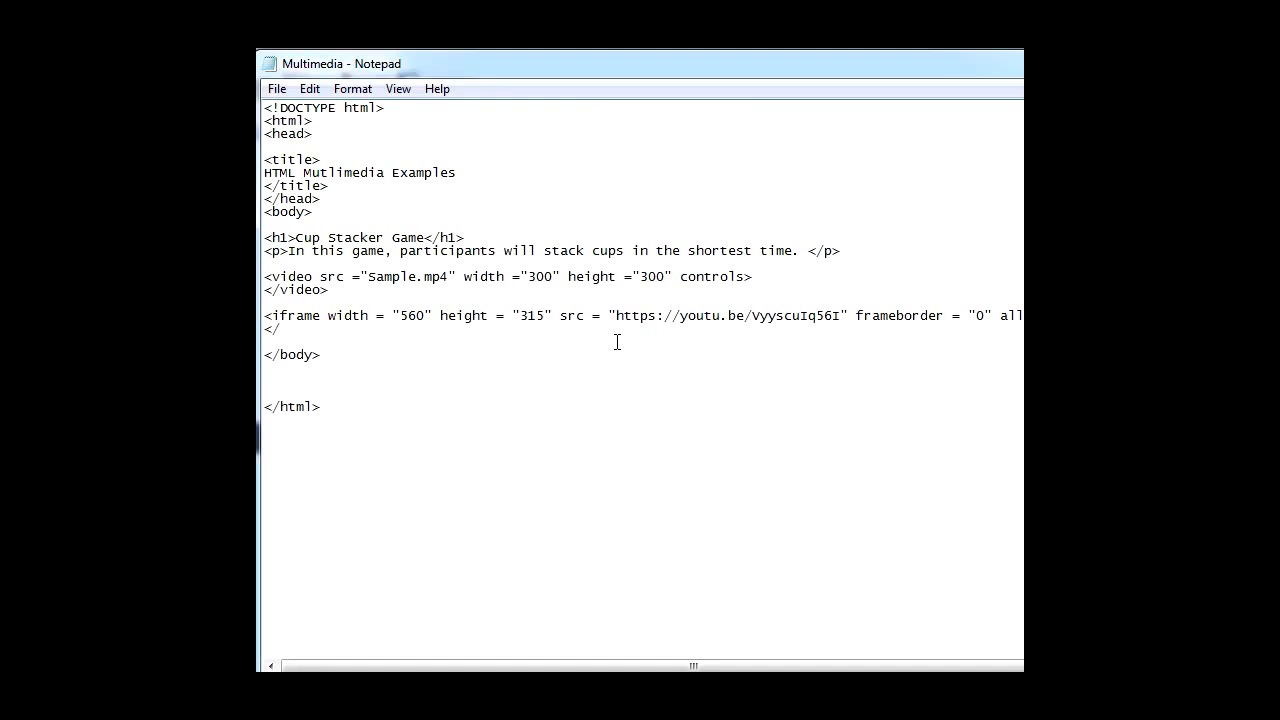
pyautogui.write('iframe>')
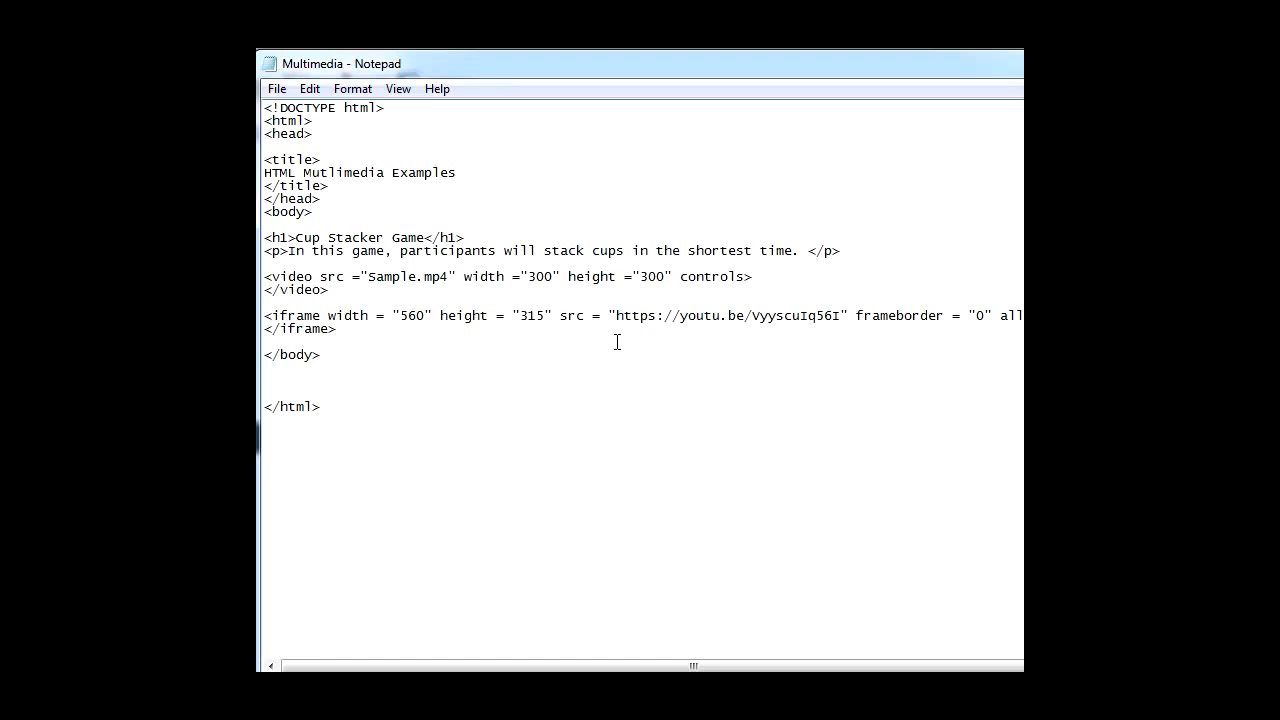
pyautogui.moveTo(738, 326)
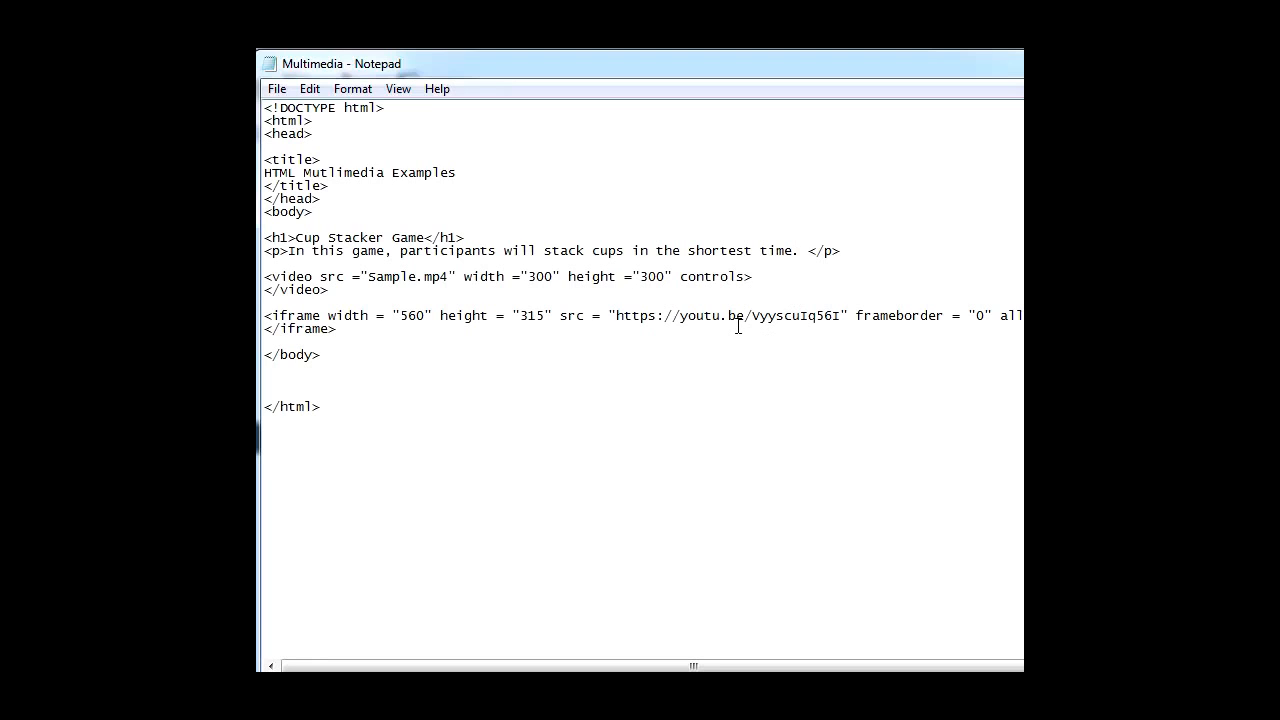
pyautogui.moveTo(508, 448)
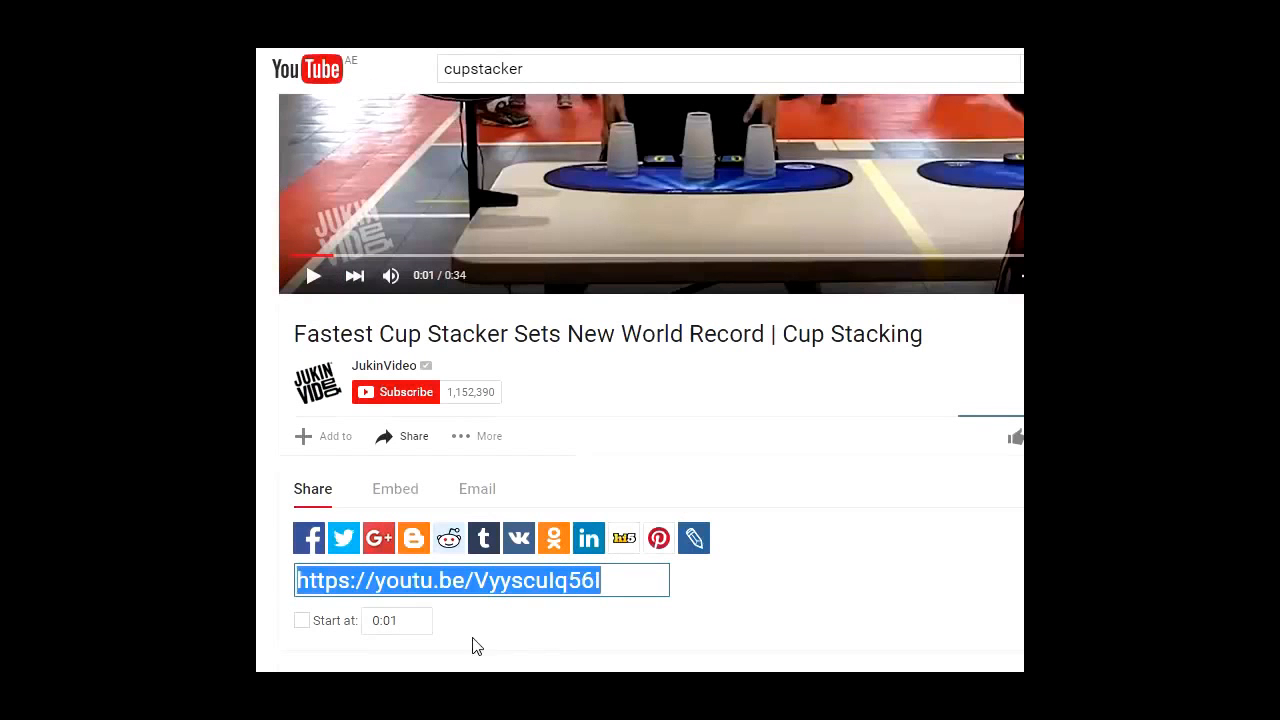
pyautogui.moveTo(578, 658)
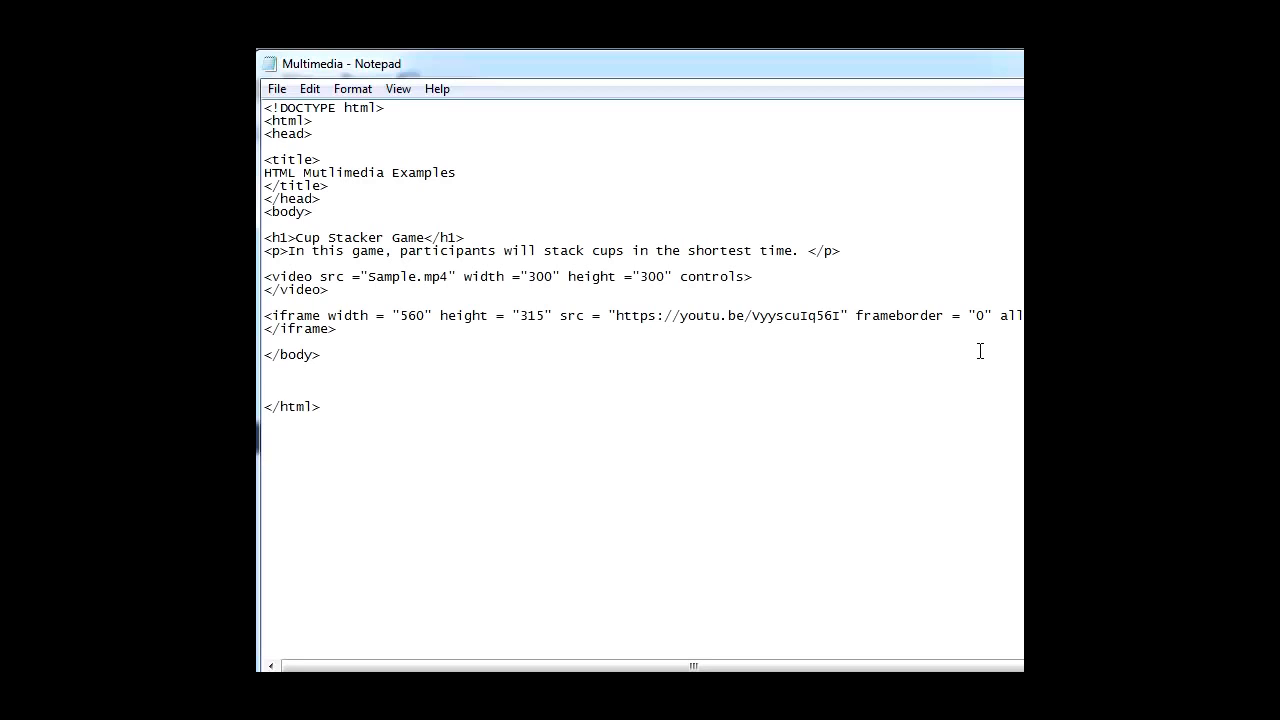
pyautogui.moveTo(358, 428)
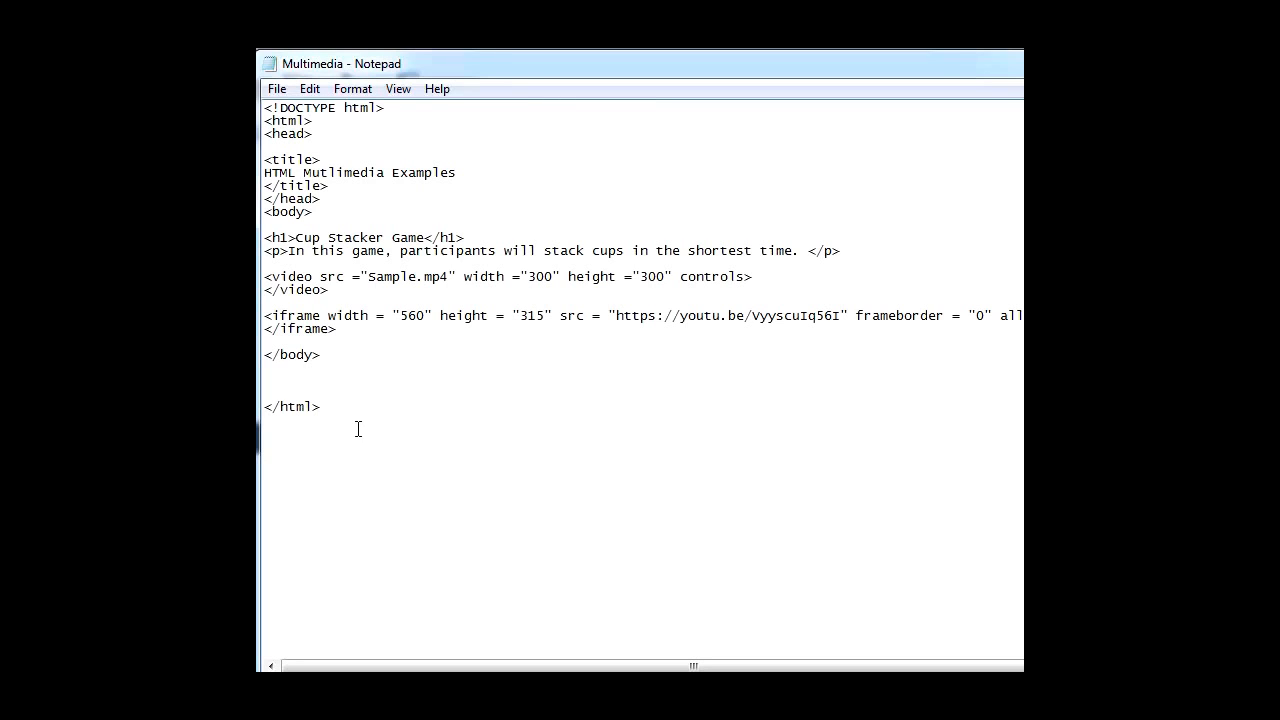
# Copy the youtube.com/embed URL from the video's Embed code into the iframe's src.
pyautogui.click(276, 88)
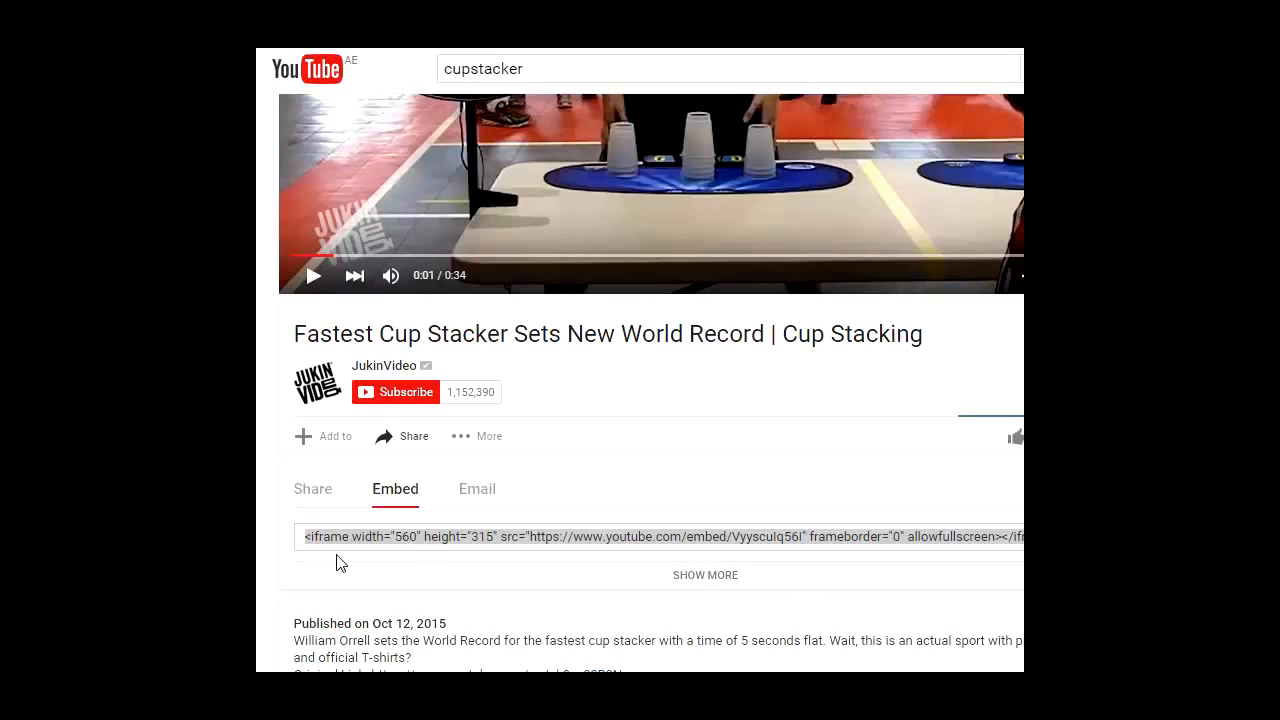
pyautogui.moveTo(656, 568)
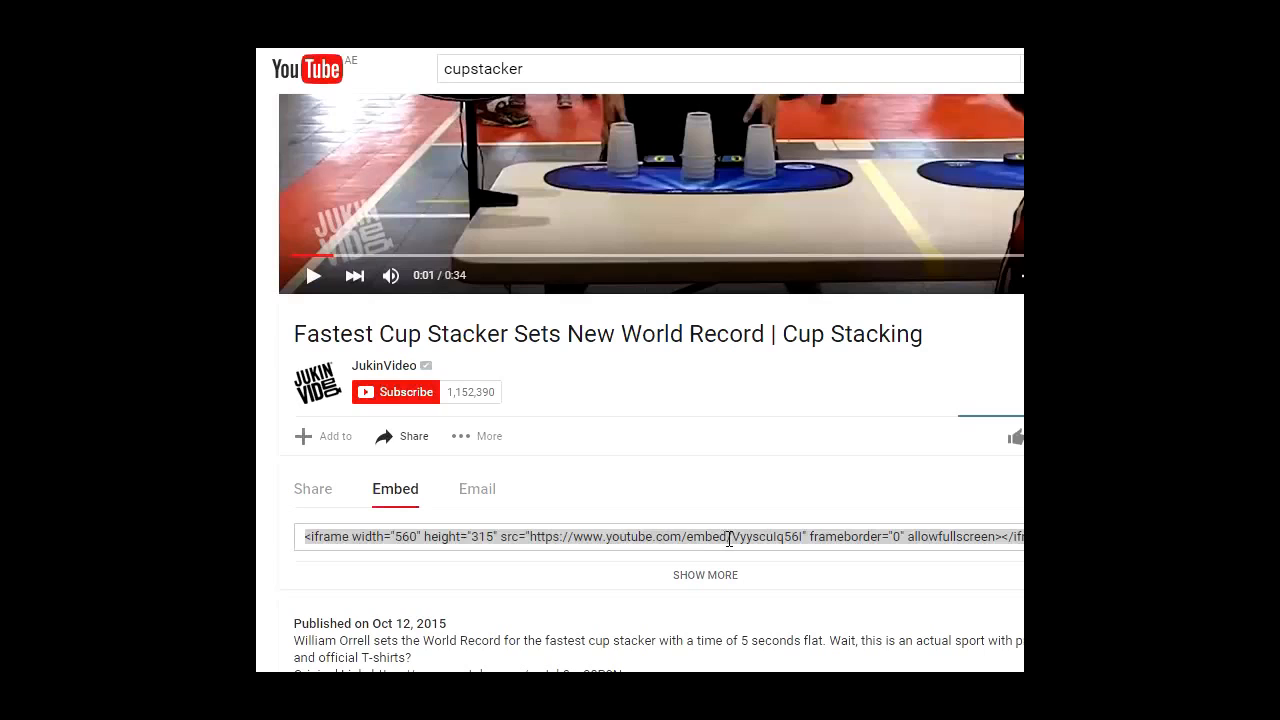
pyautogui.doubleClick(710, 536)
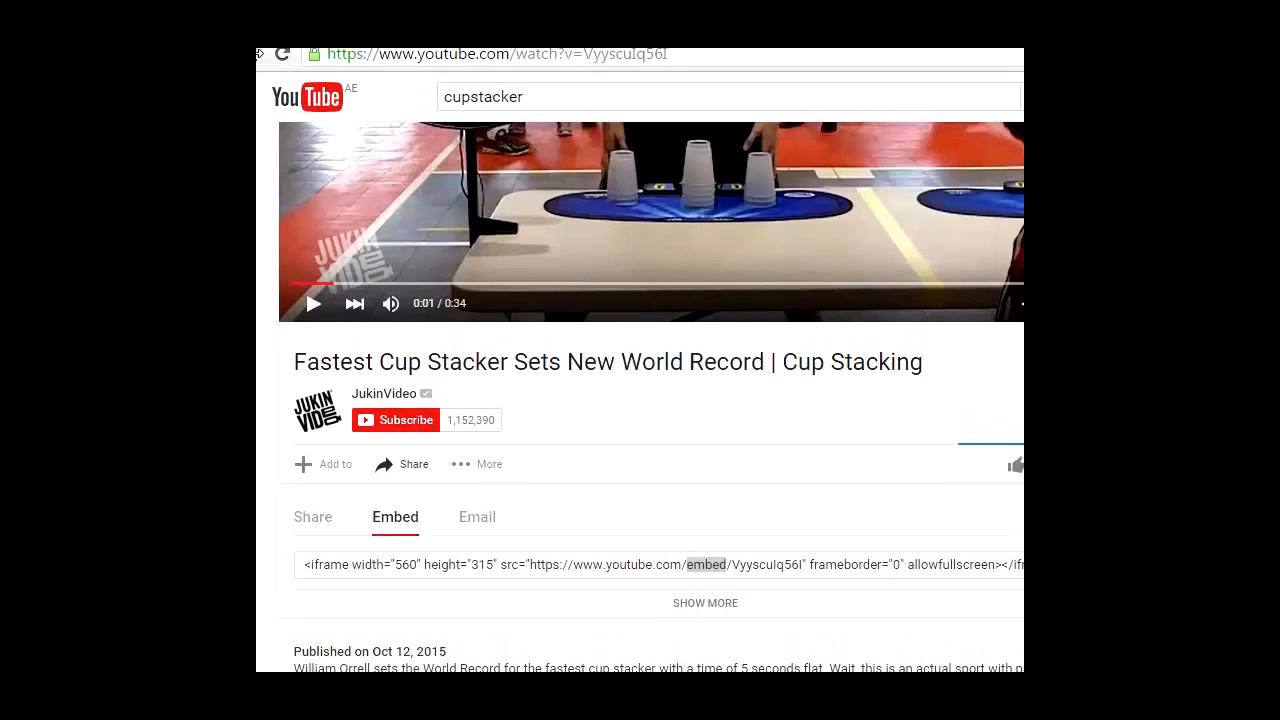
pyautogui.moveTo(304, 464)
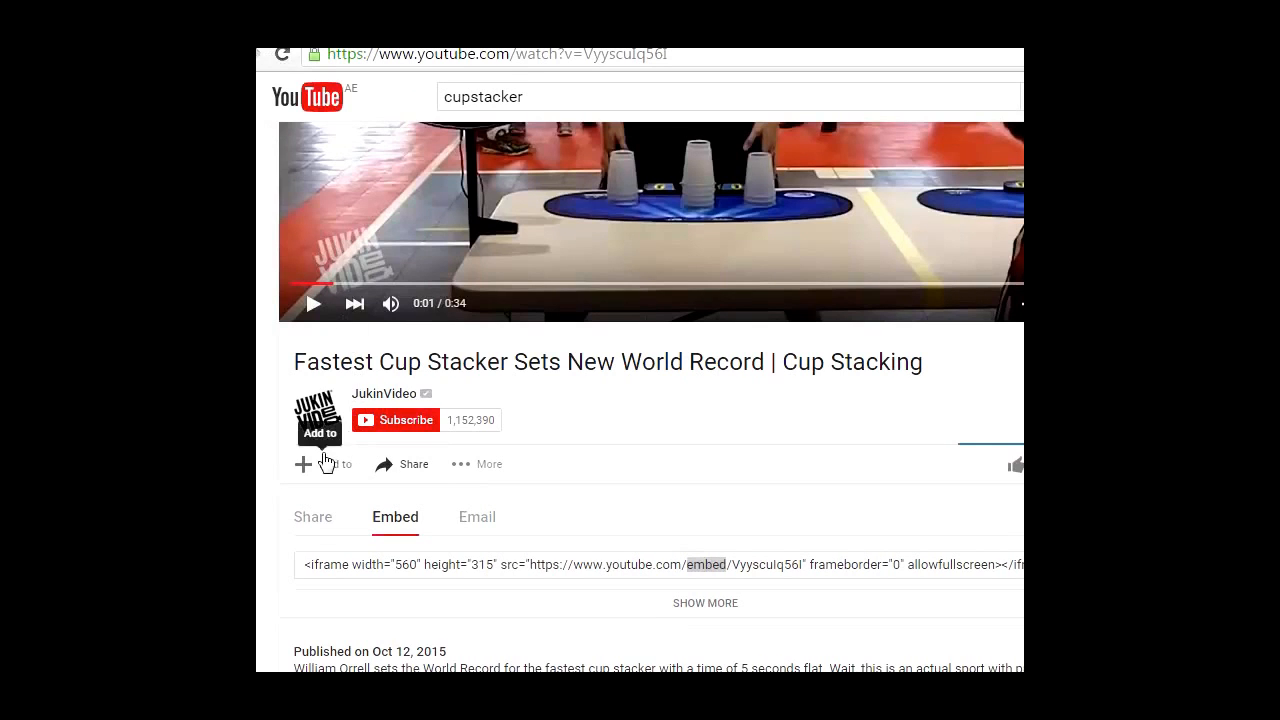
pyautogui.click(312, 516)
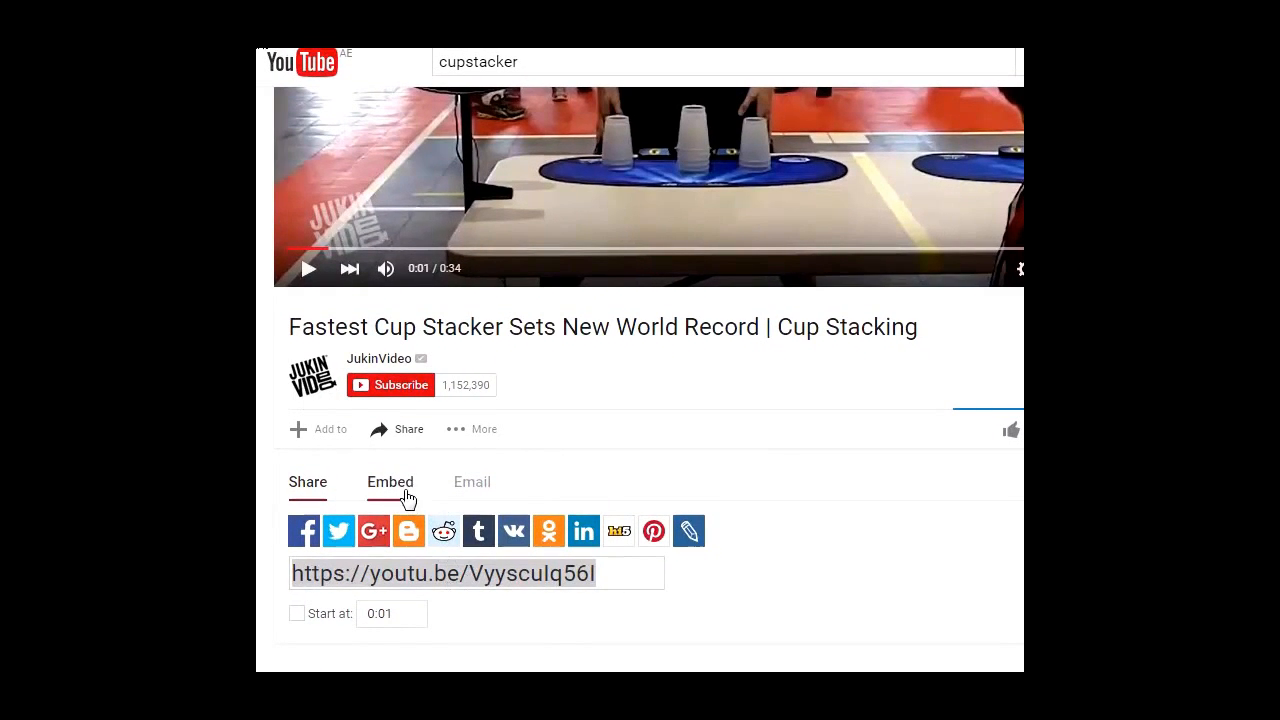
pyautogui.click(388, 480)
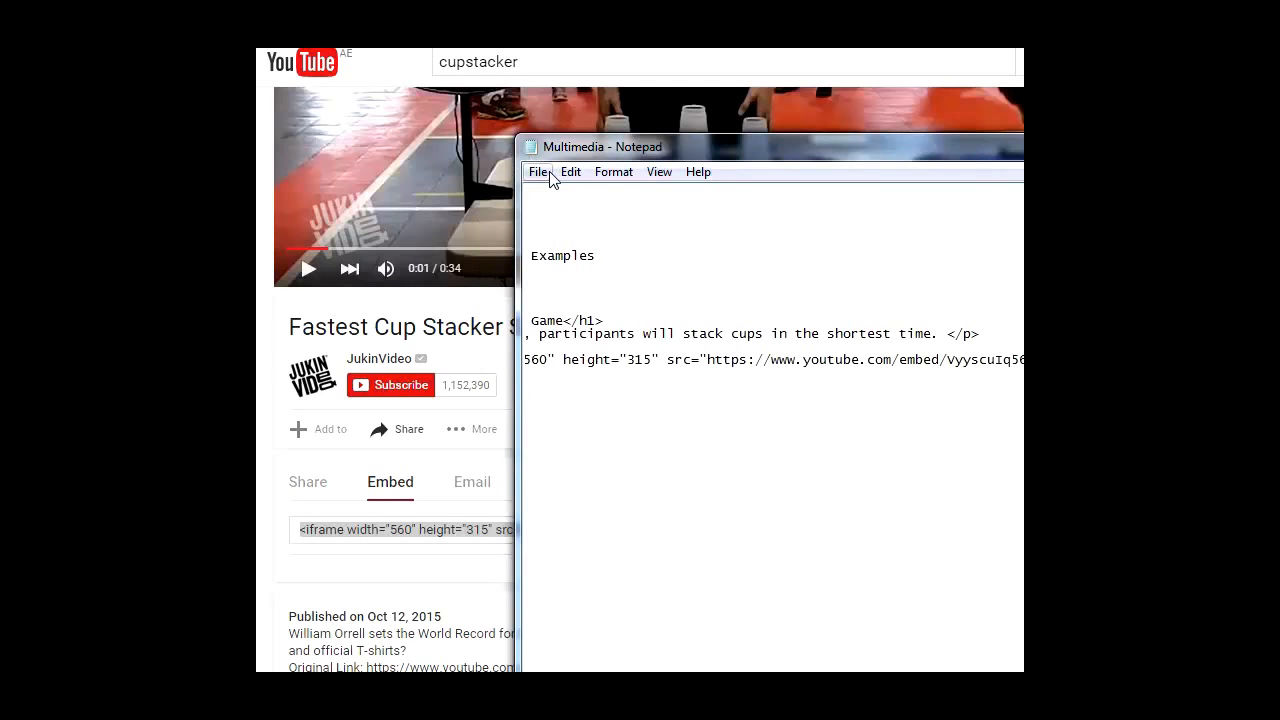
# Save the Multimedia file from Notepad's File menu.
pyautogui.click(538, 172)
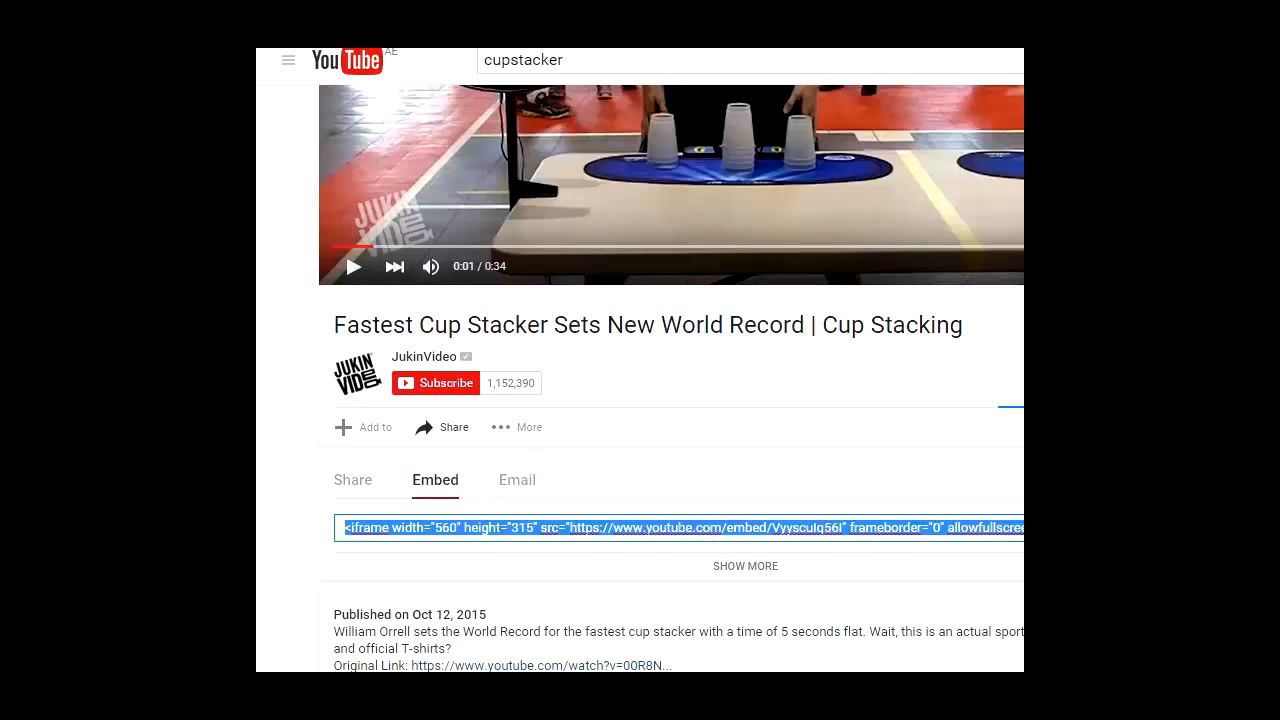
# Preview the embedded video and change the embed video size to 640 × 360.
pyautogui.click(528, 428)
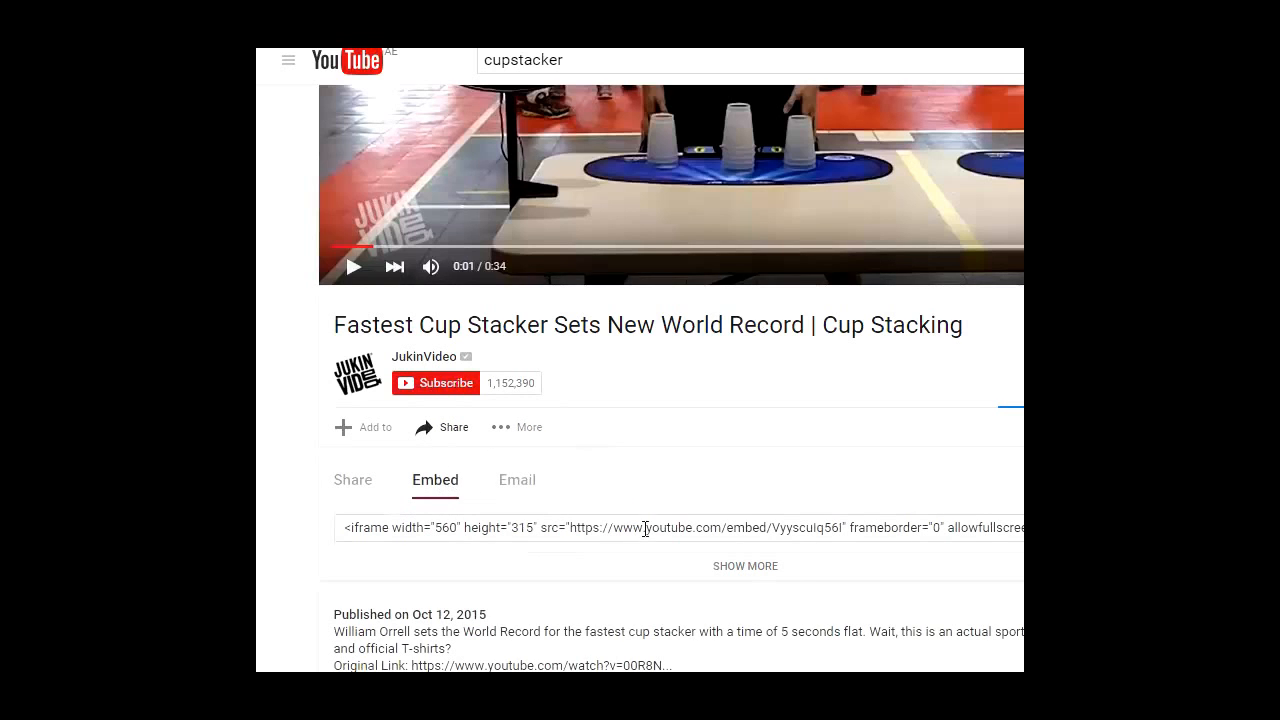
pyautogui.scroll(-3)
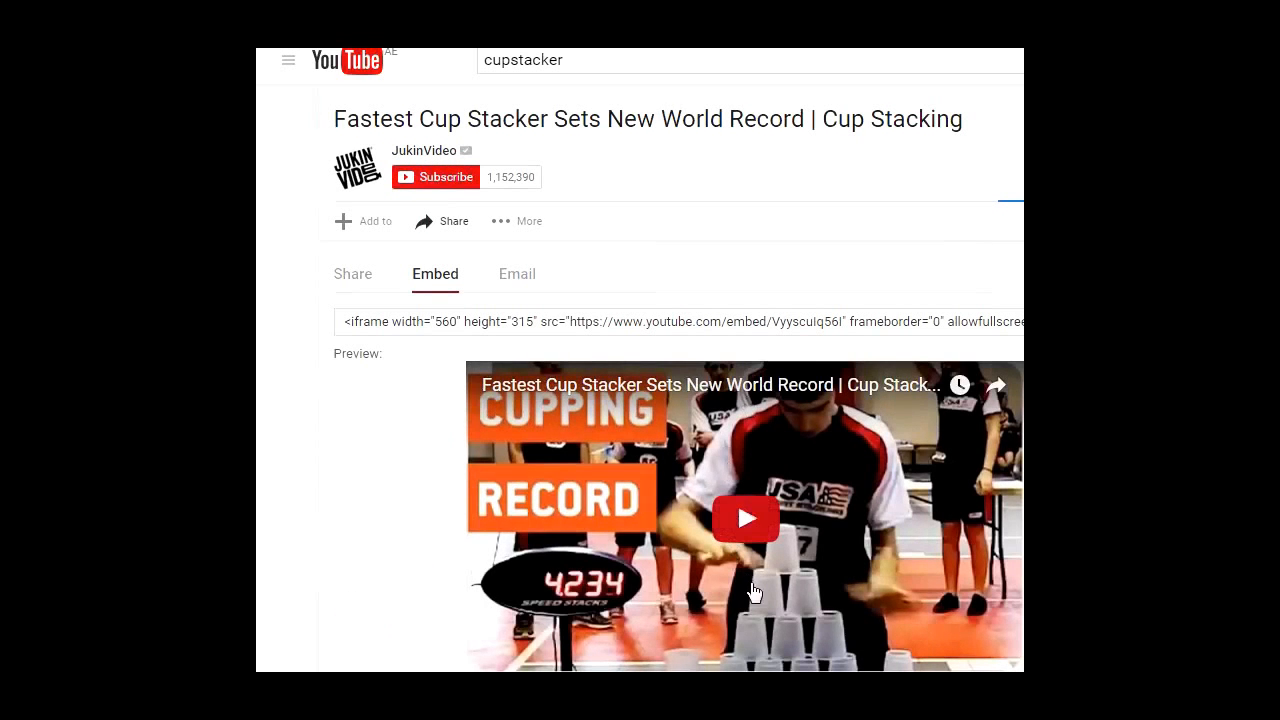
pyautogui.click(744, 518)
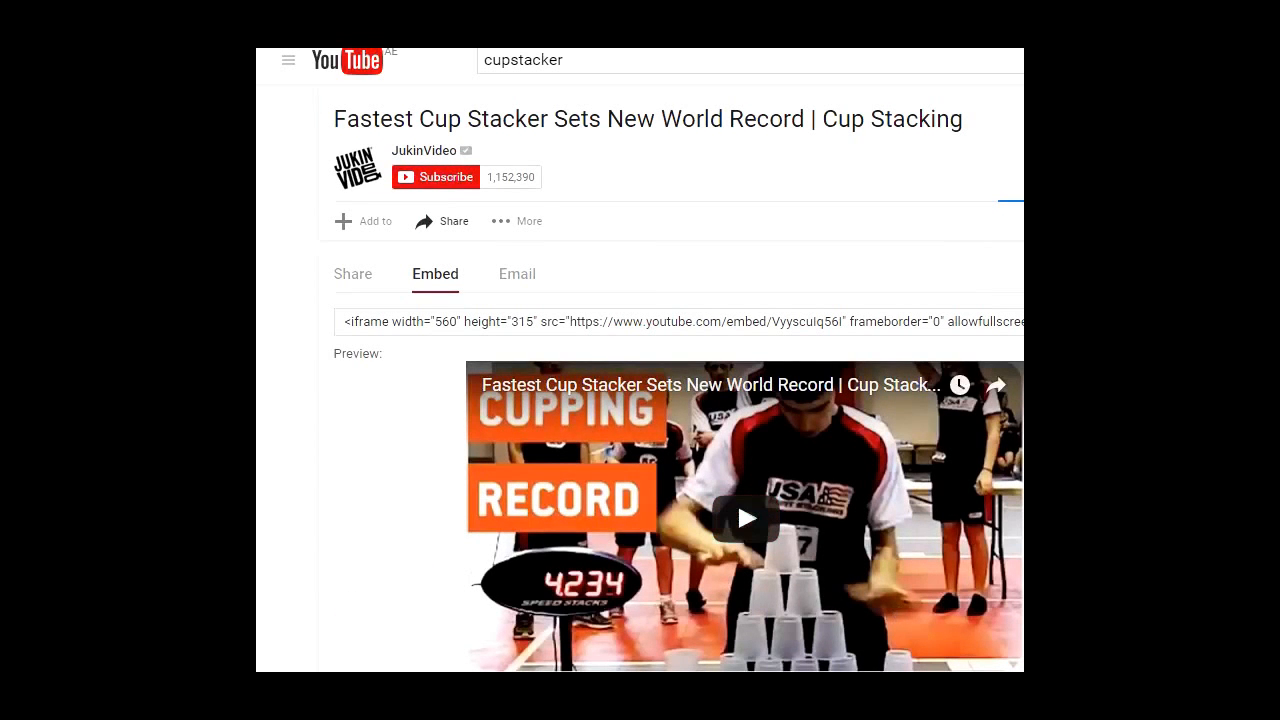
pyautogui.scroll(-3)
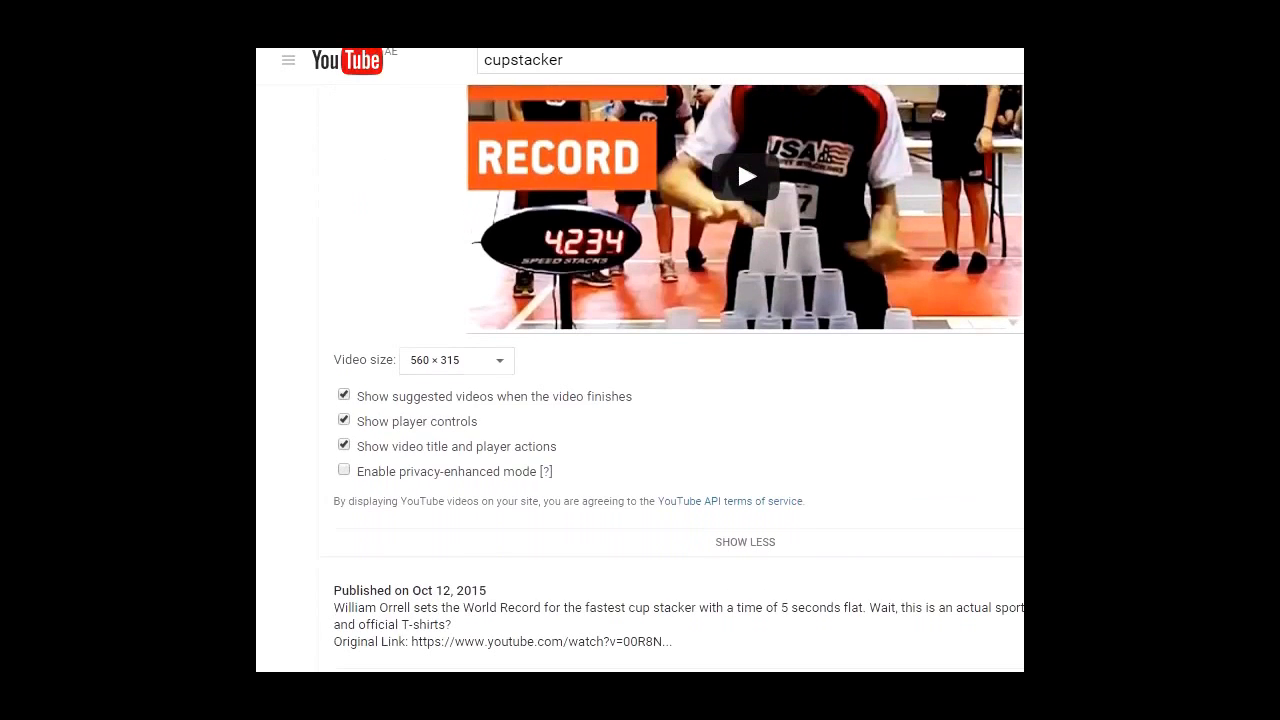
pyautogui.moveTo(444, 388)
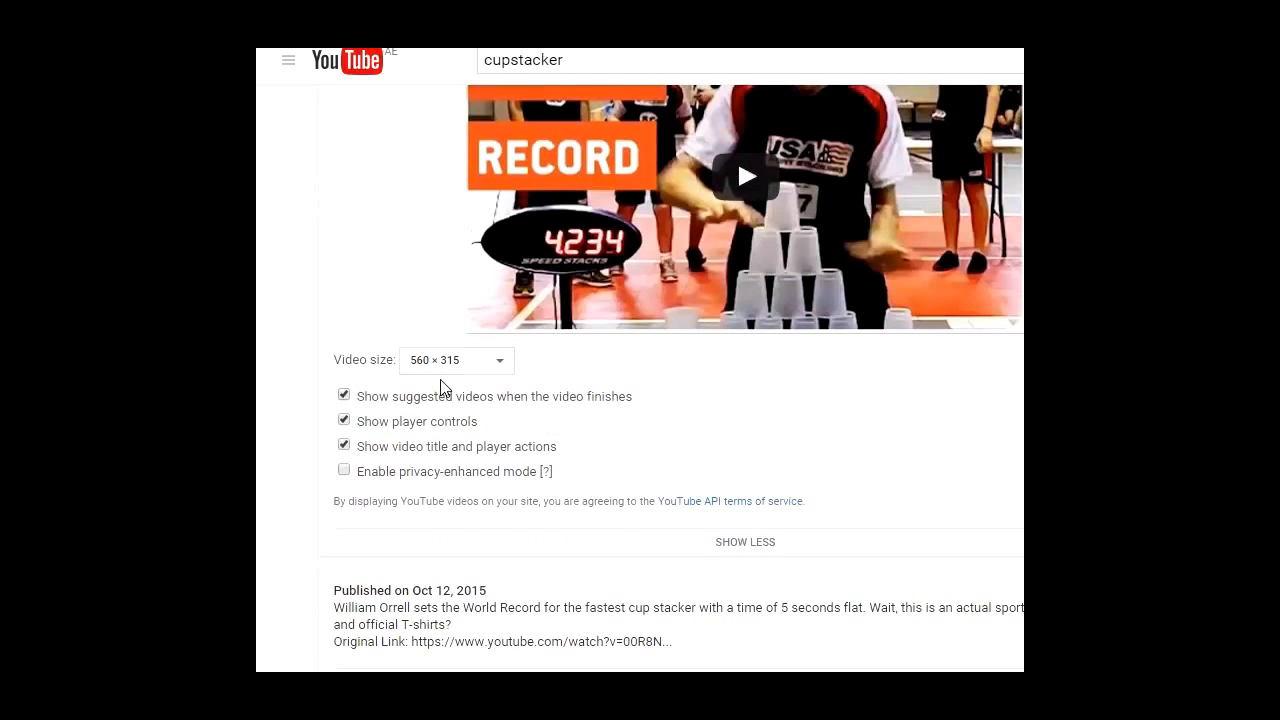
pyautogui.click(456, 360)
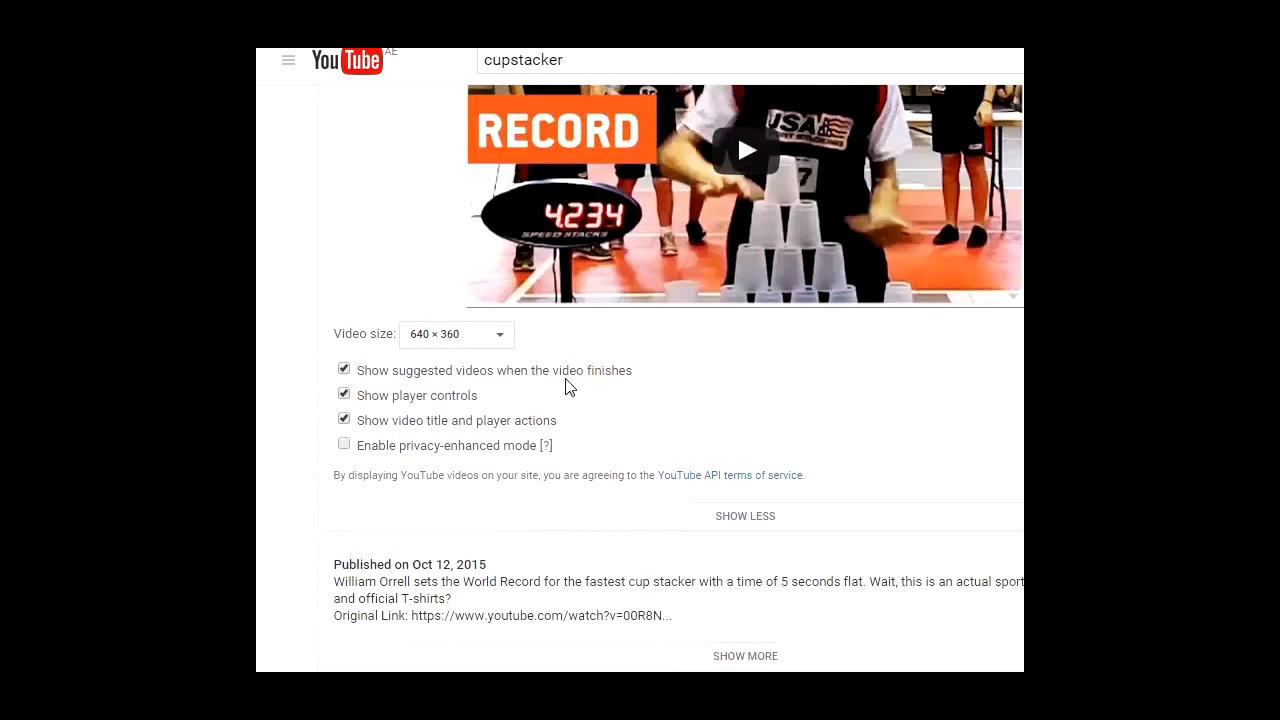
pyautogui.click(344, 368)
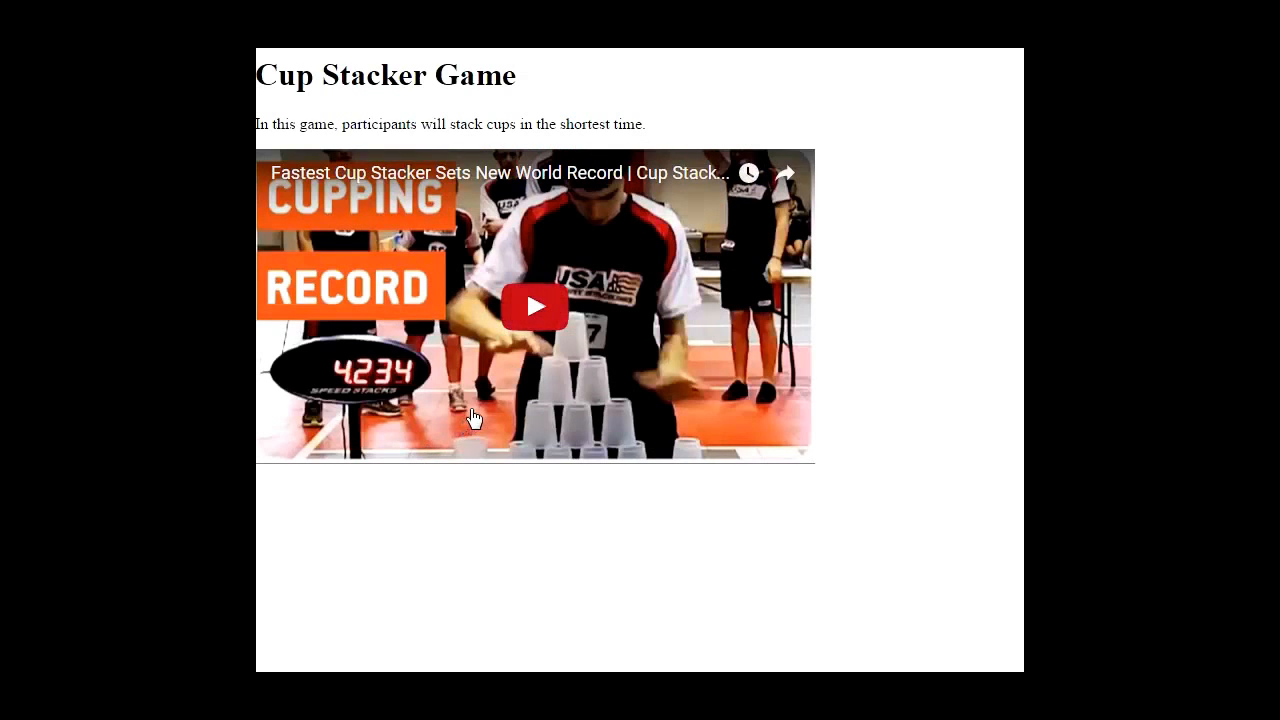
pyautogui.click(534, 306)
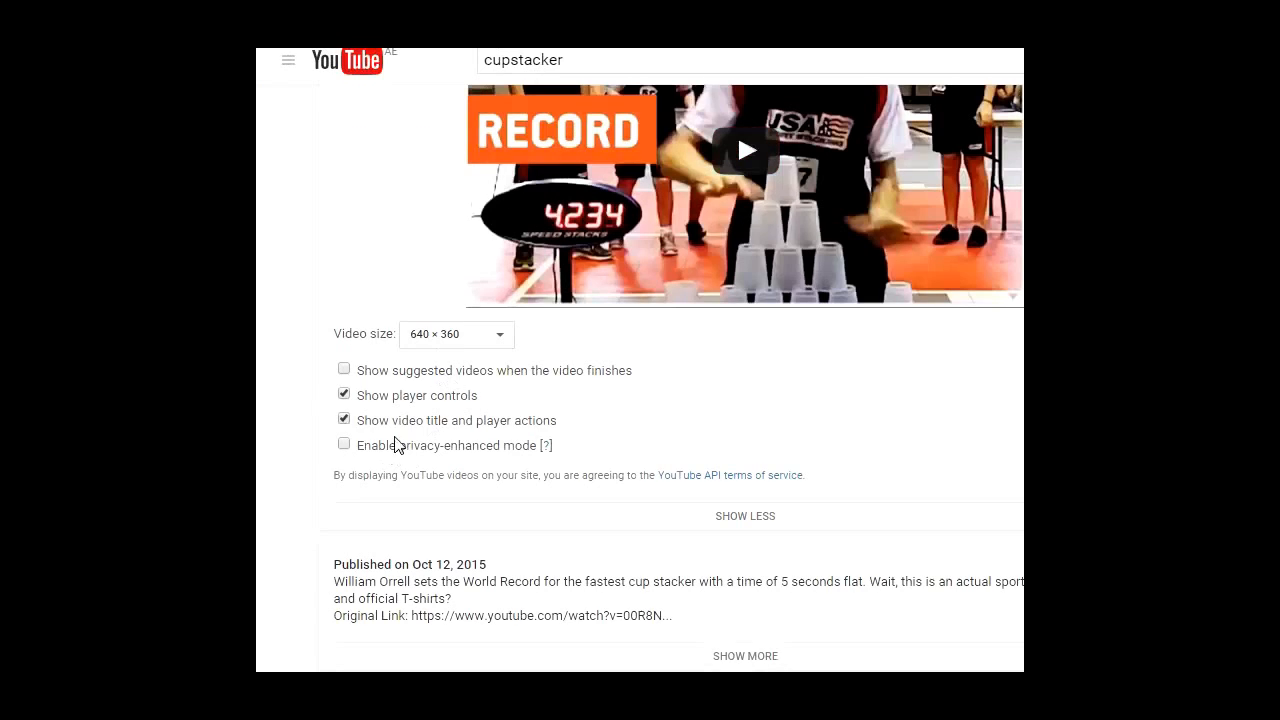
pyautogui.moveTo(370, 434)
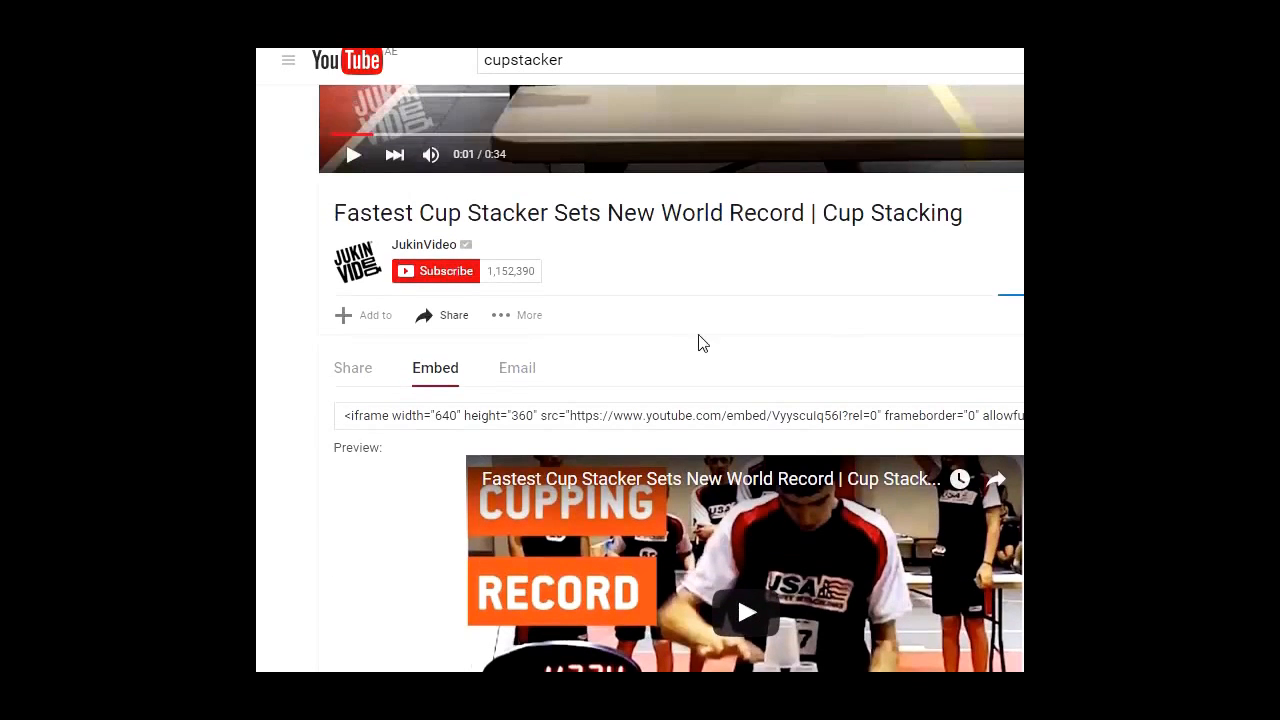
# Highlight the 640 × 360 iframe embed code for copying and review the embed options below.
pyautogui.click(676, 414)
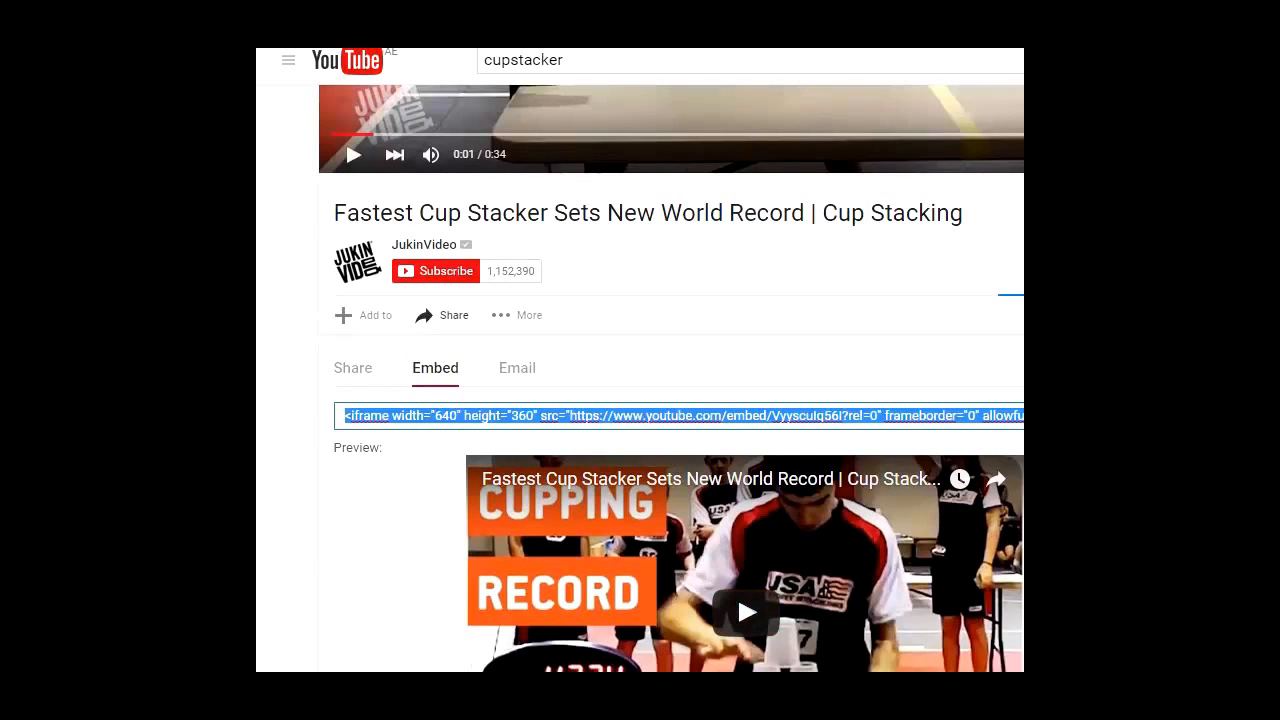
pyautogui.scroll(-3)
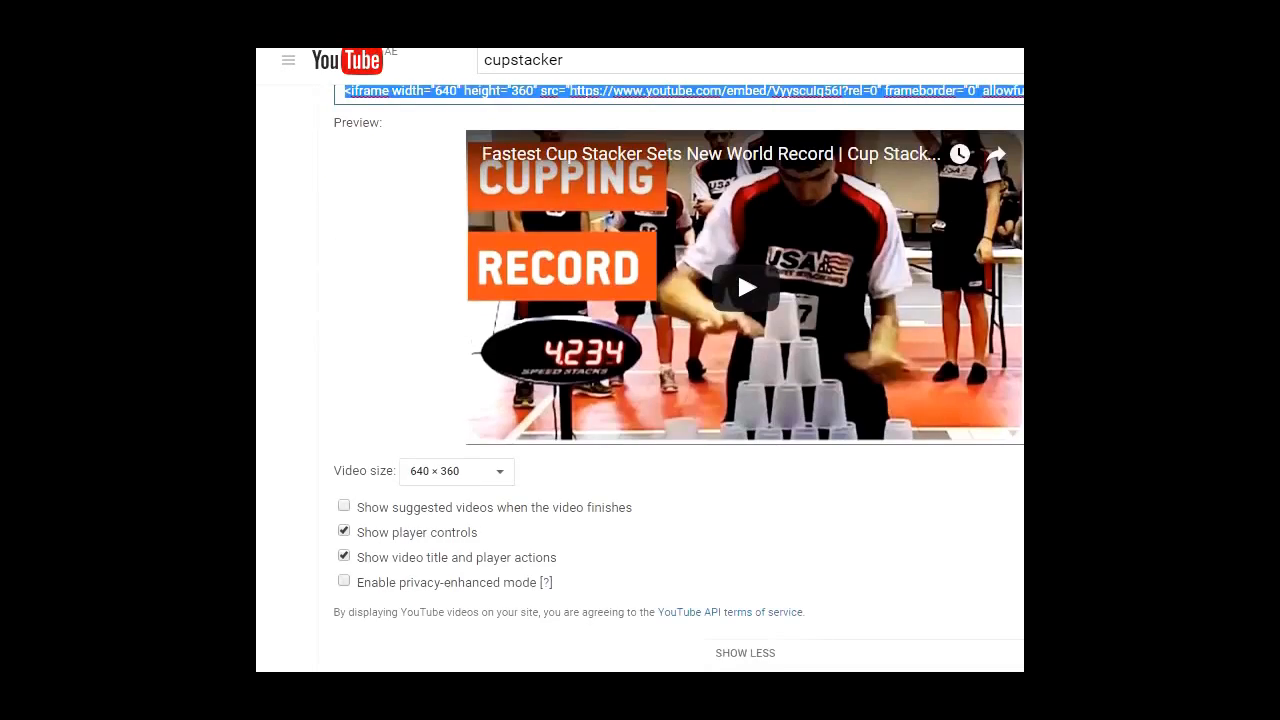
pyautogui.scroll(-3)
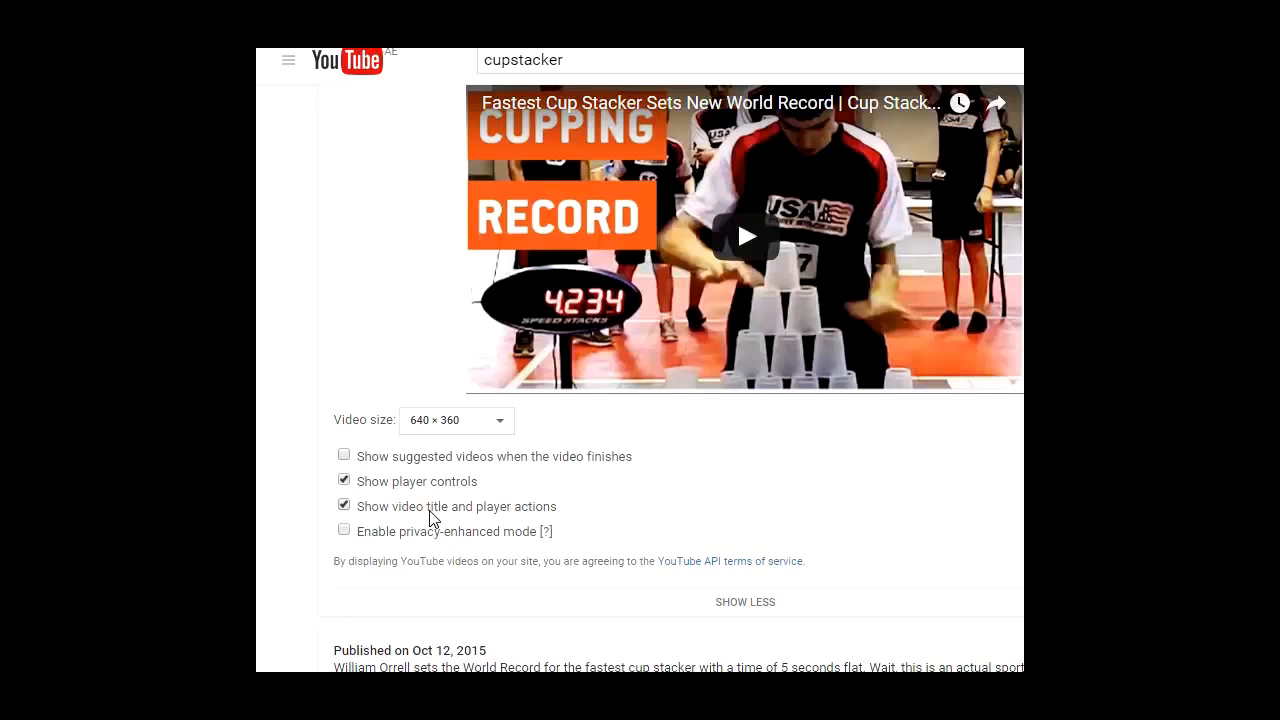
pyautogui.moveTo(400, 636)
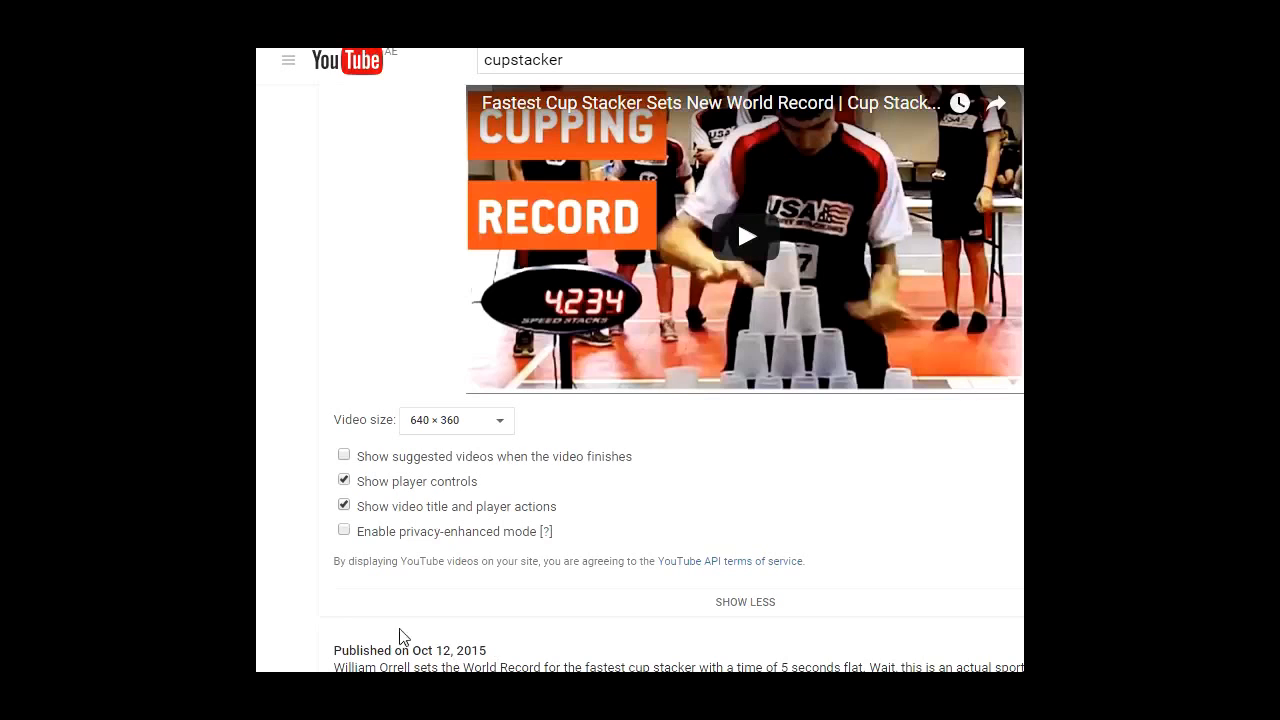
pyautogui.moveTo(560, 552)
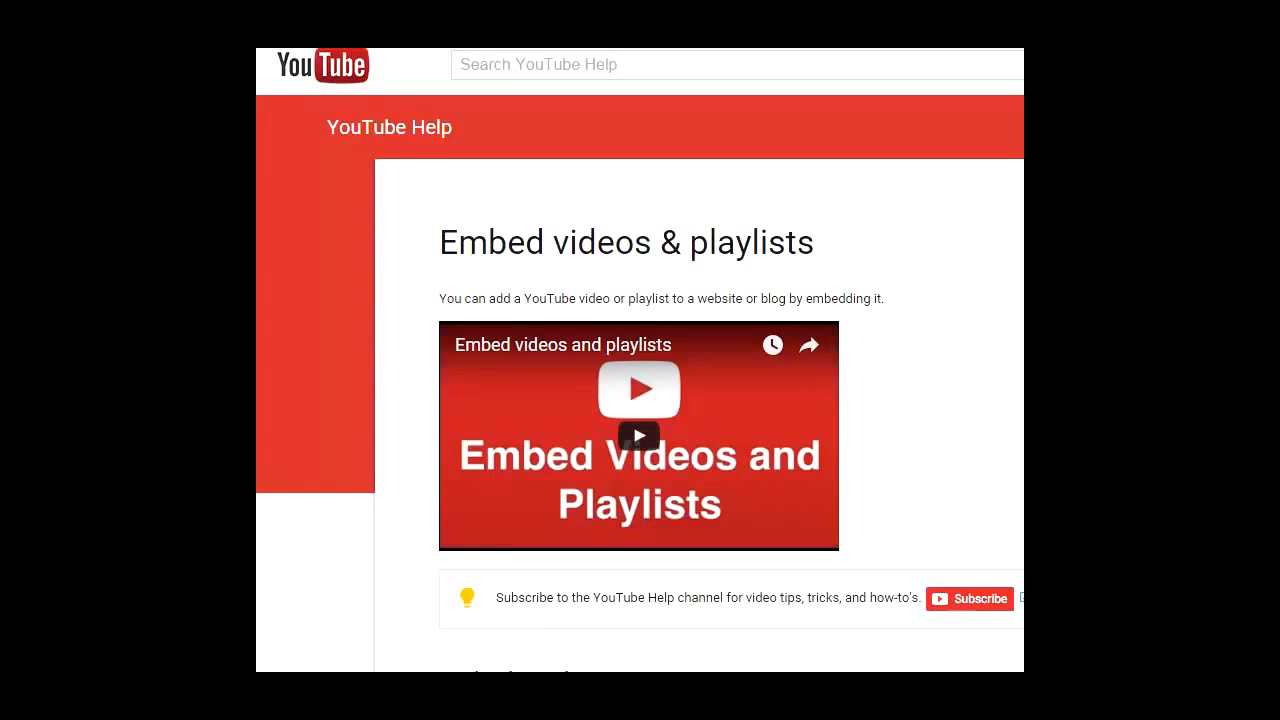
pyautogui.scroll(-3)
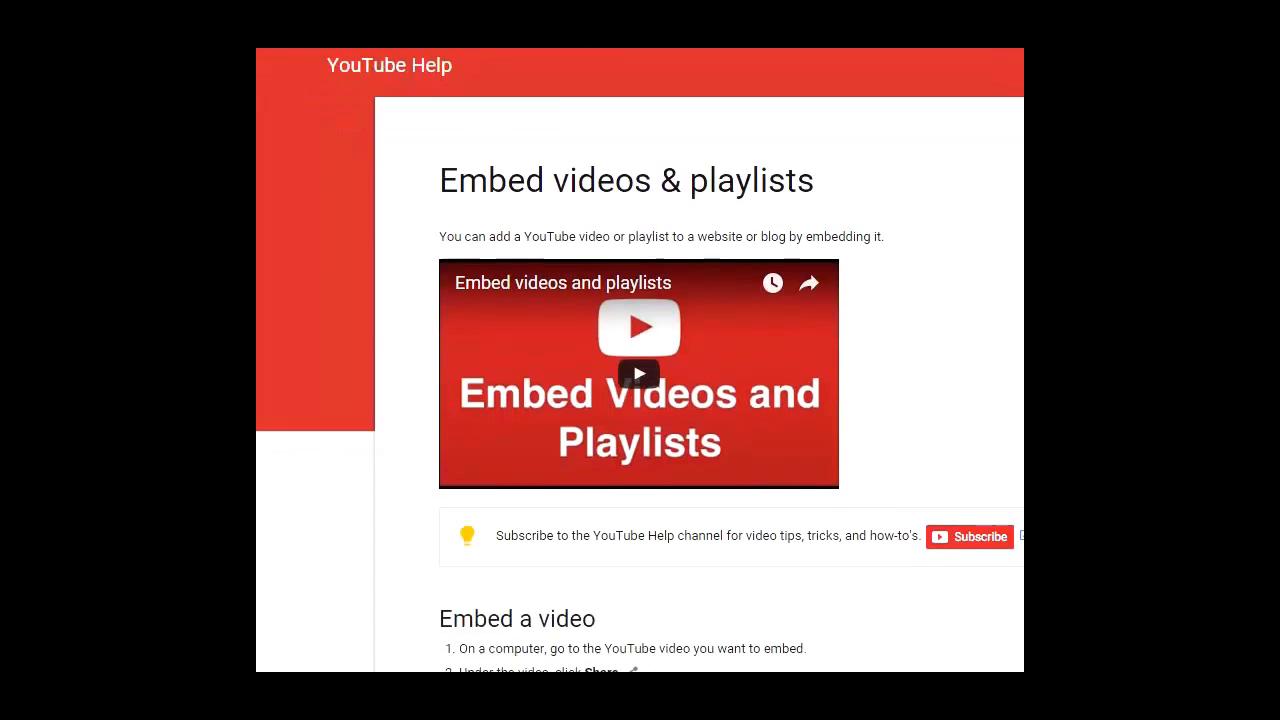
pyautogui.scroll(-3)
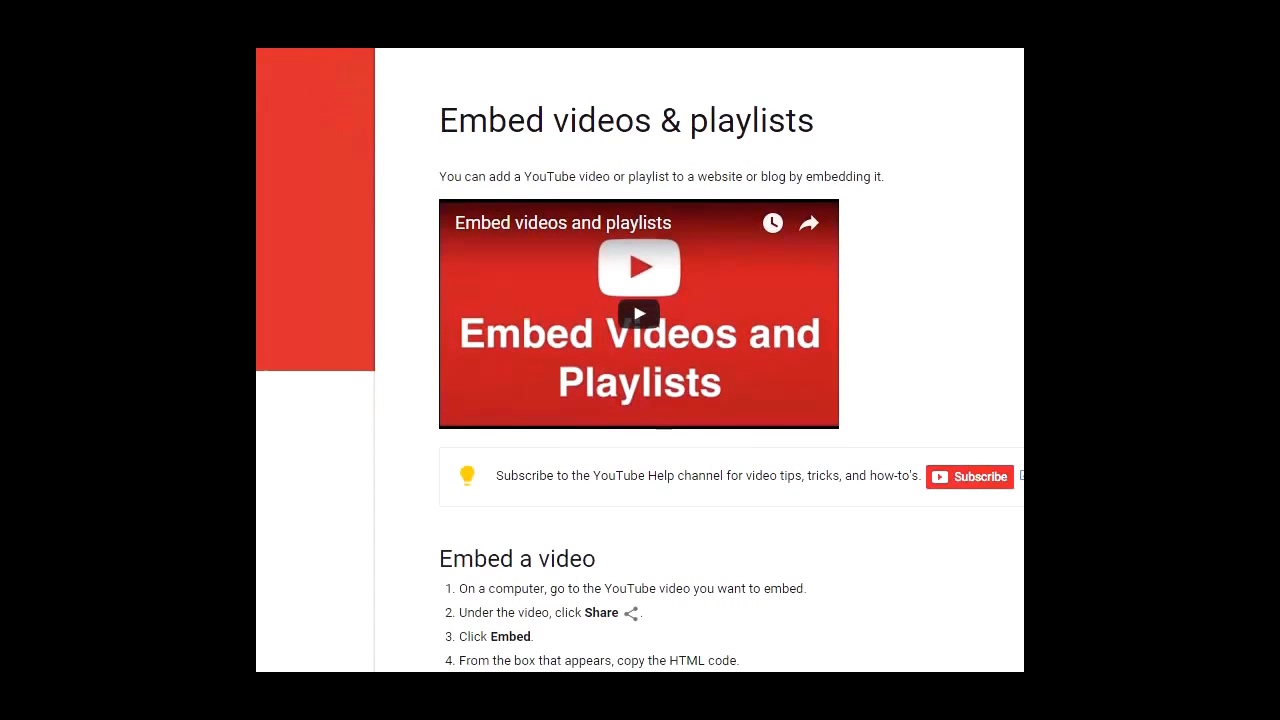
pyautogui.scroll(-3)
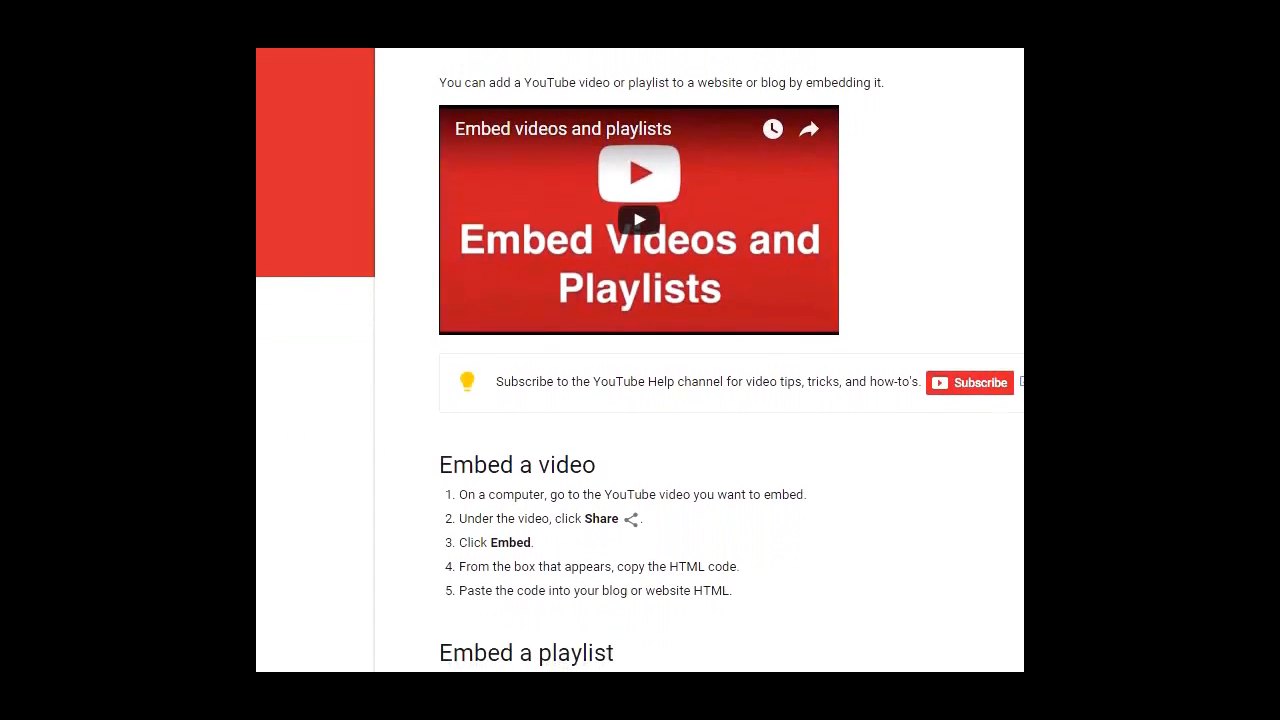
pyautogui.scroll(-3)
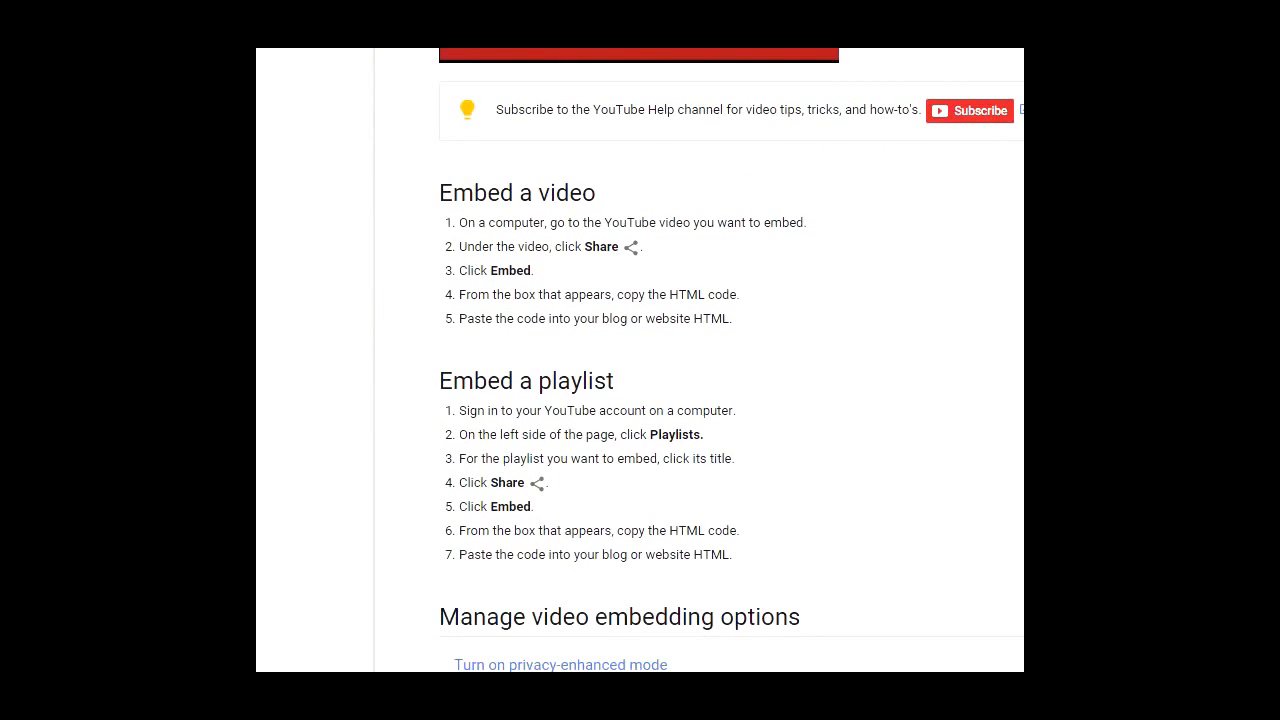
pyautogui.scroll(-3)
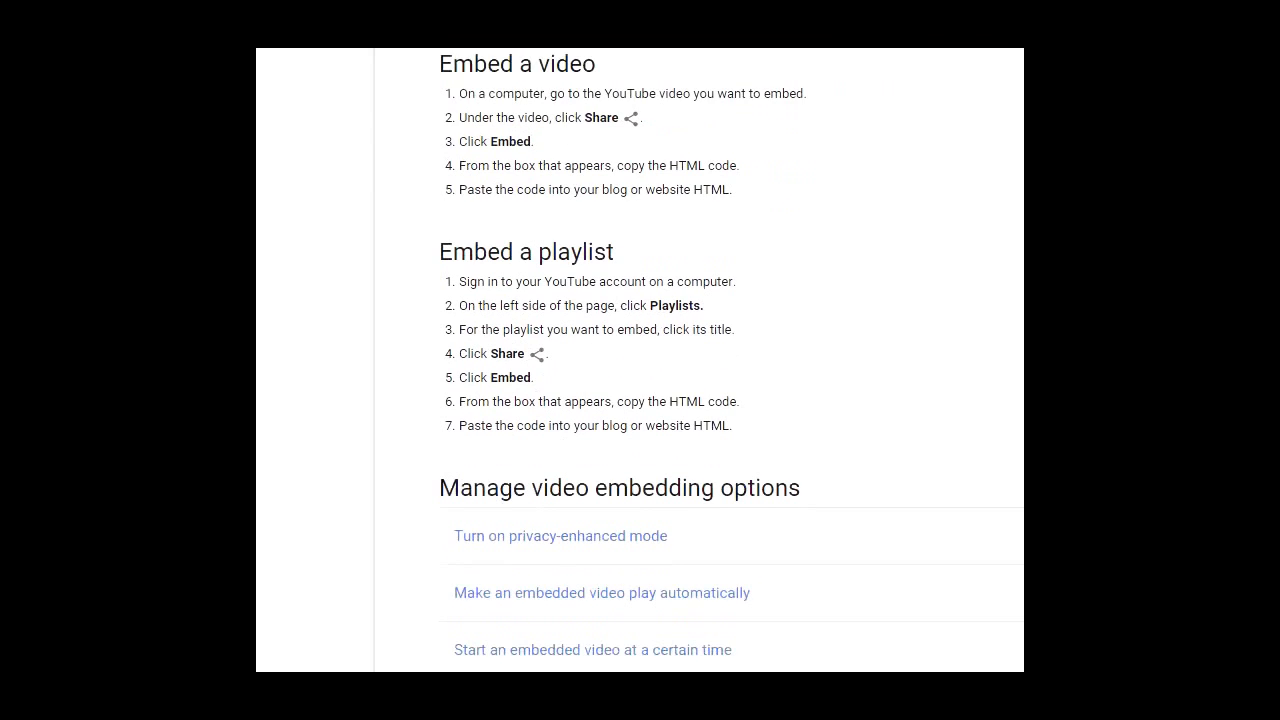
pyautogui.scroll(-3)
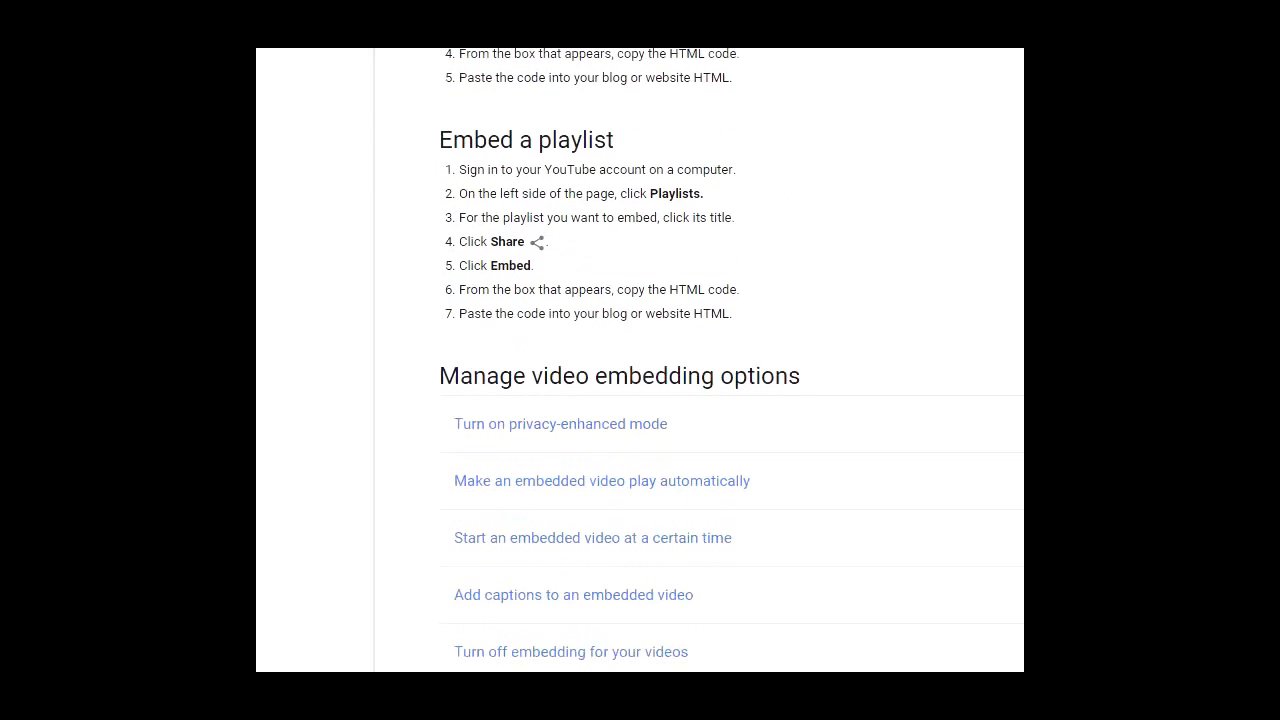
pyautogui.scroll(-3)
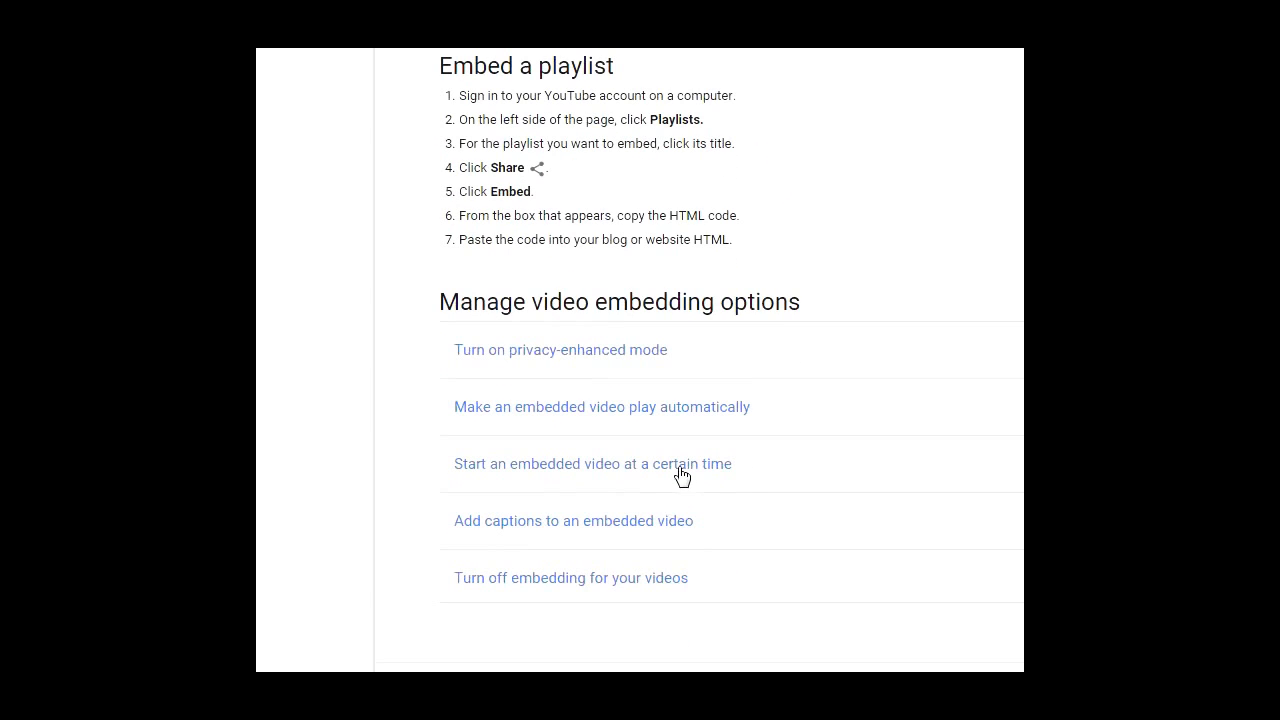
pyautogui.moveTo(668, 532)
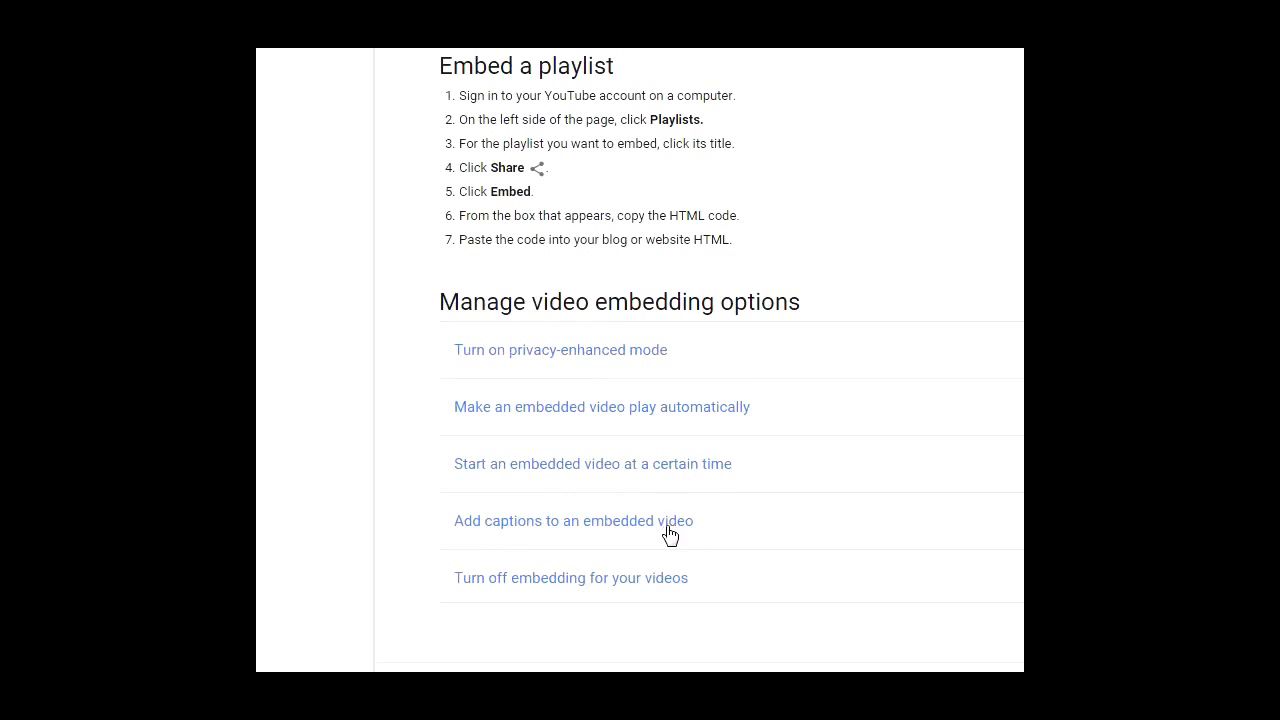
pyautogui.moveTo(668, 572)
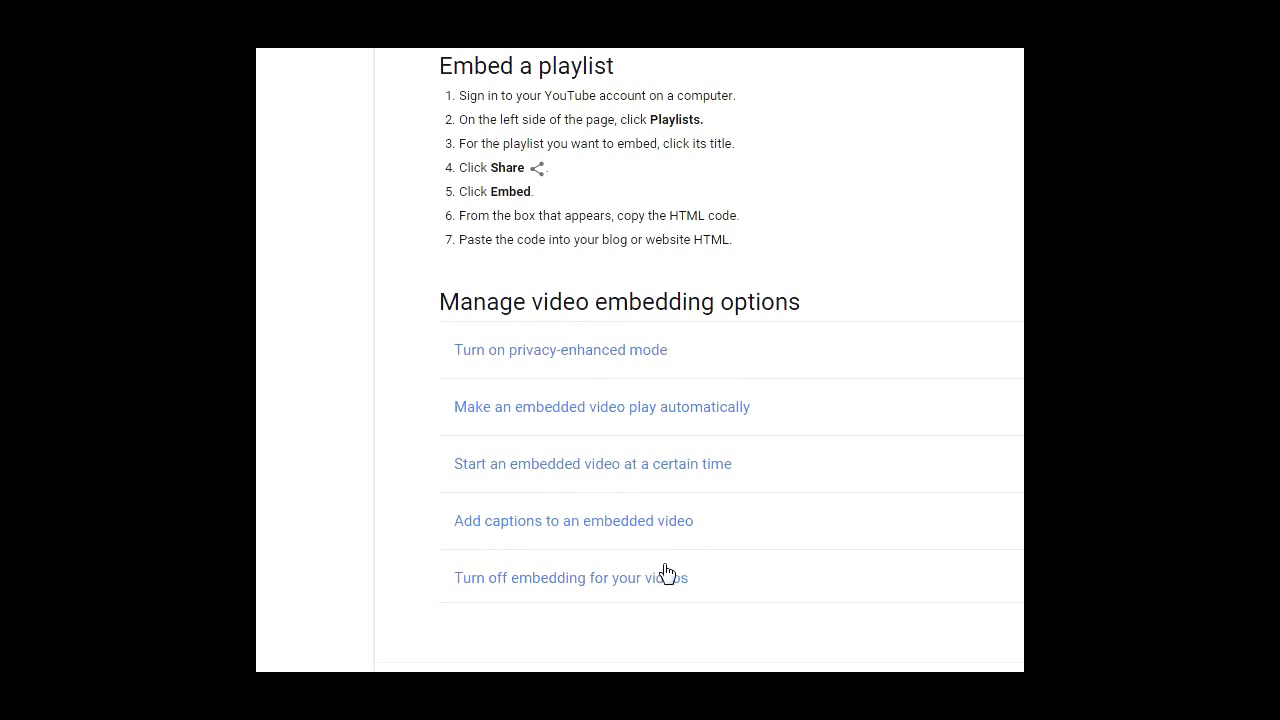
pyautogui.moveTo(676, 588)
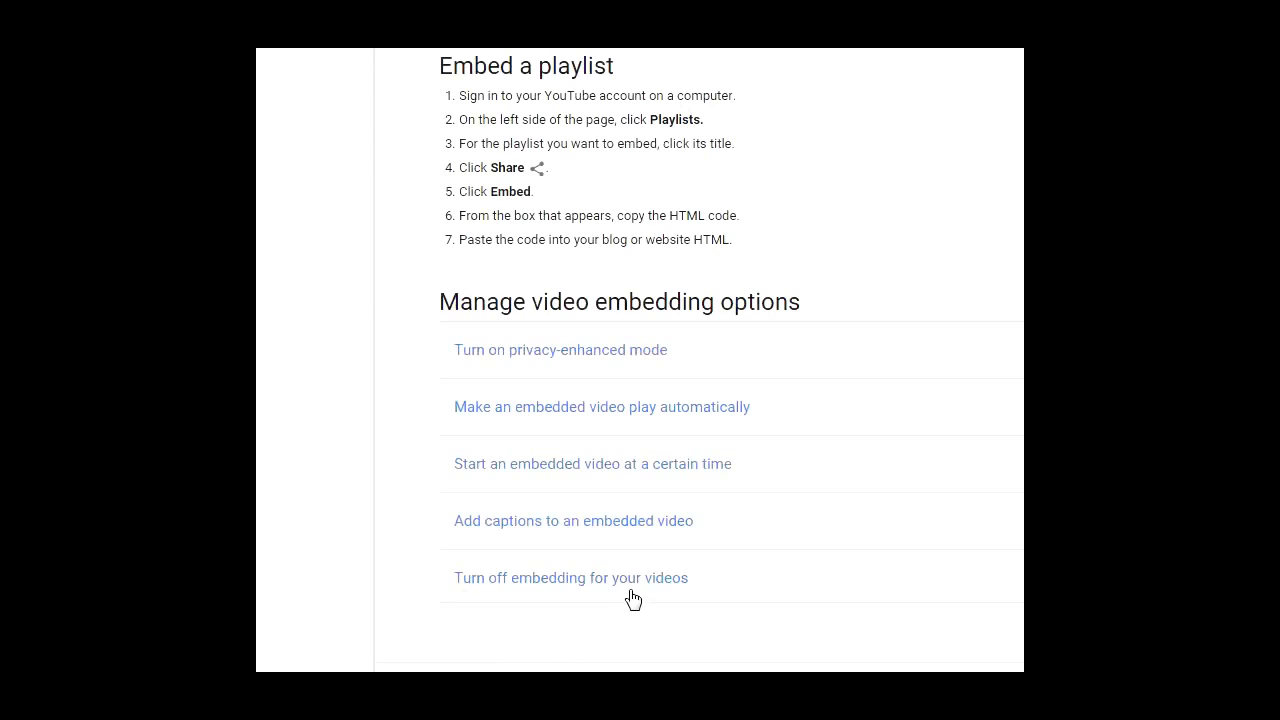
pyautogui.moveTo(616, 420)
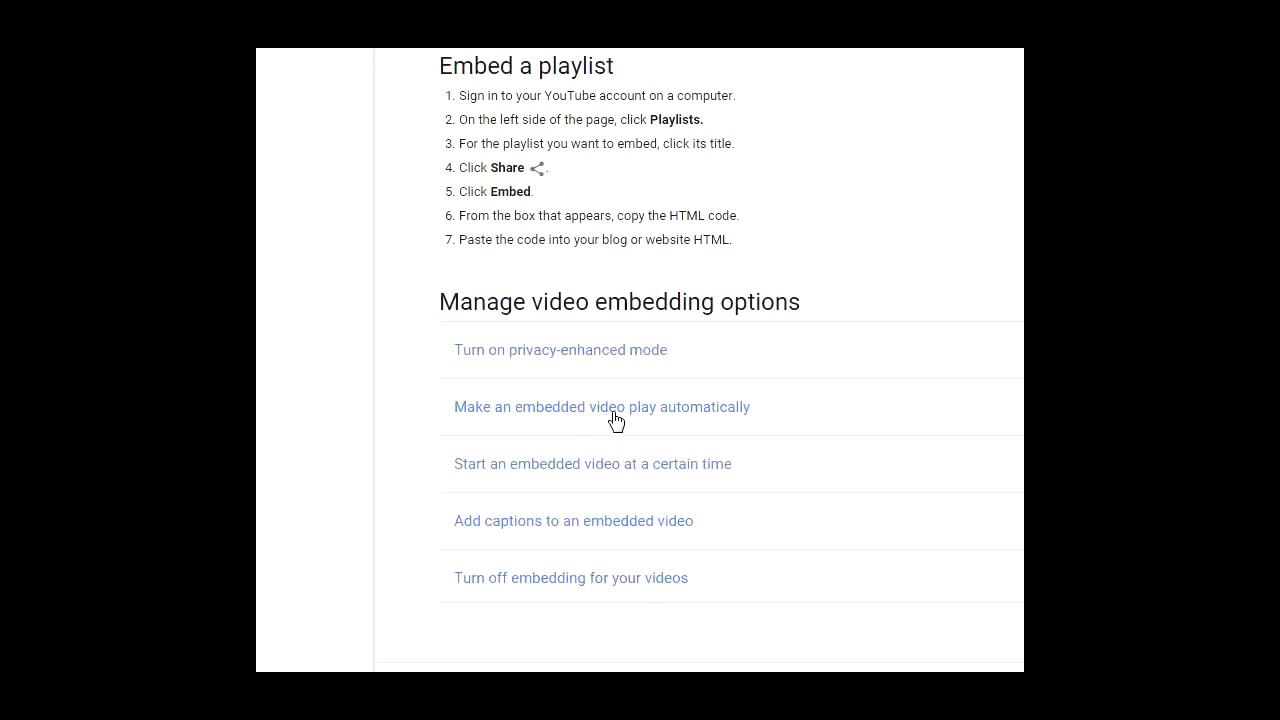
pyautogui.moveTo(594, 356)
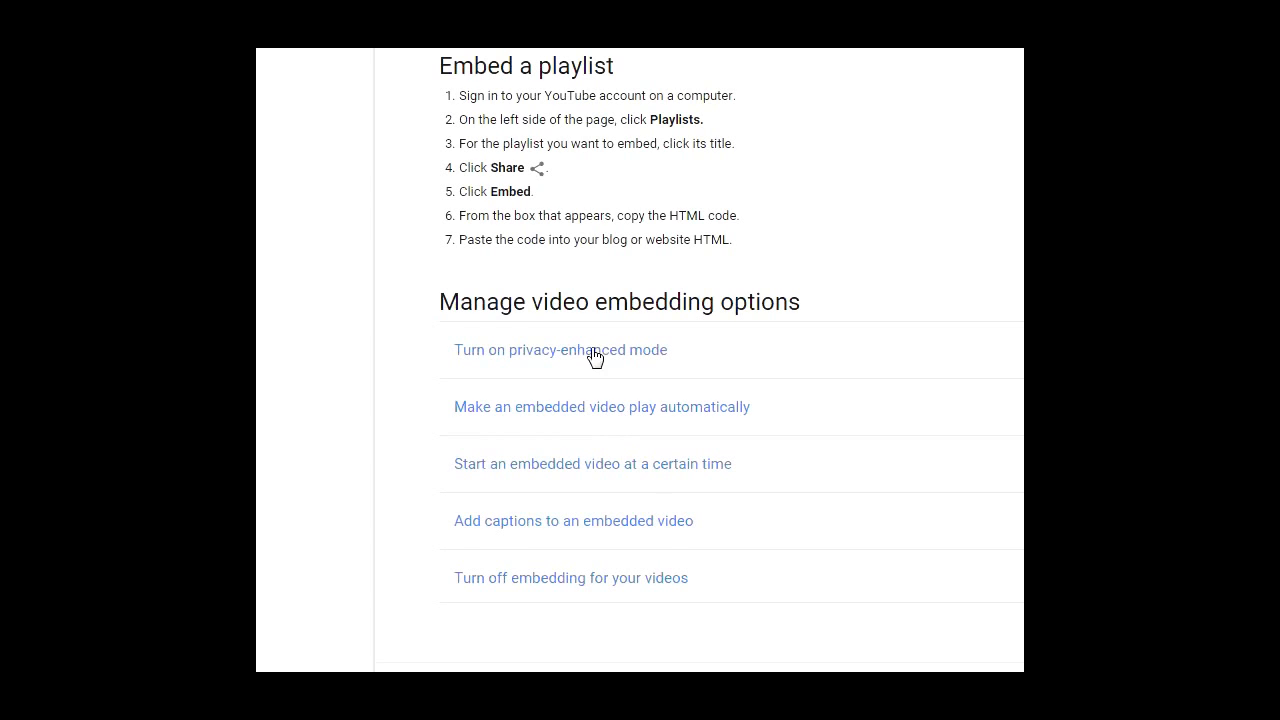
pyautogui.moveTo(648, 464)
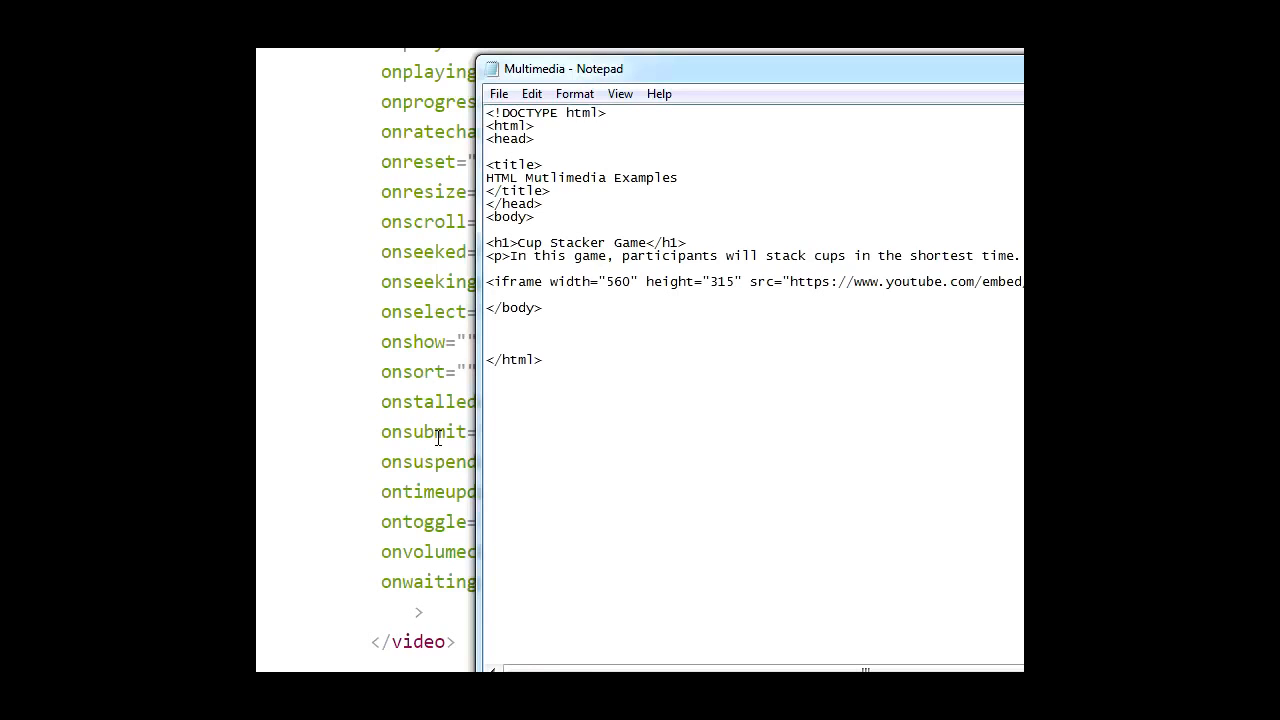
pyautogui.moveTo(442, 78)
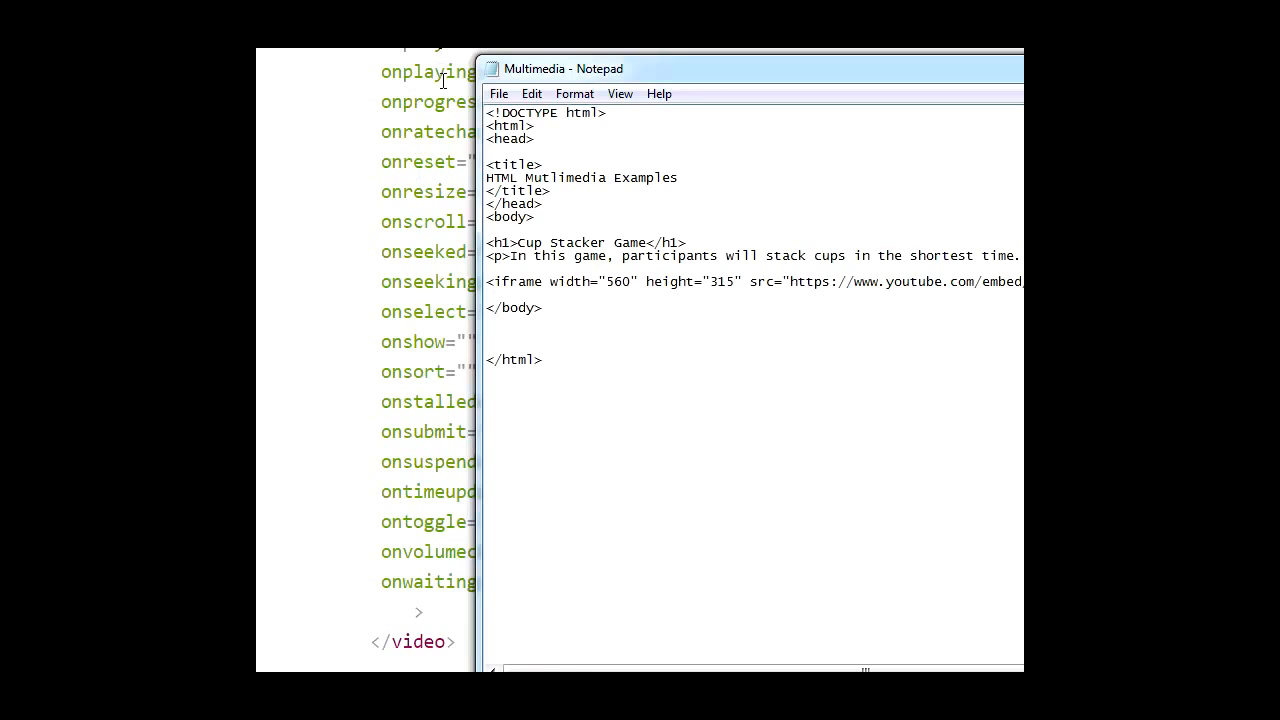
pyautogui.moveTo(592, 332)
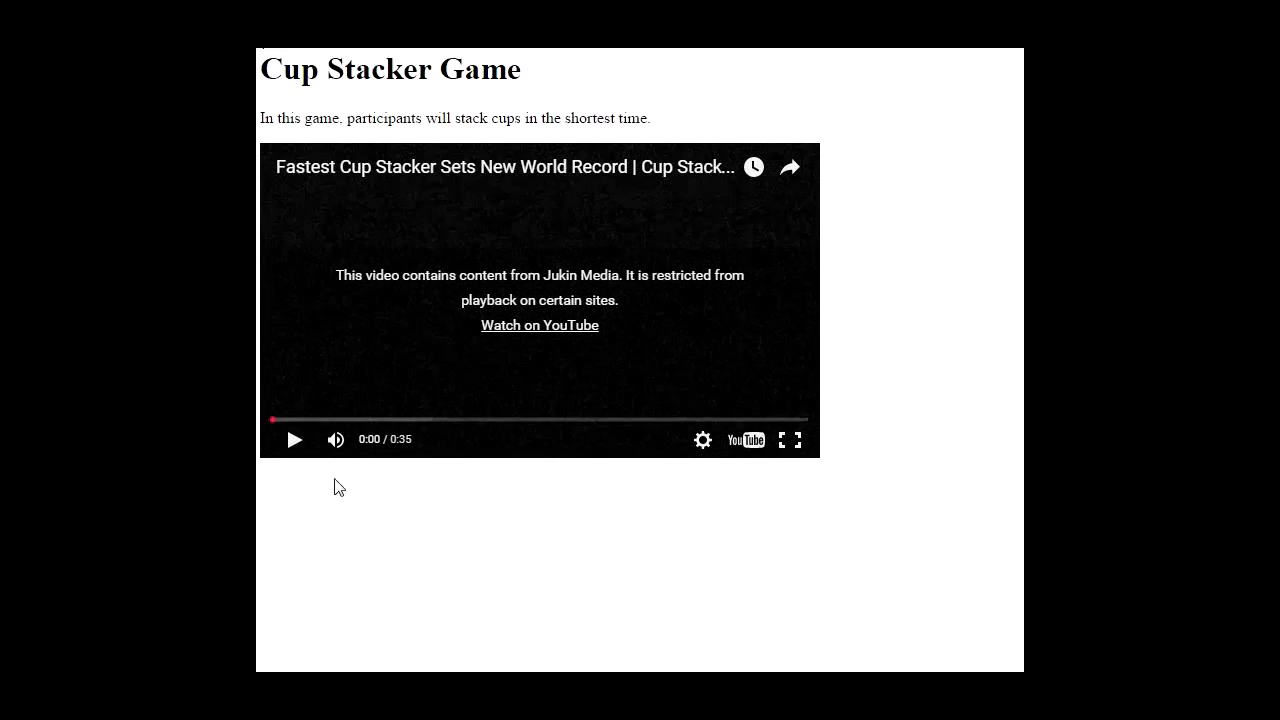
pyautogui.moveTo(780, 628)
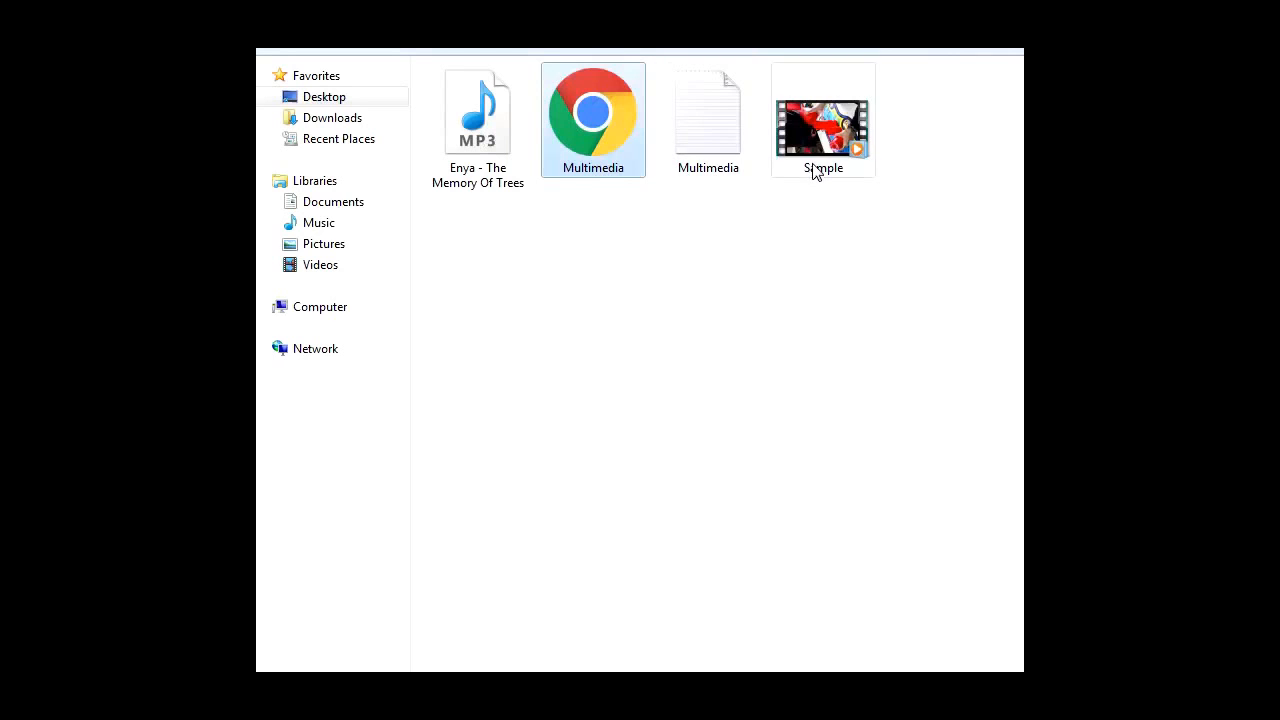
pyautogui.moveTo(820, 130)
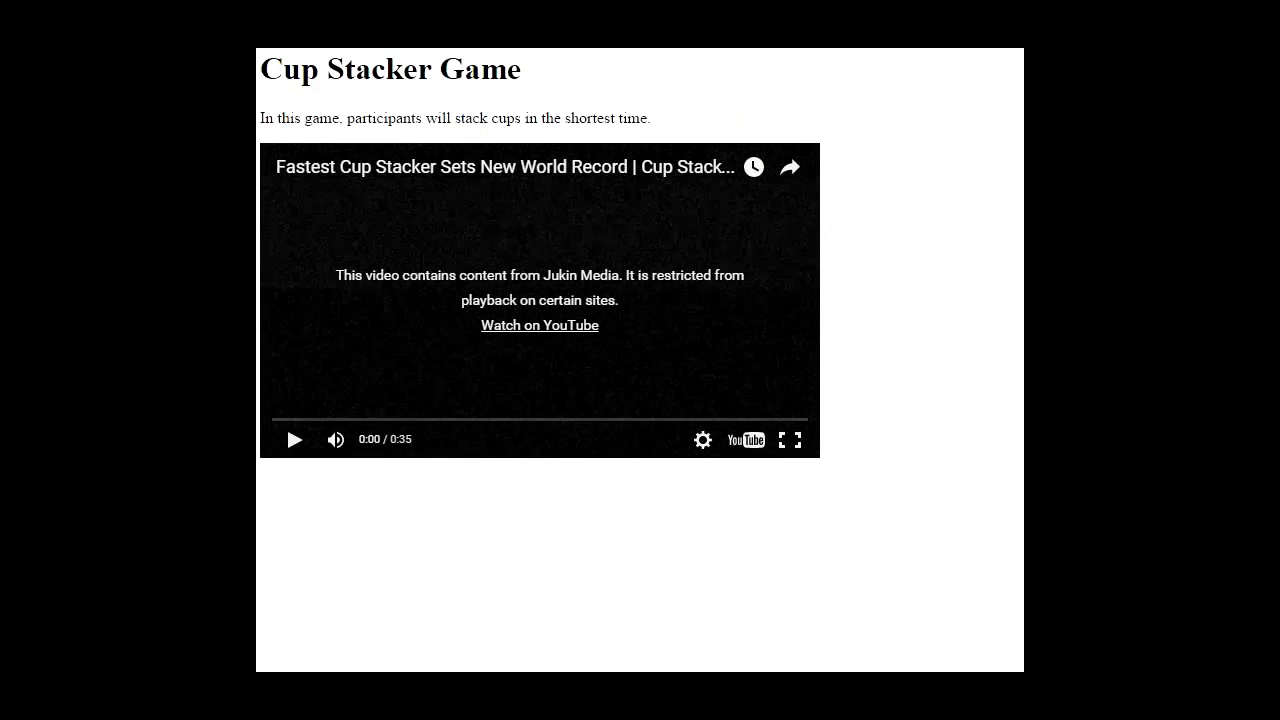
pyautogui.moveTo(612, 264)
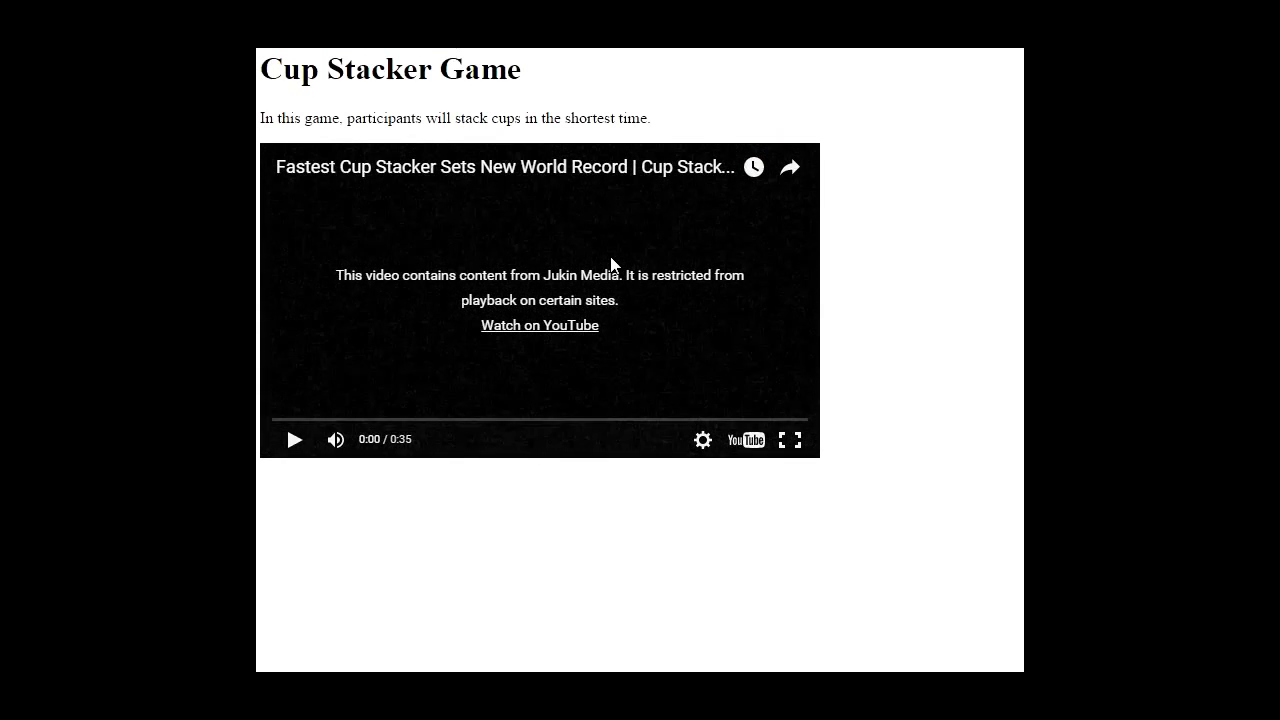
pyautogui.moveTo(628, 378)
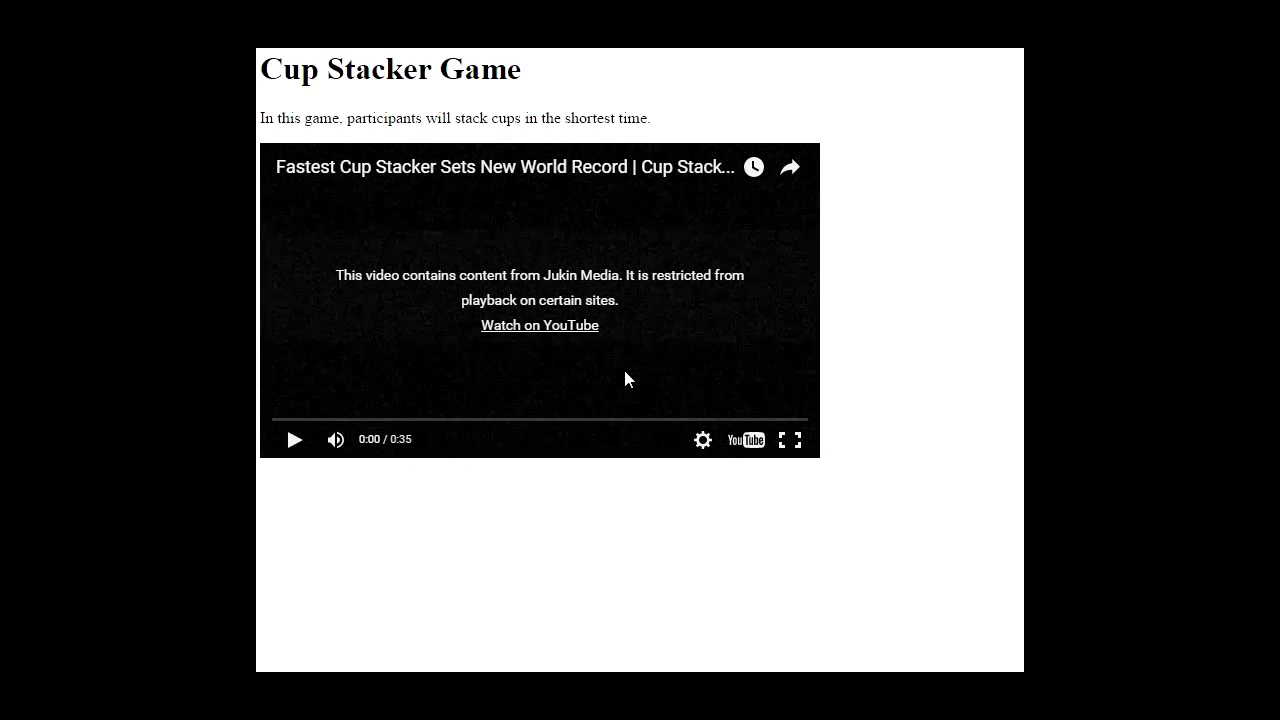